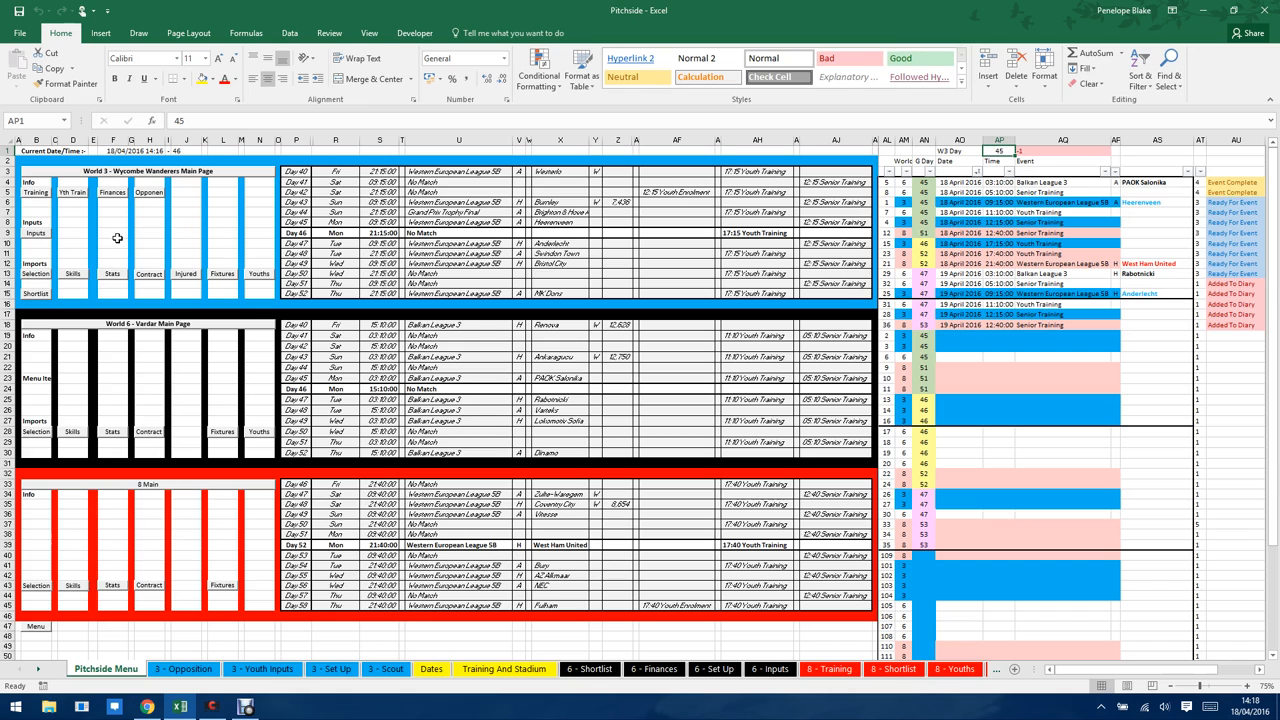
pyautogui.moveTo(286, 358)
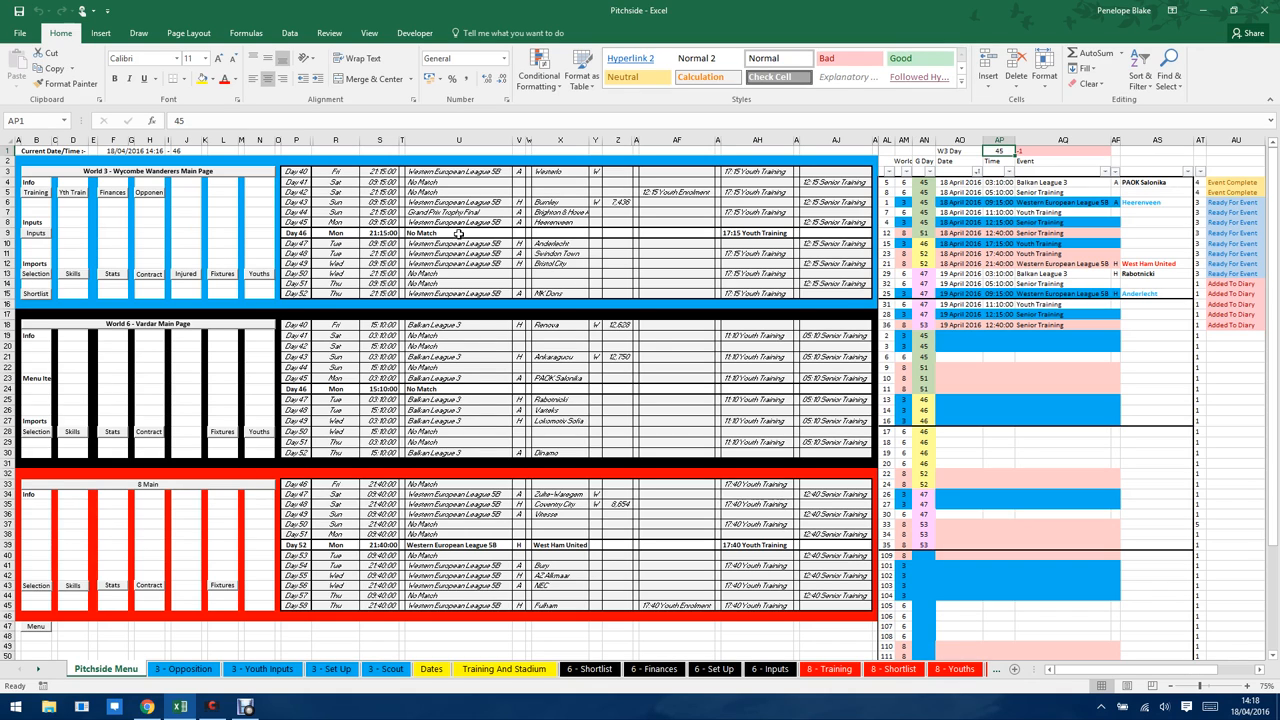
pyautogui.moveTo(444, 266)
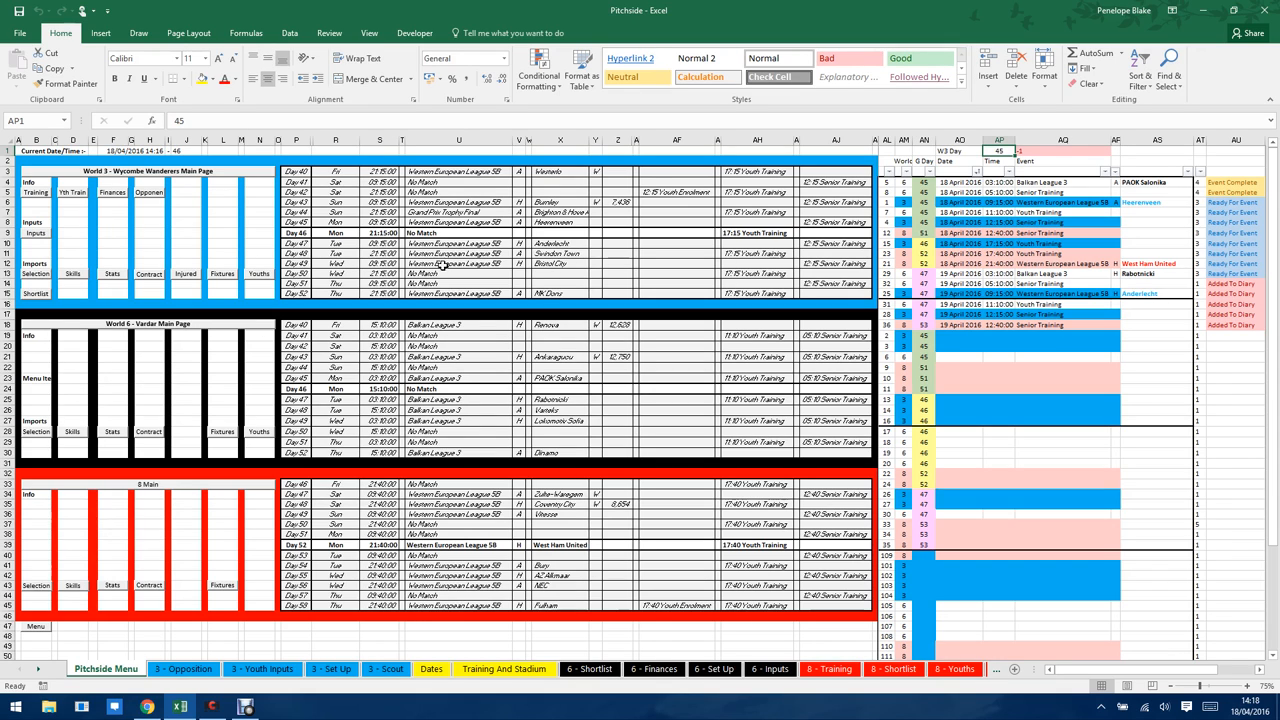
pyautogui.moveTo(620, 552)
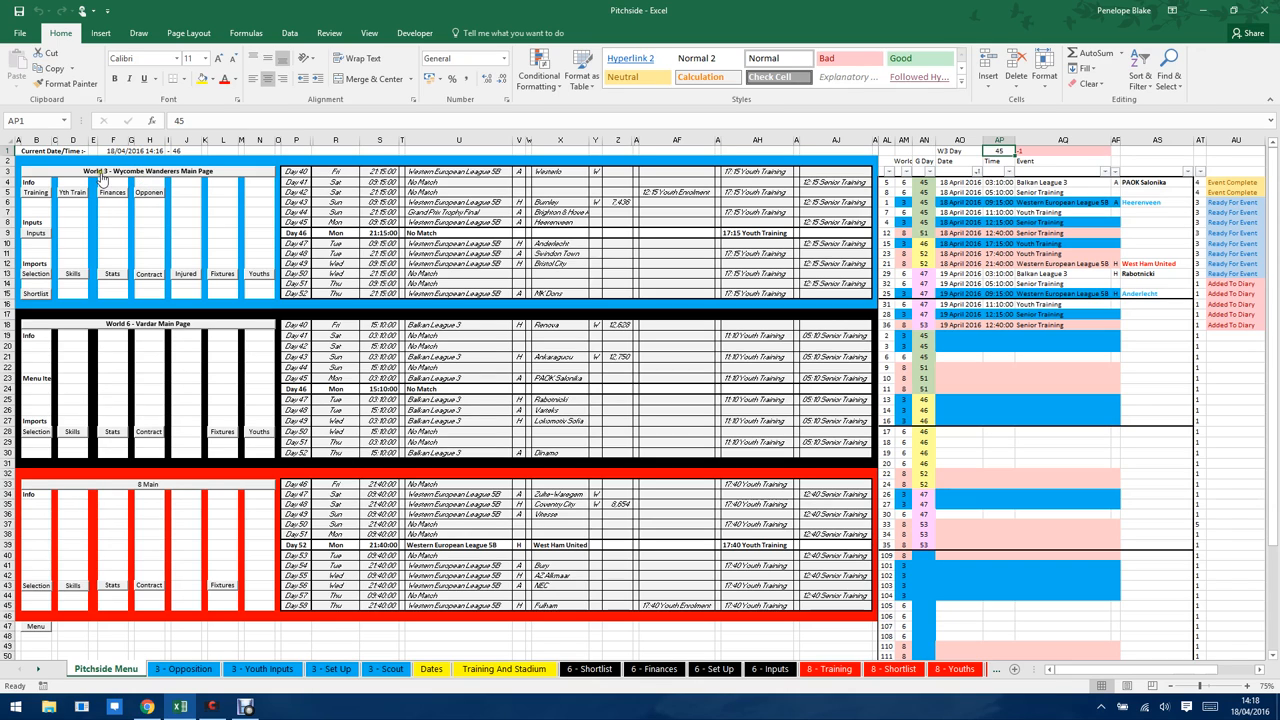
pyautogui.moveTo(66, 285)
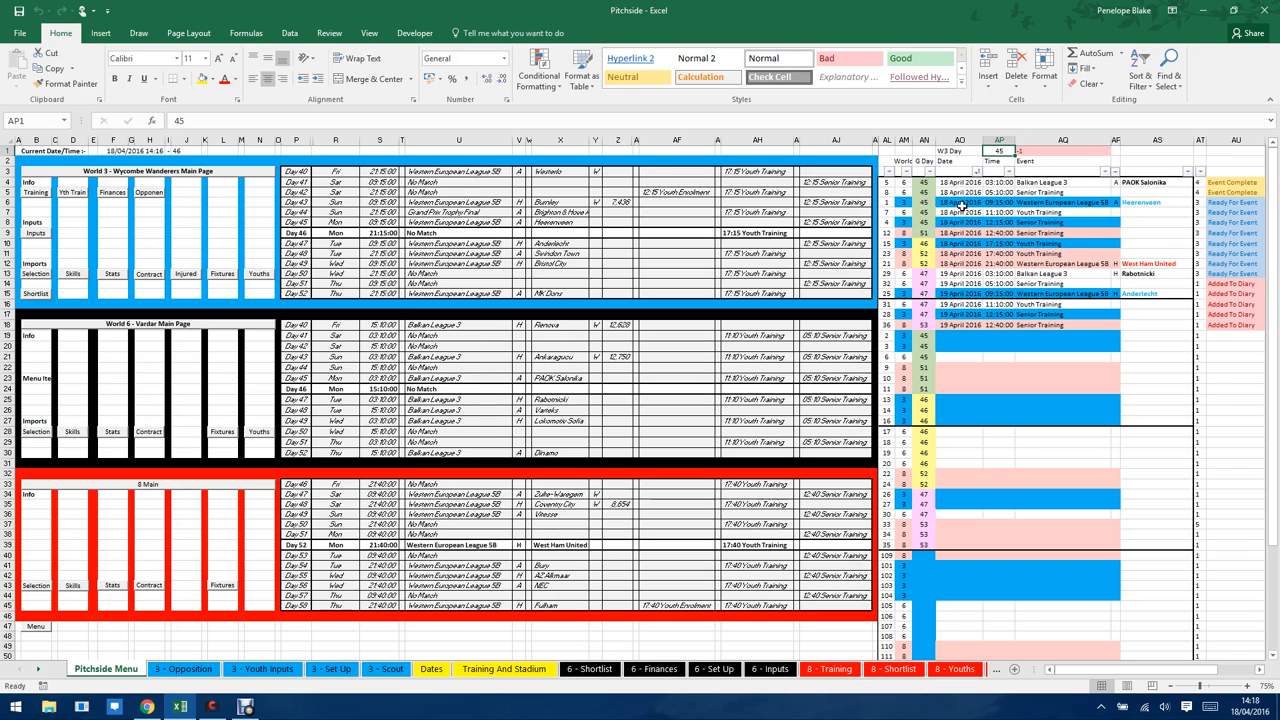
pyautogui.moveTo(907, 289)
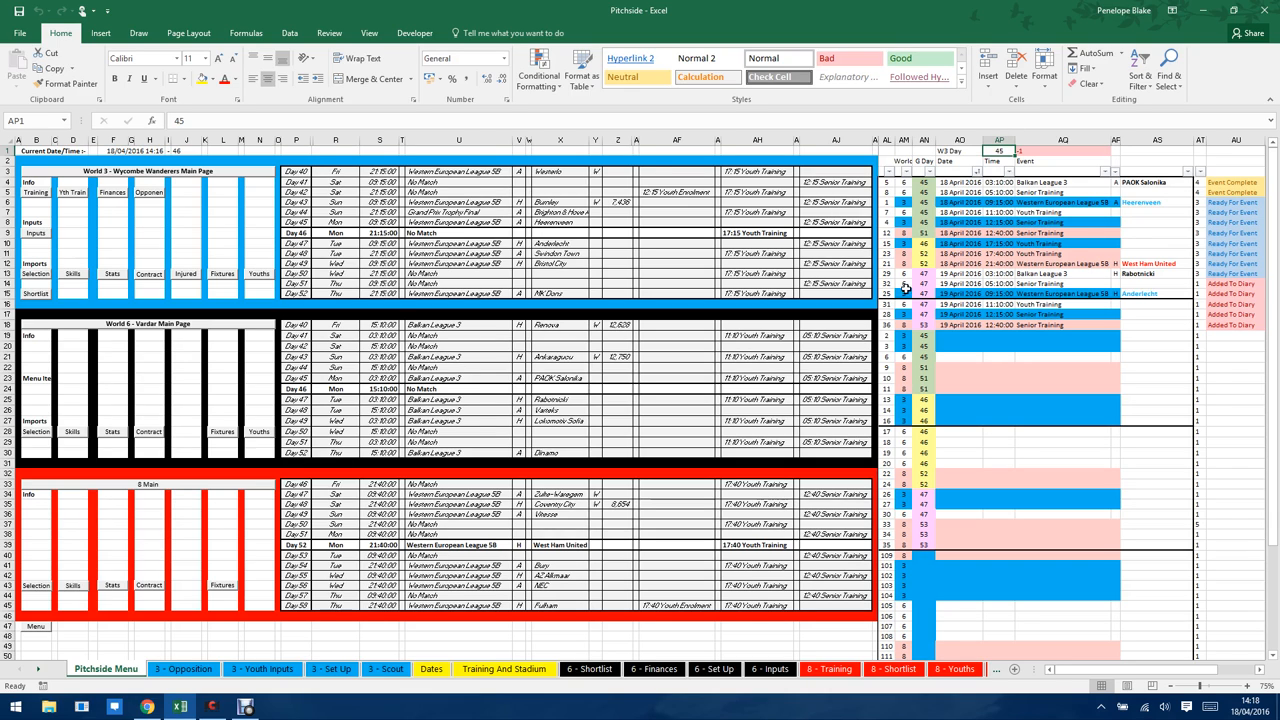
# Sort the events list by column AL ascending, then inspect the event time and lookup formulas
pyautogui.click(888, 170)
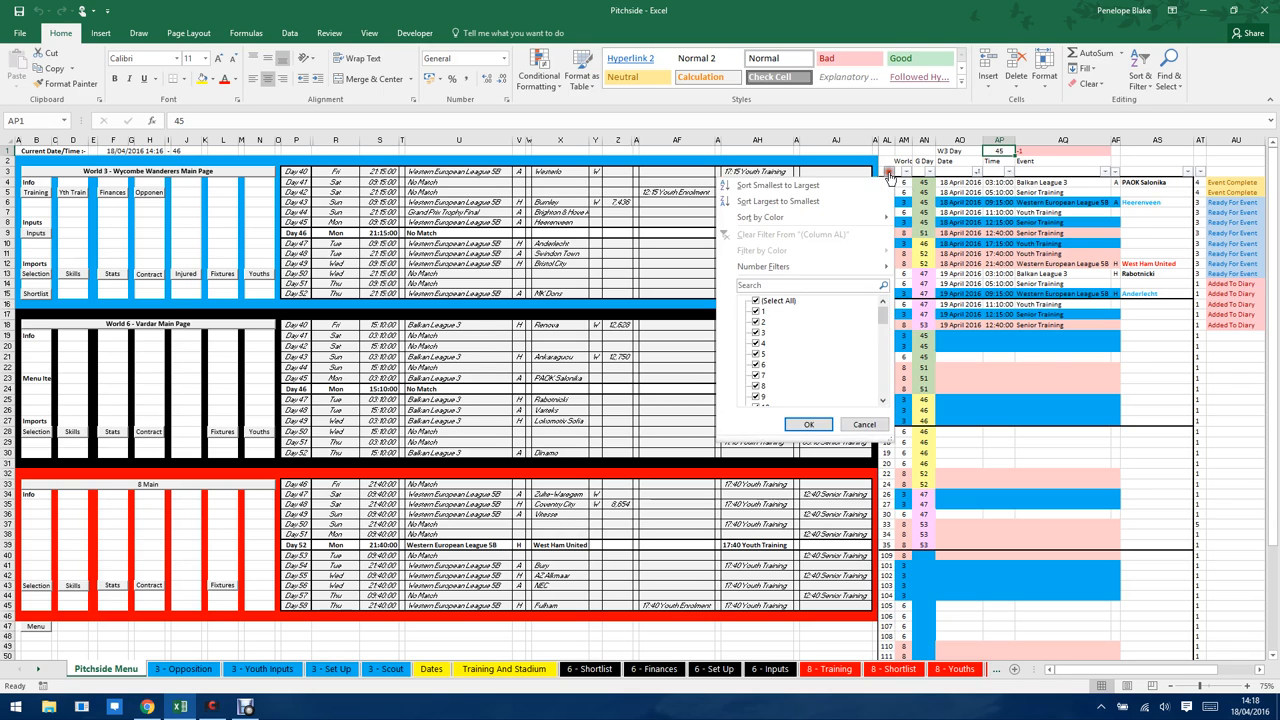
pyautogui.click(809, 424)
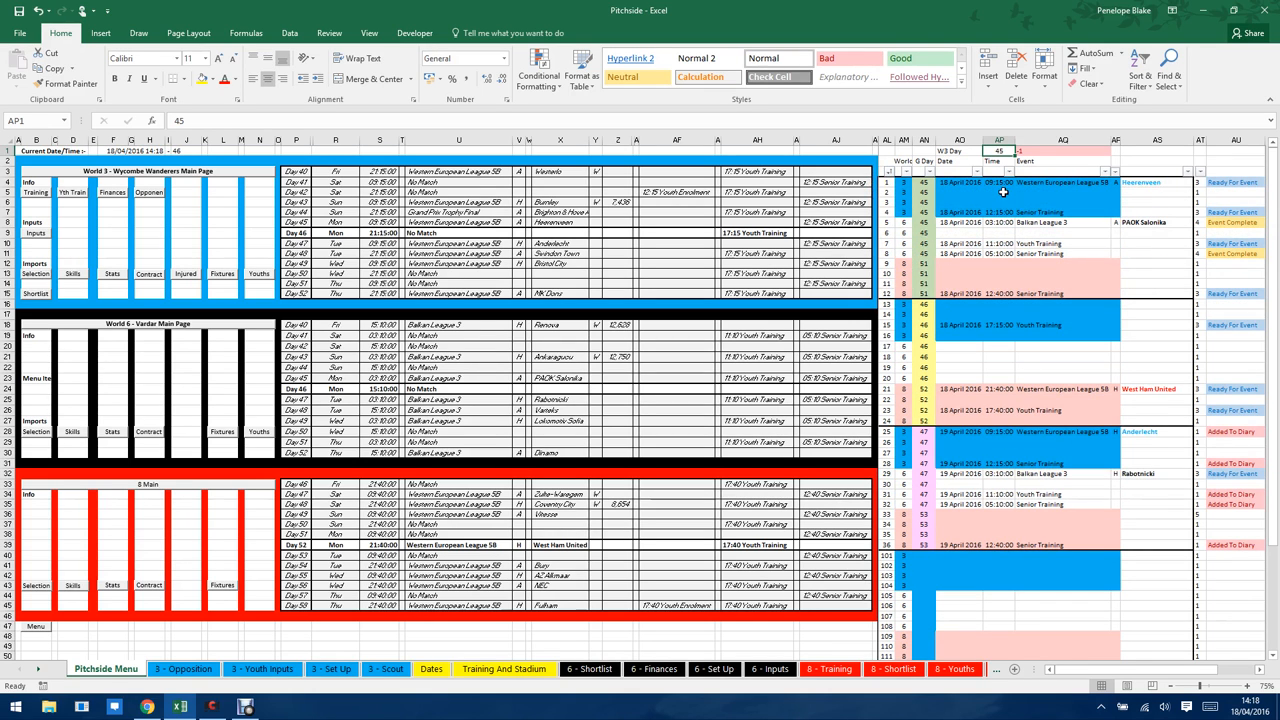
pyautogui.moveTo(1012, 554)
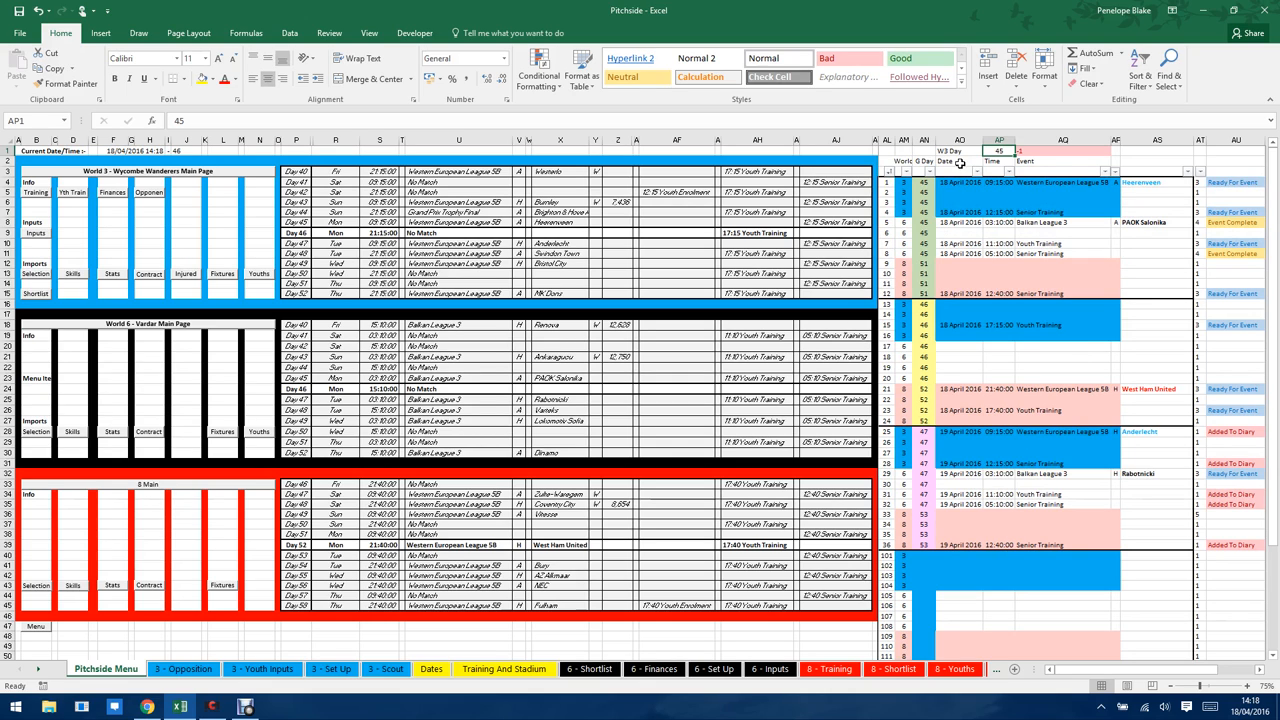
pyautogui.moveTo(978, 173)
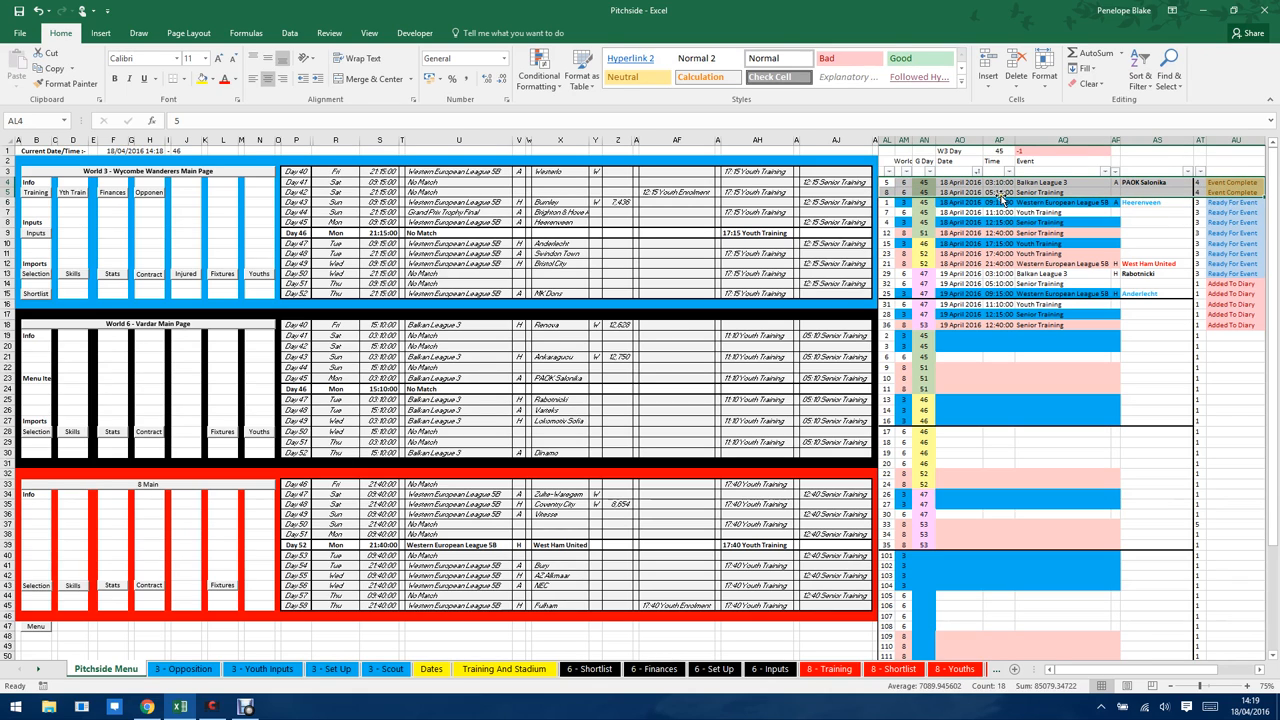
pyautogui.click(1000, 191)
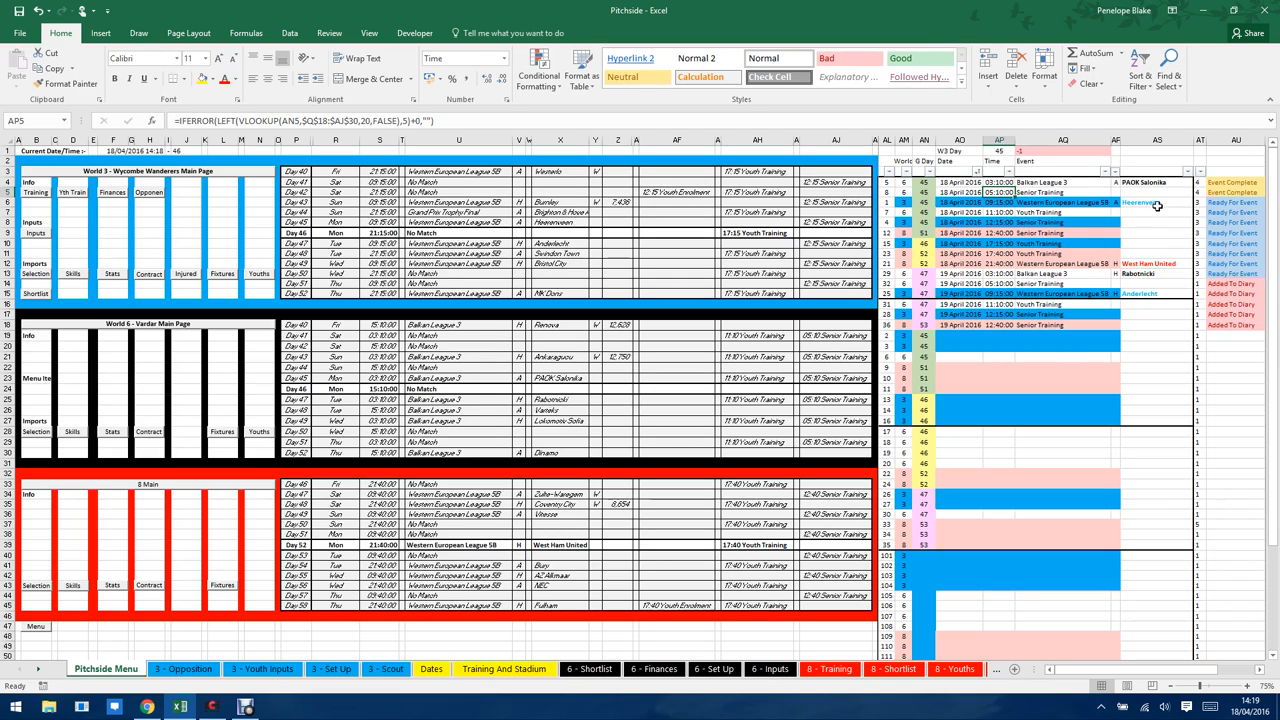
pyautogui.click(1157, 212)
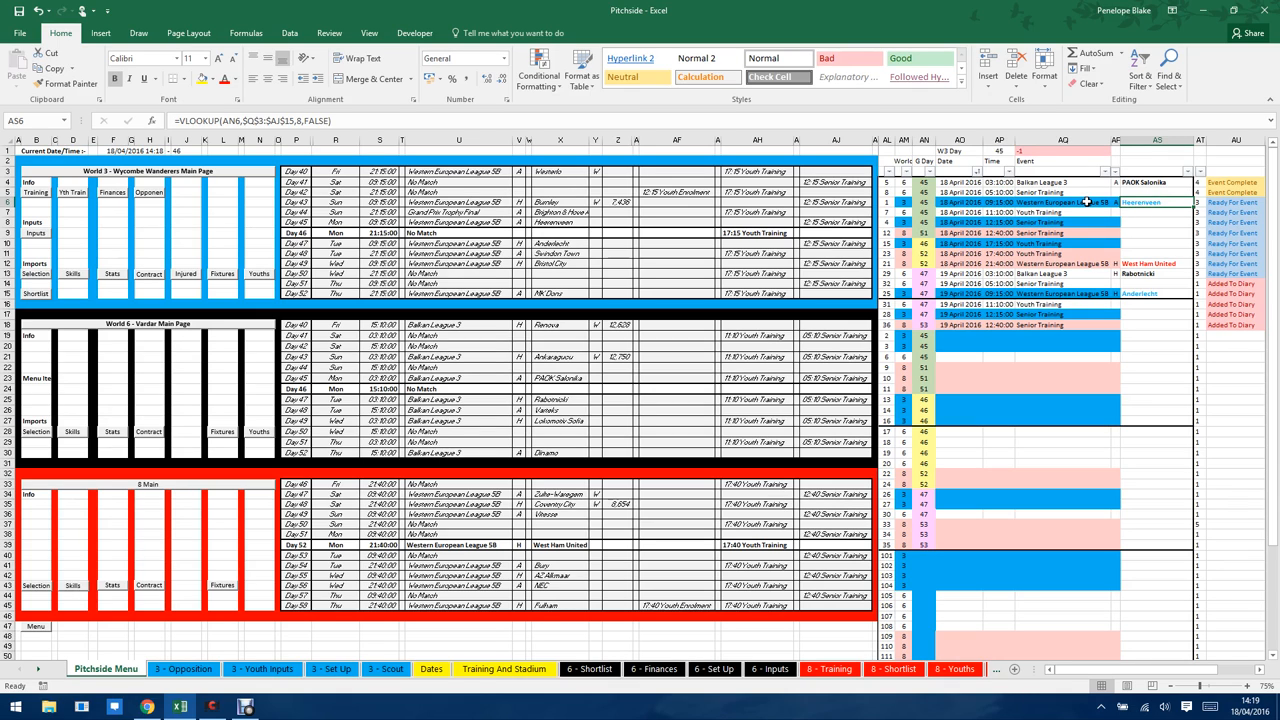
pyautogui.moveTo(1050, 214)
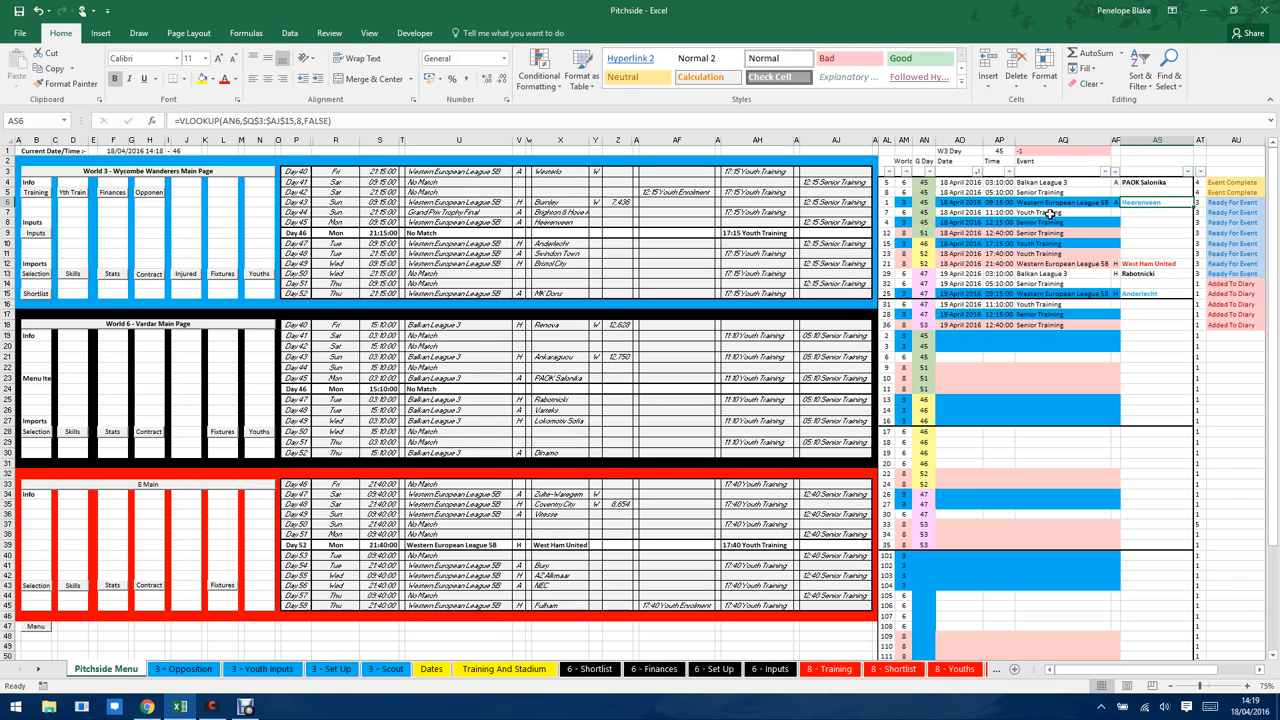
pyautogui.click(1063, 211)
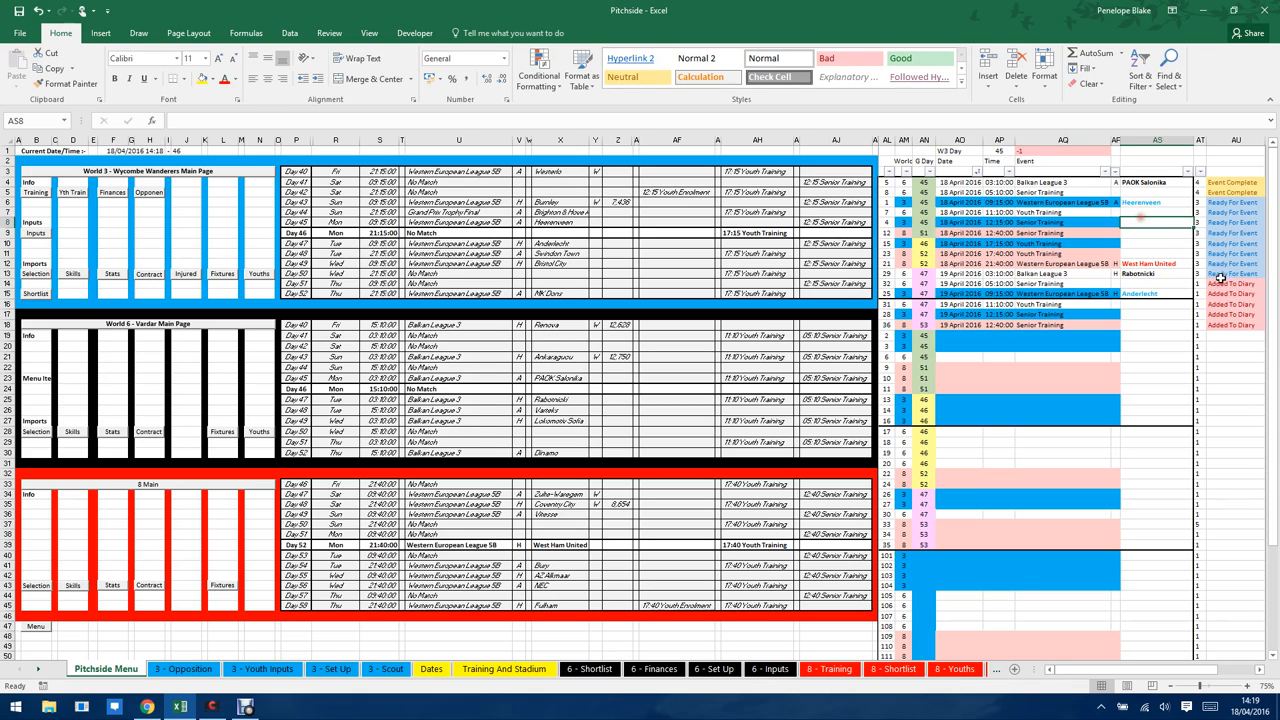
pyautogui.moveTo(1073, 272)
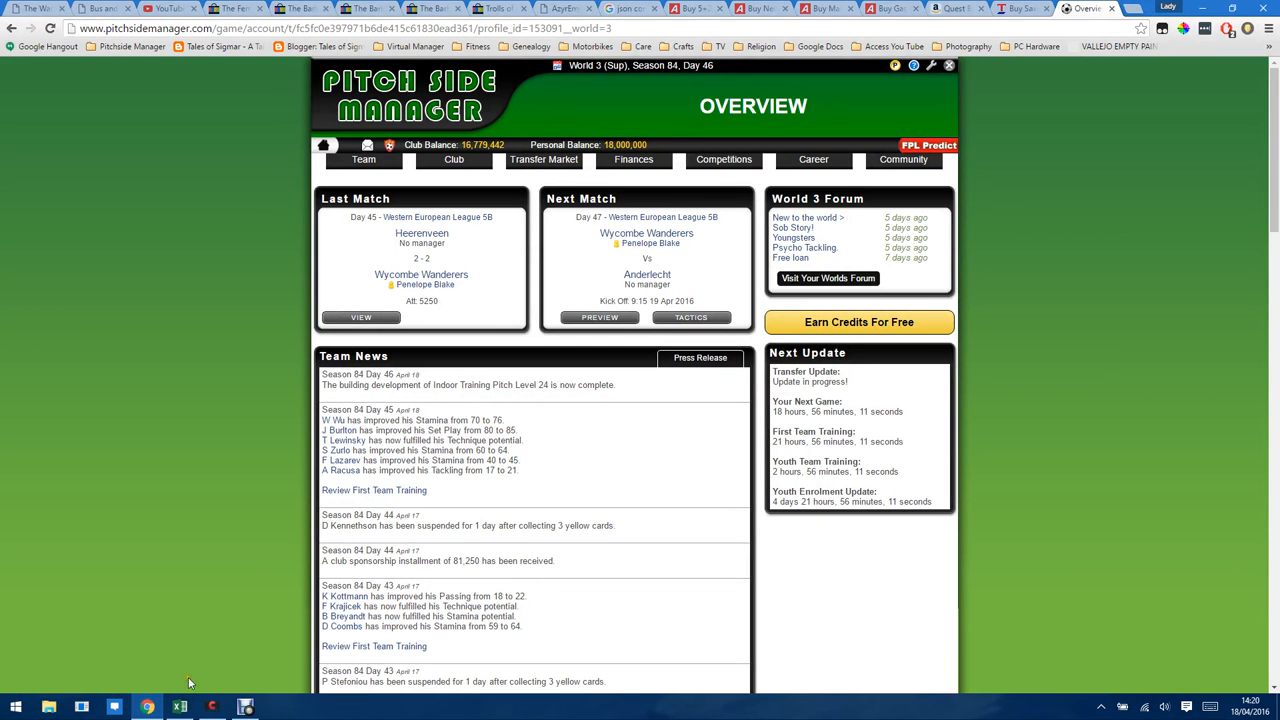
# Bring the Excel window back in front from the taskbar
pyautogui.click(178, 707)
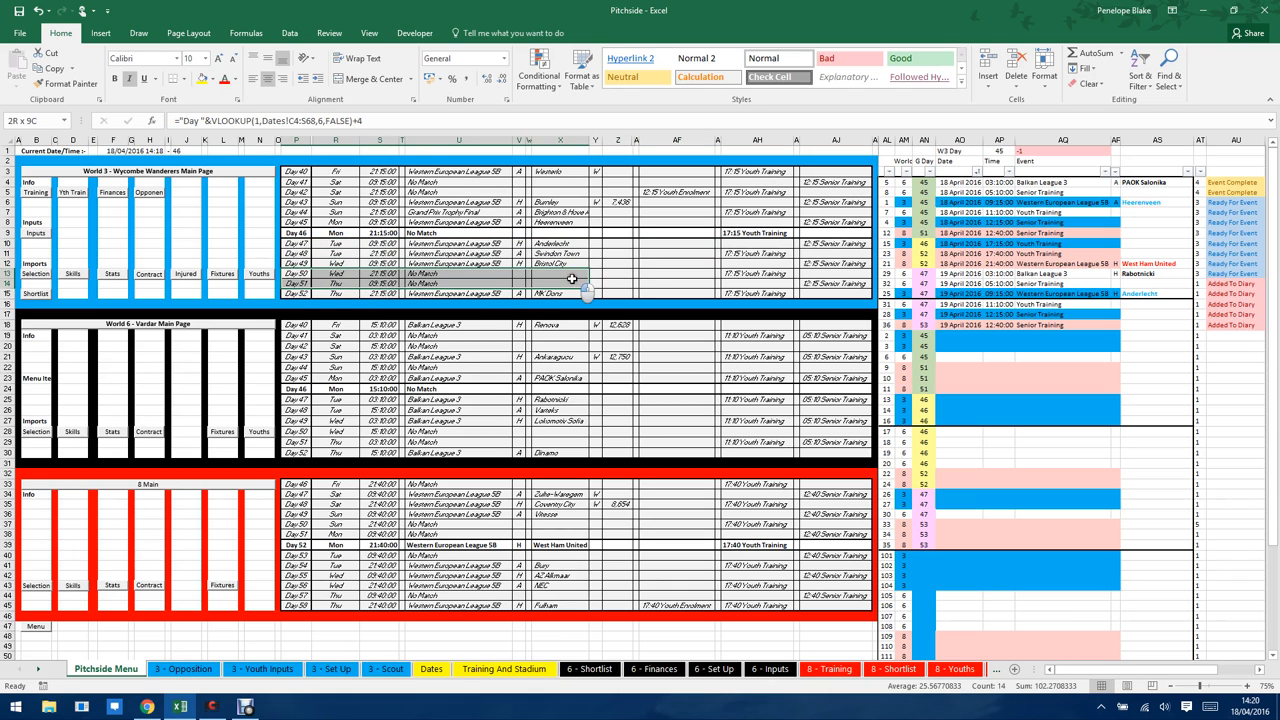
pyautogui.click(560, 293)
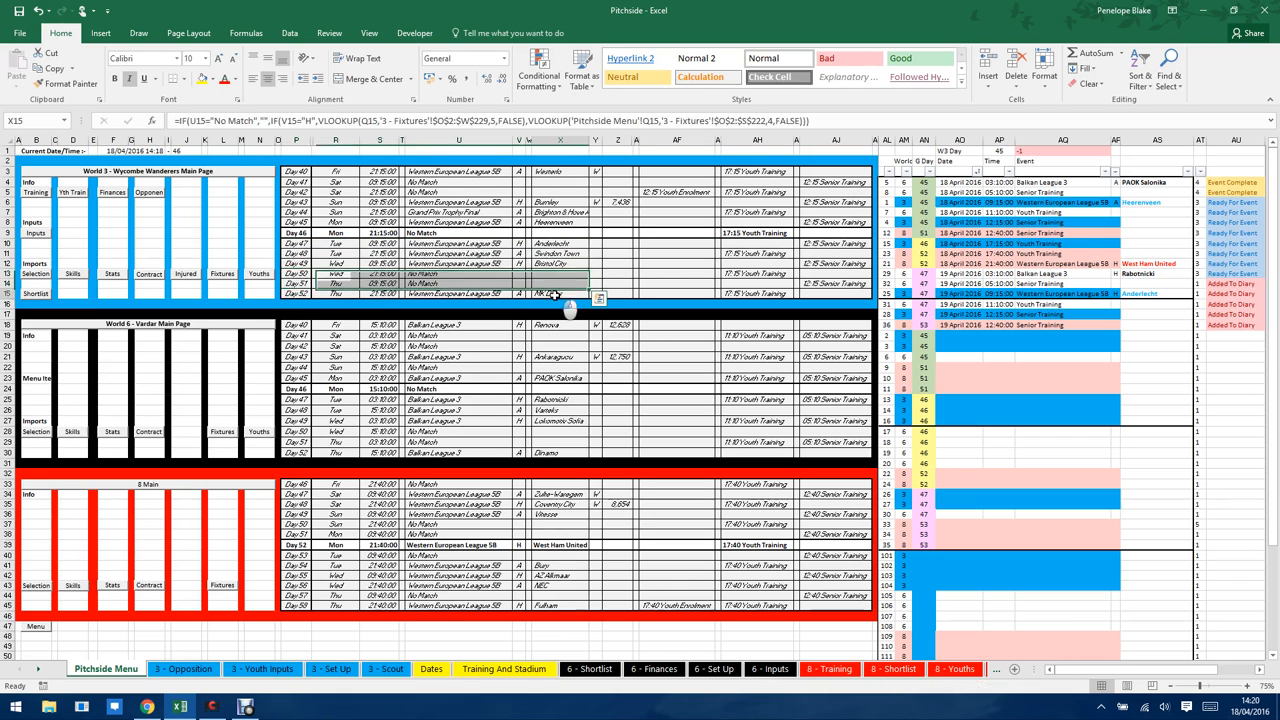
pyautogui.moveTo(565, 300)
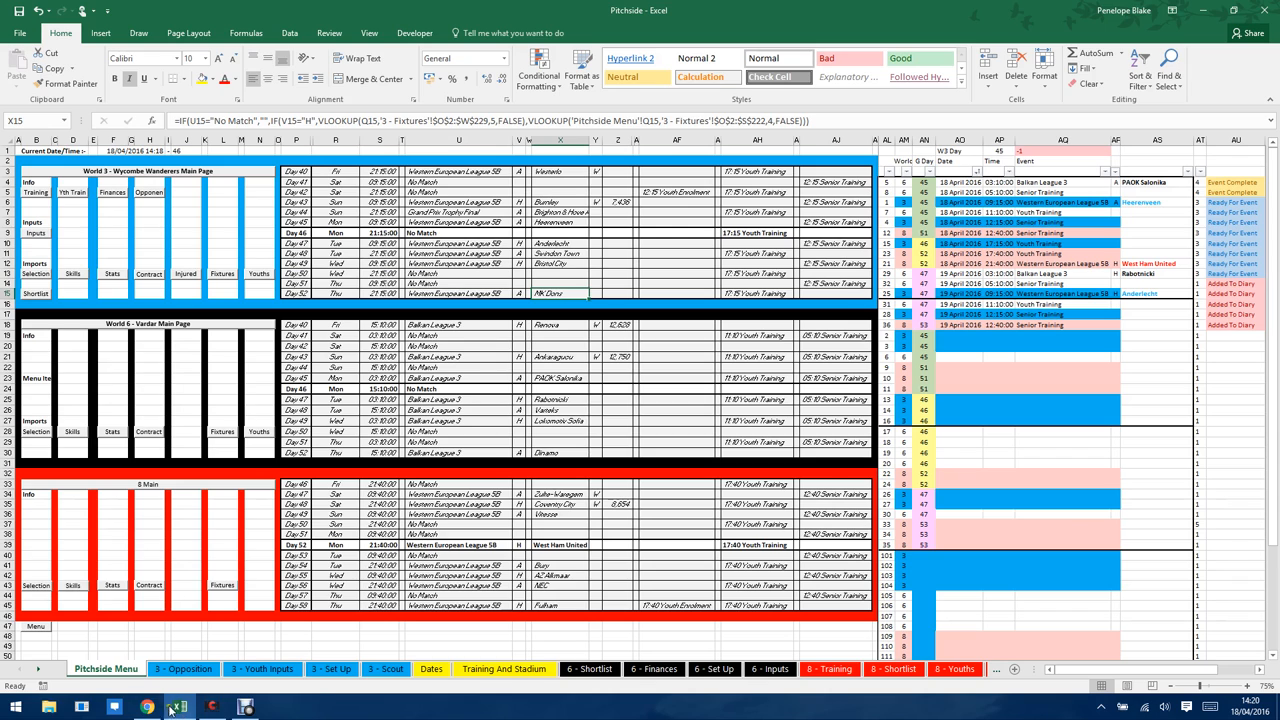
# View the Western European League 5B standings in Pitch Side Manager, then return to Excel
pyautogui.click(147, 706)
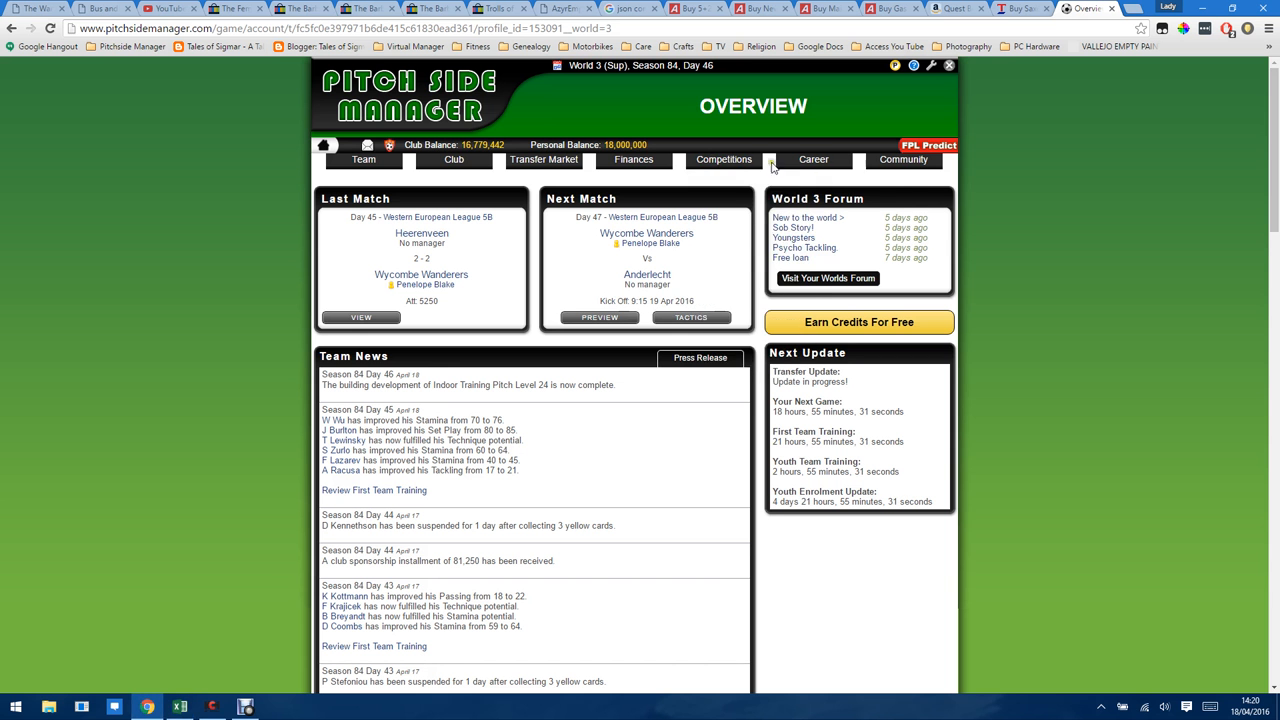
pyautogui.click(723, 159)
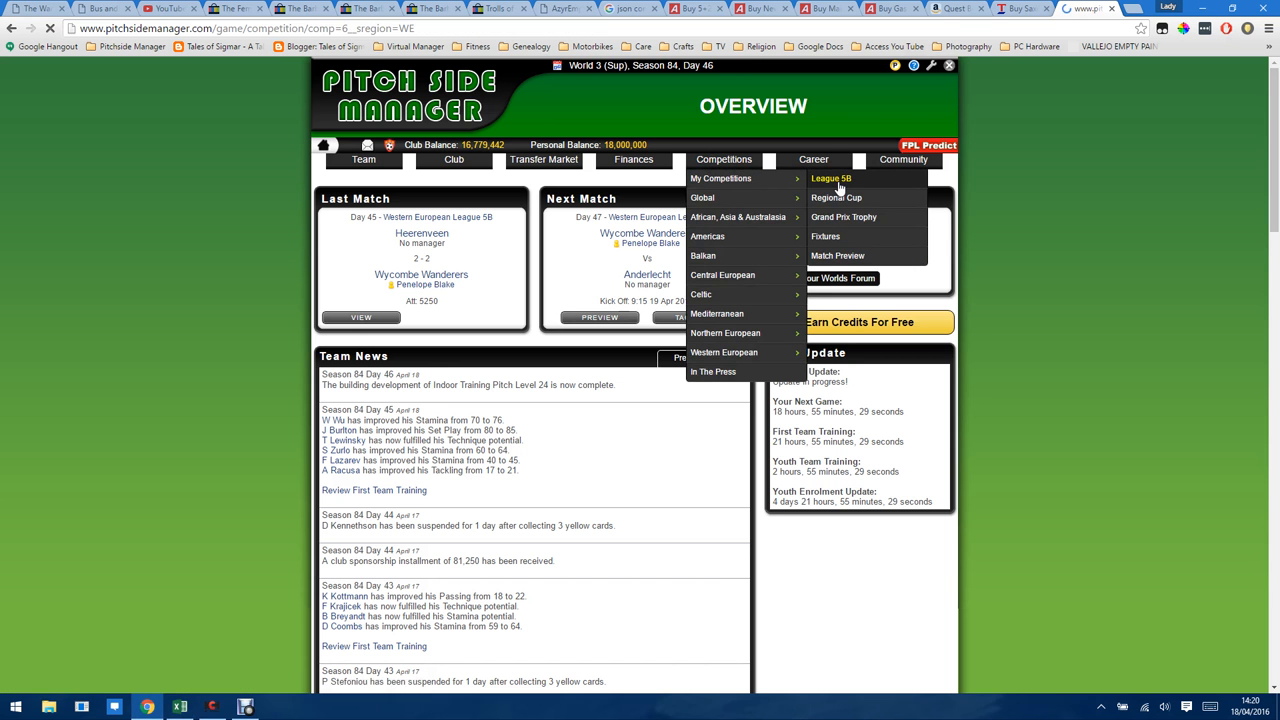
pyautogui.click(831, 178)
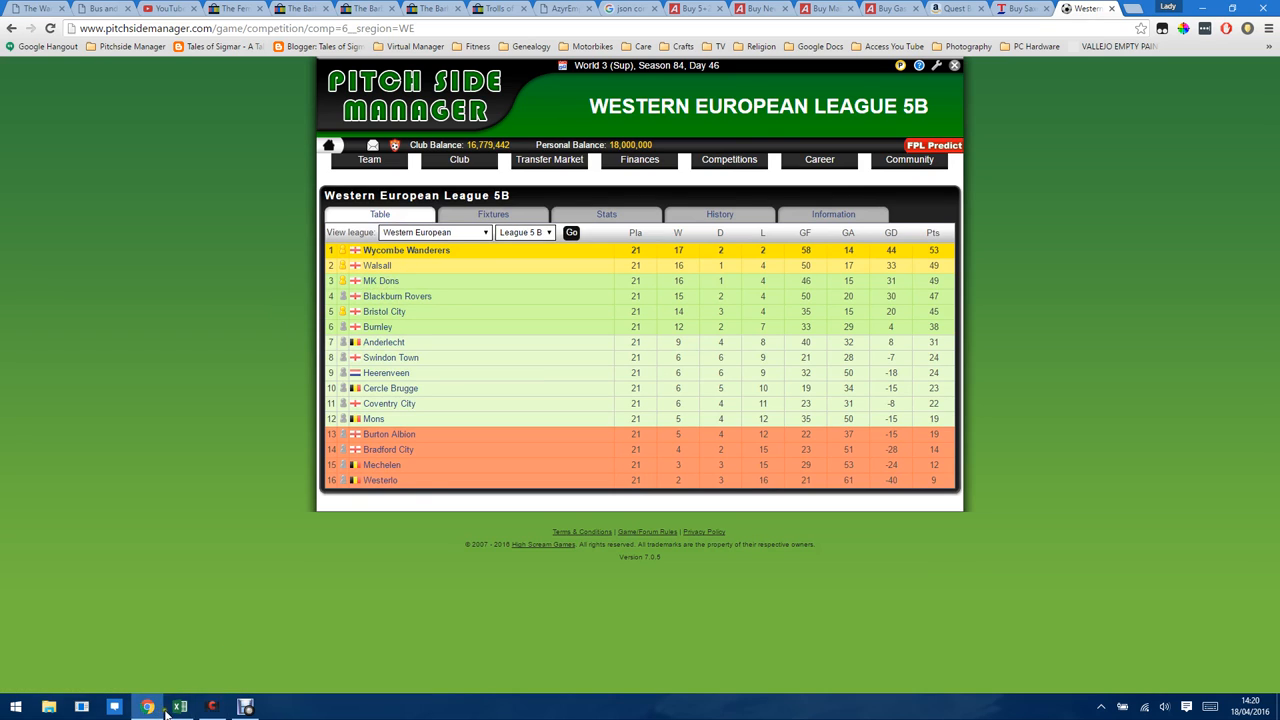
pyautogui.click(178, 707)
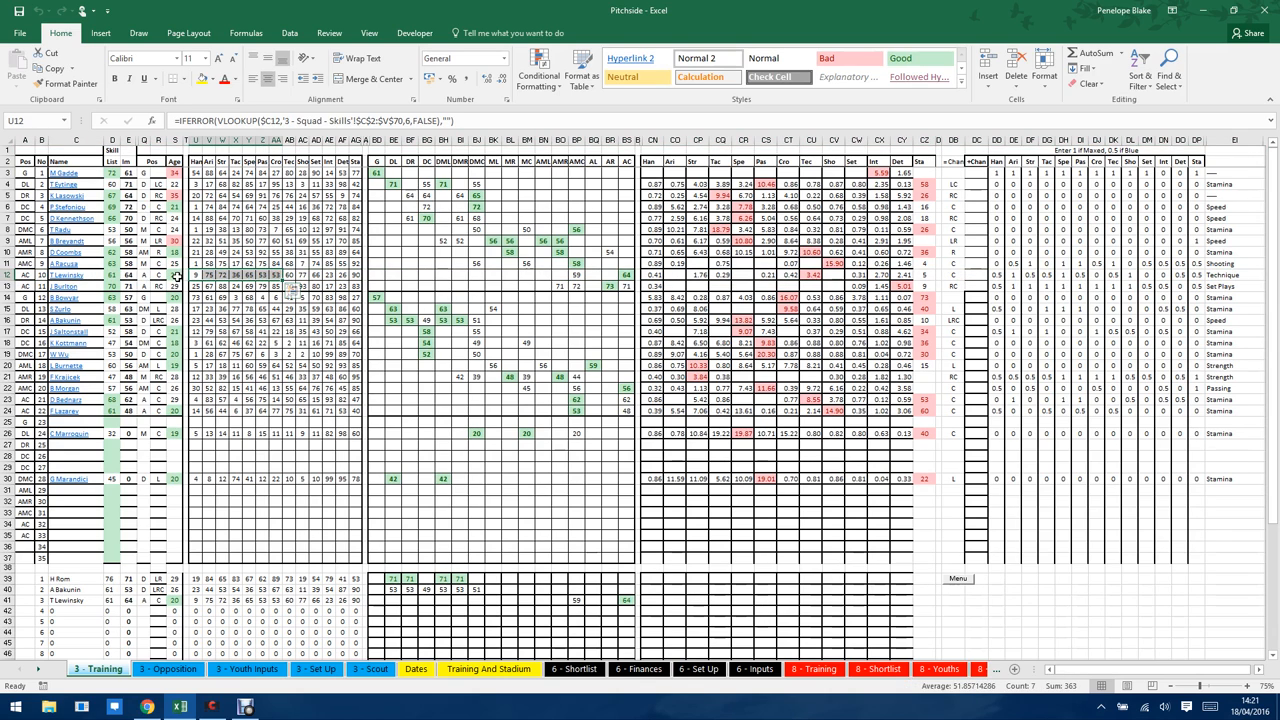
# Inspect a player's position, skill lookup, position rating and weighted skill score formulas
pyautogui.click(147, 274)
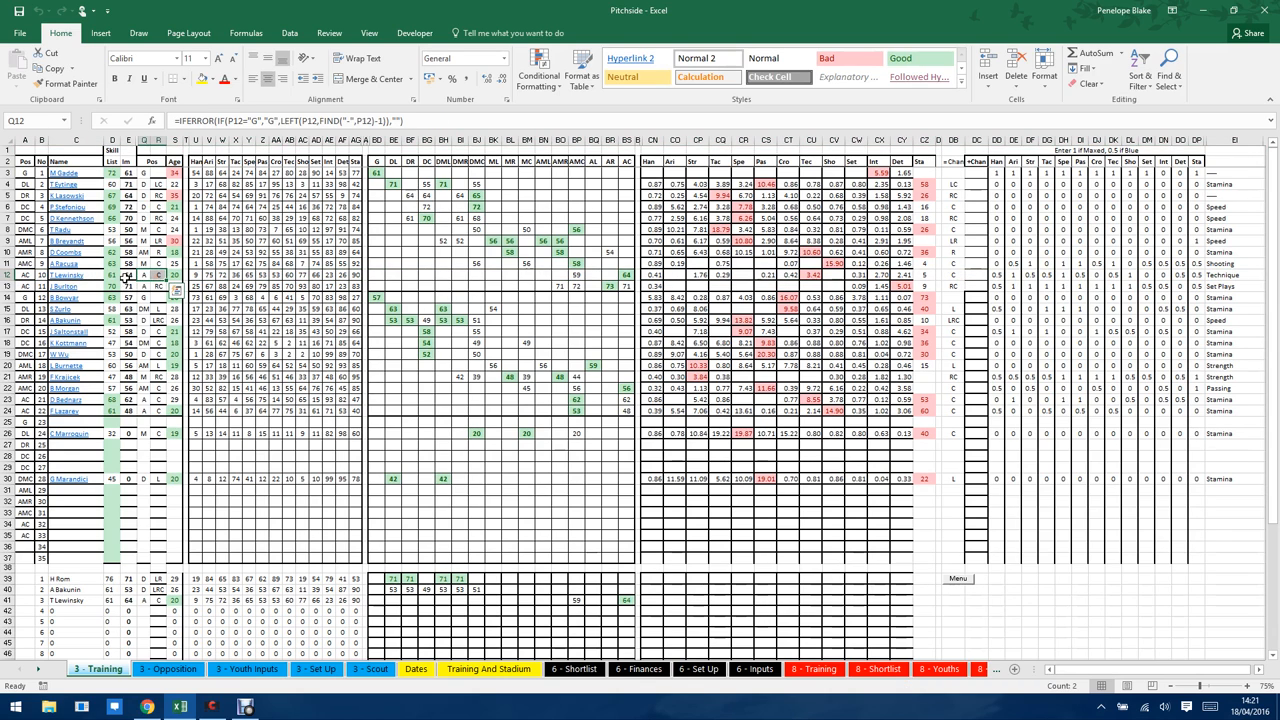
pyautogui.click(112, 275)
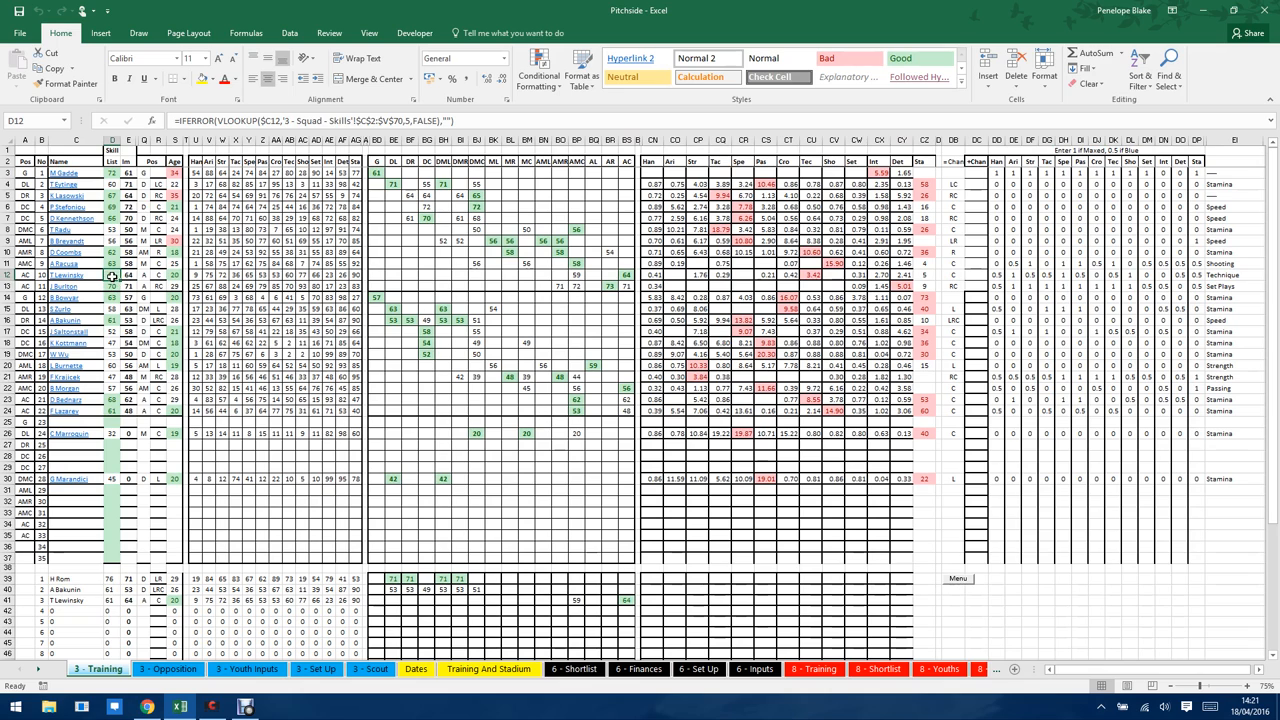
pyautogui.click(128, 275)
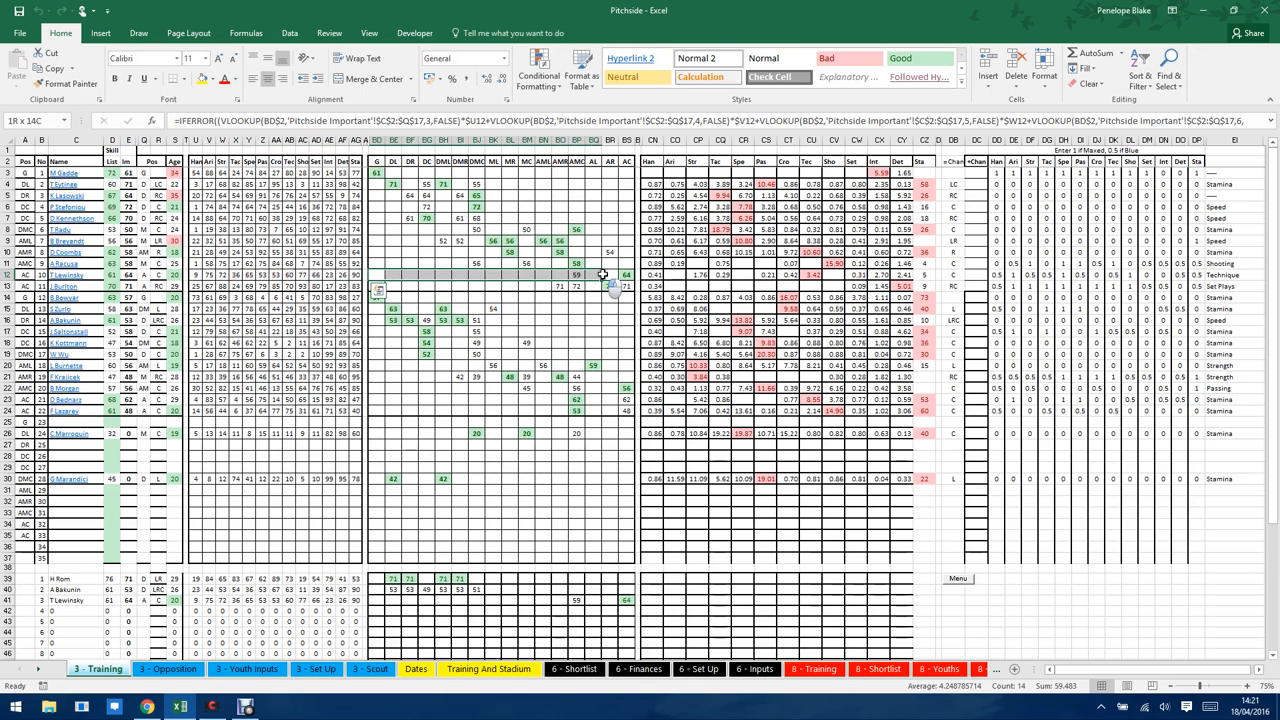
pyautogui.click(592, 275)
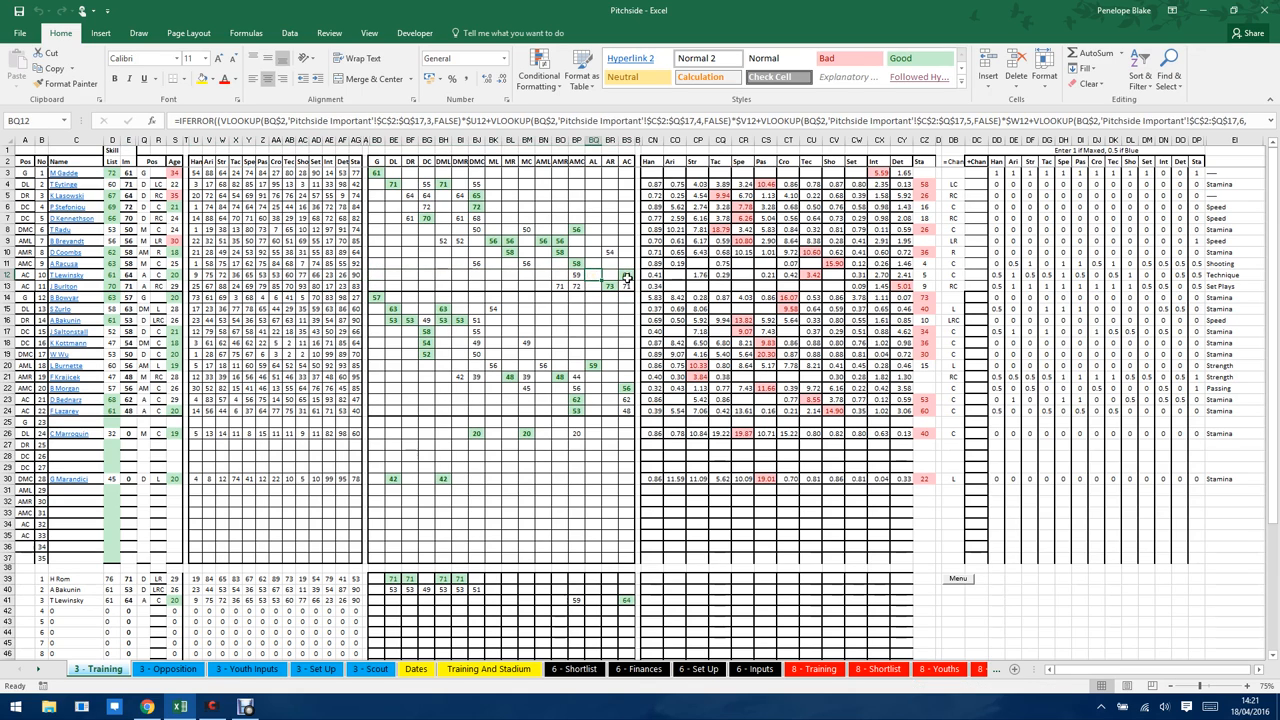
pyautogui.click(627, 275)
pyautogui.write('64')
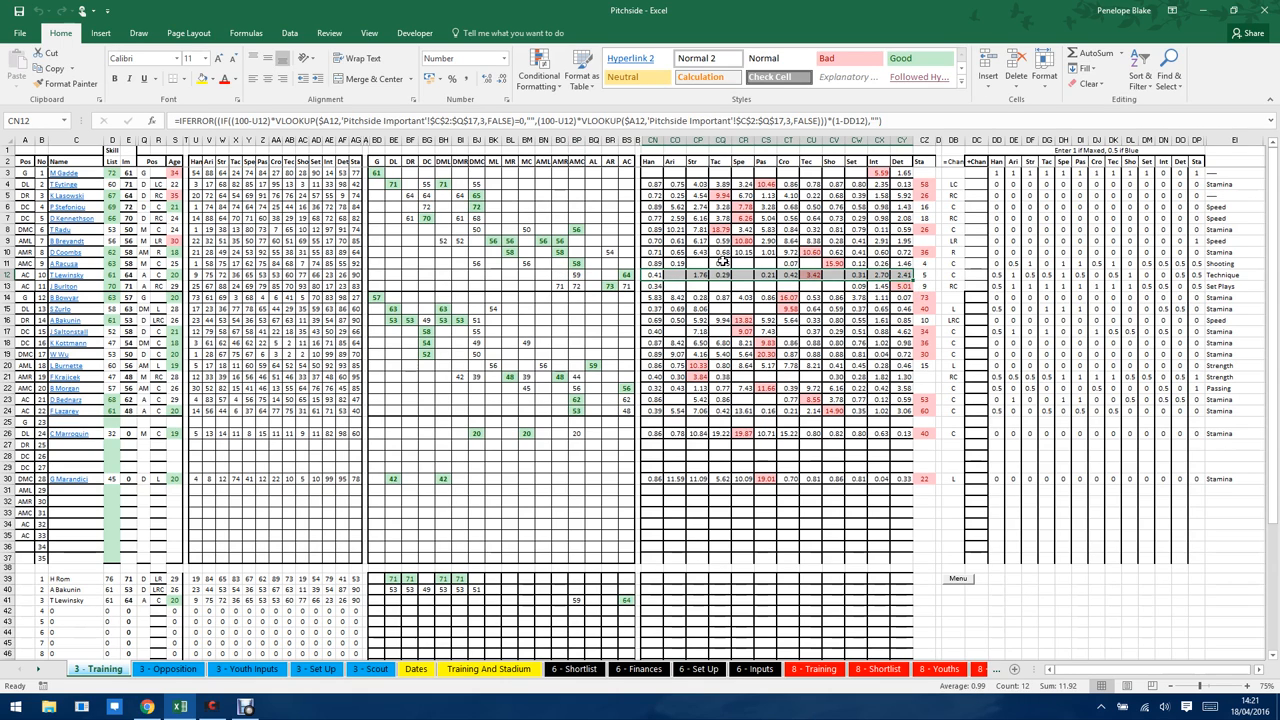
pyautogui.moveTo(648, 280)
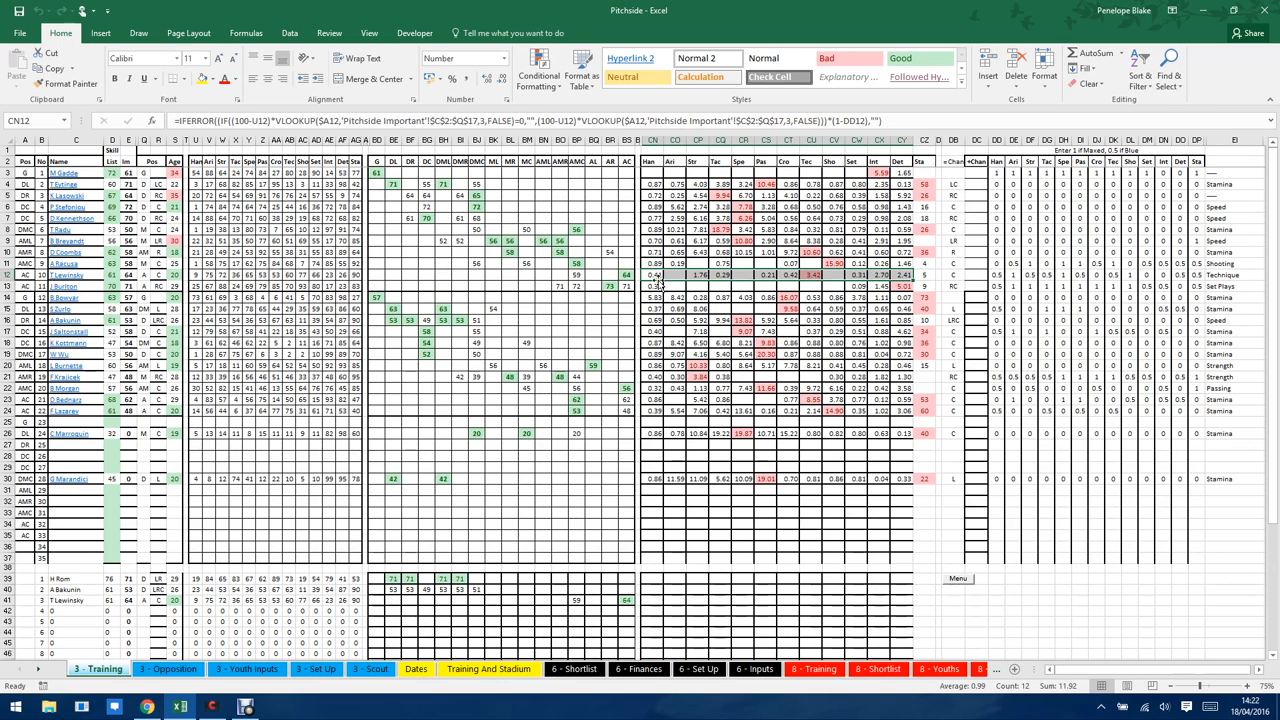
pyautogui.click(651, 264)
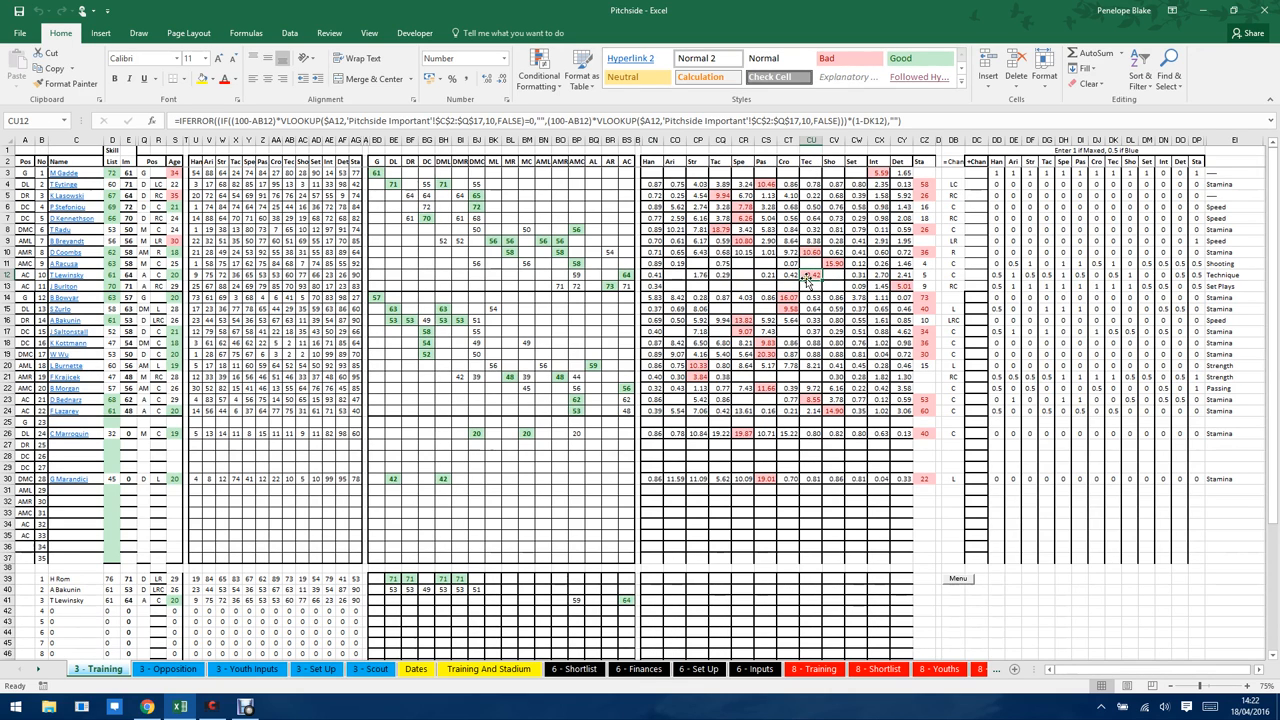
pyautogui.click(1229, 274)
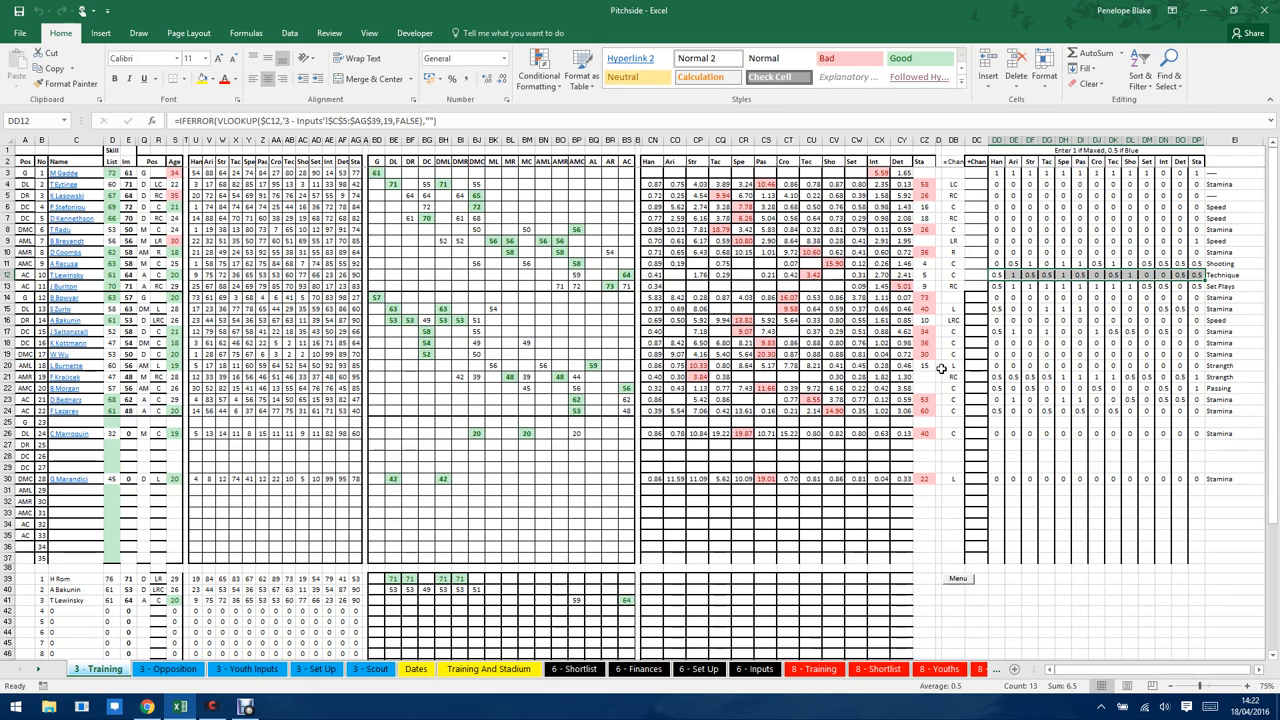
pyautogui.moveTo(711, 268)
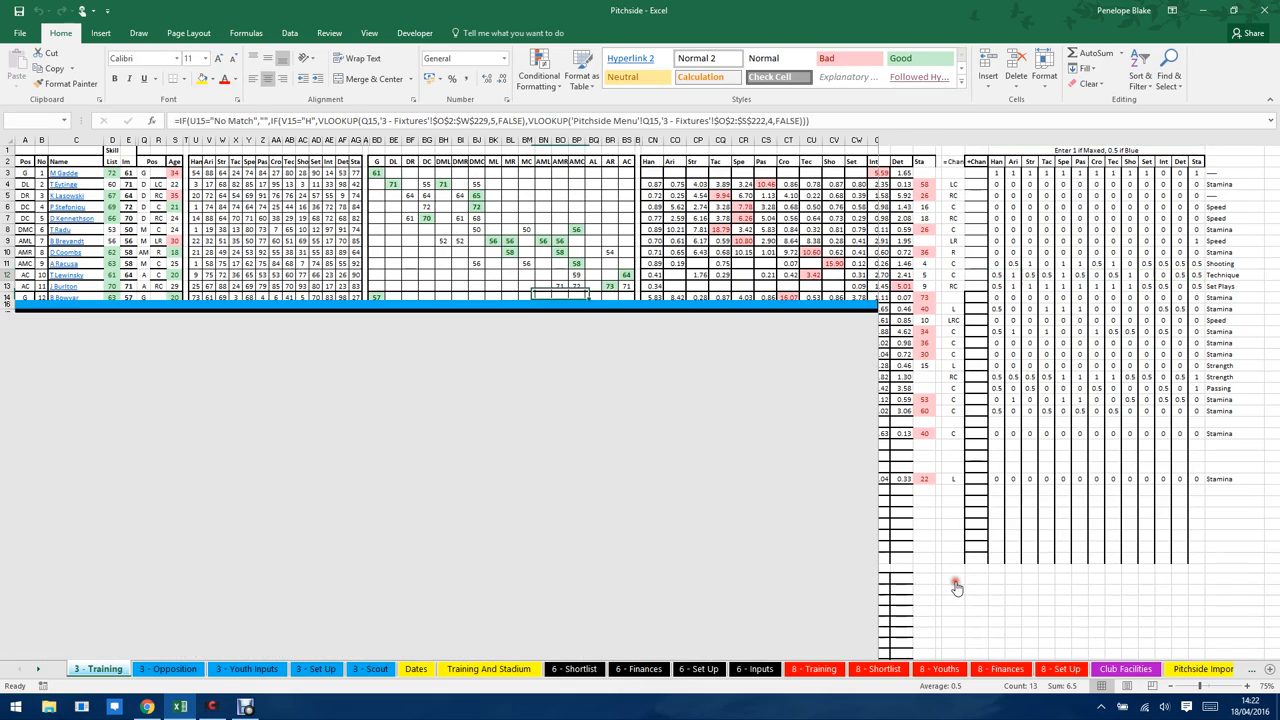
# On the 3 - Finances sheet, inspect the balance (F23) and agent fee (F13) formulas
pyautogui.click(104, 668)
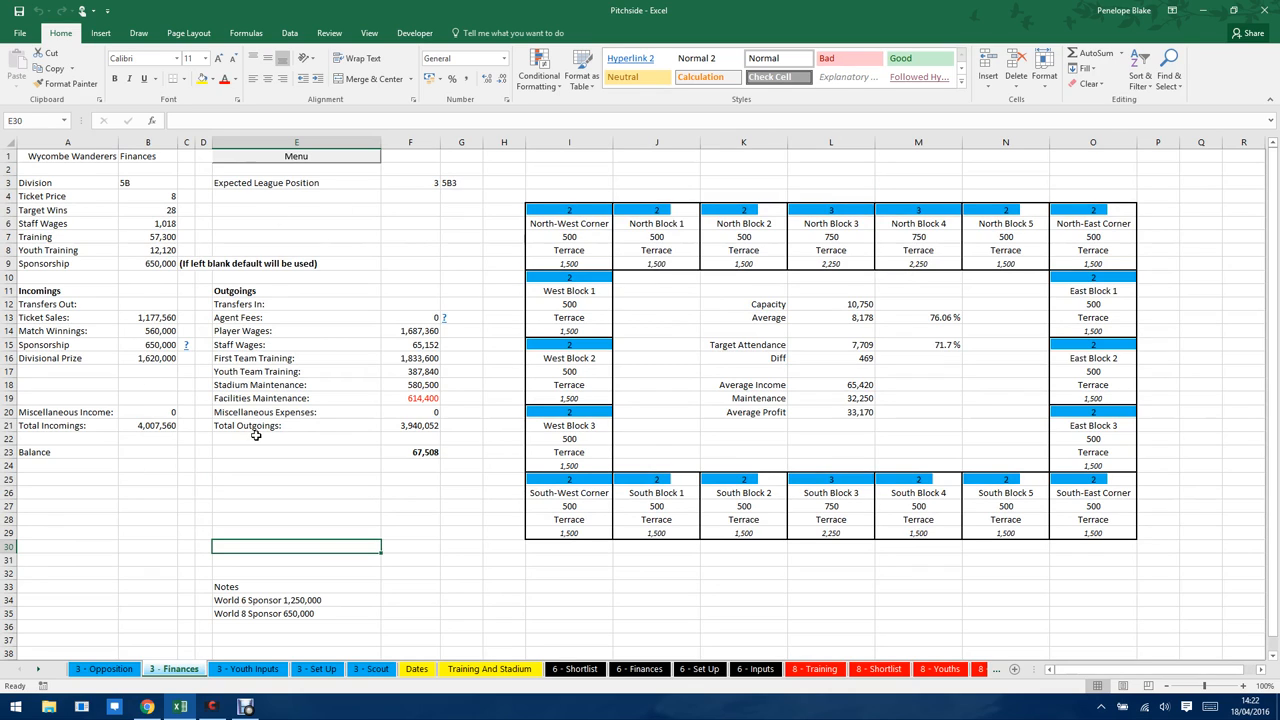
pyautogui.moveTo(425, 479)
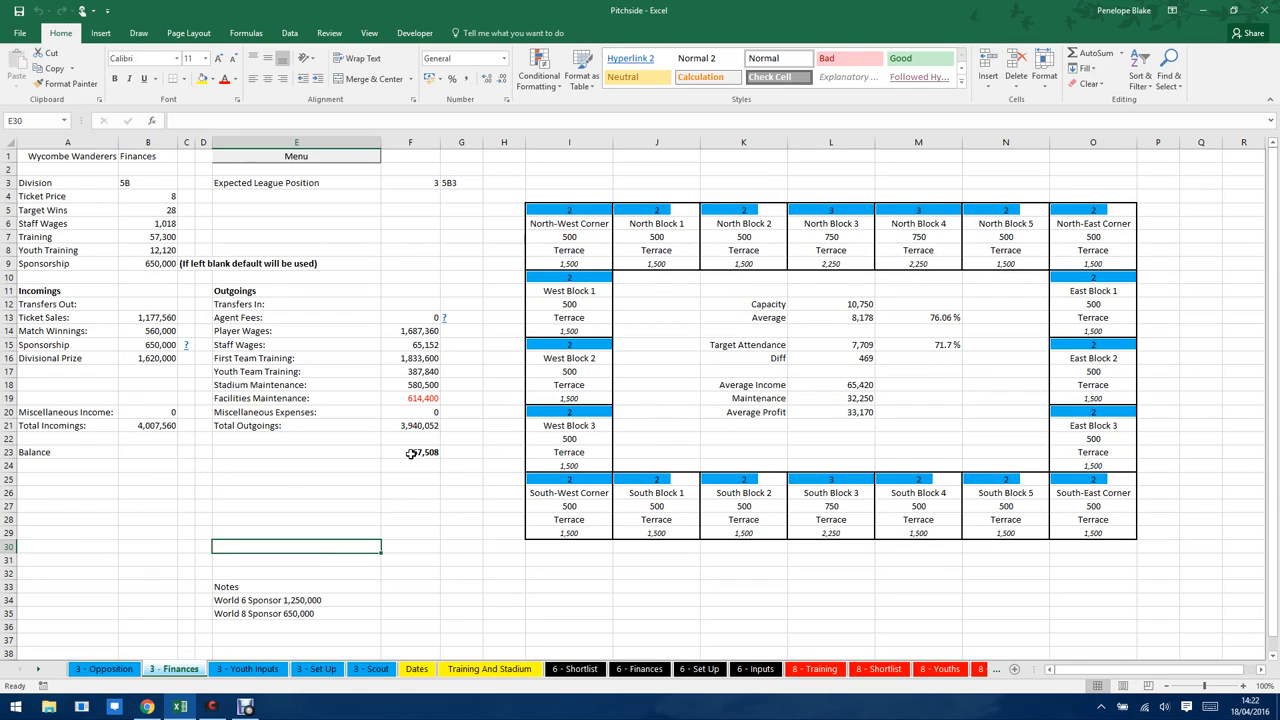
pyautogui.click(410, 451)
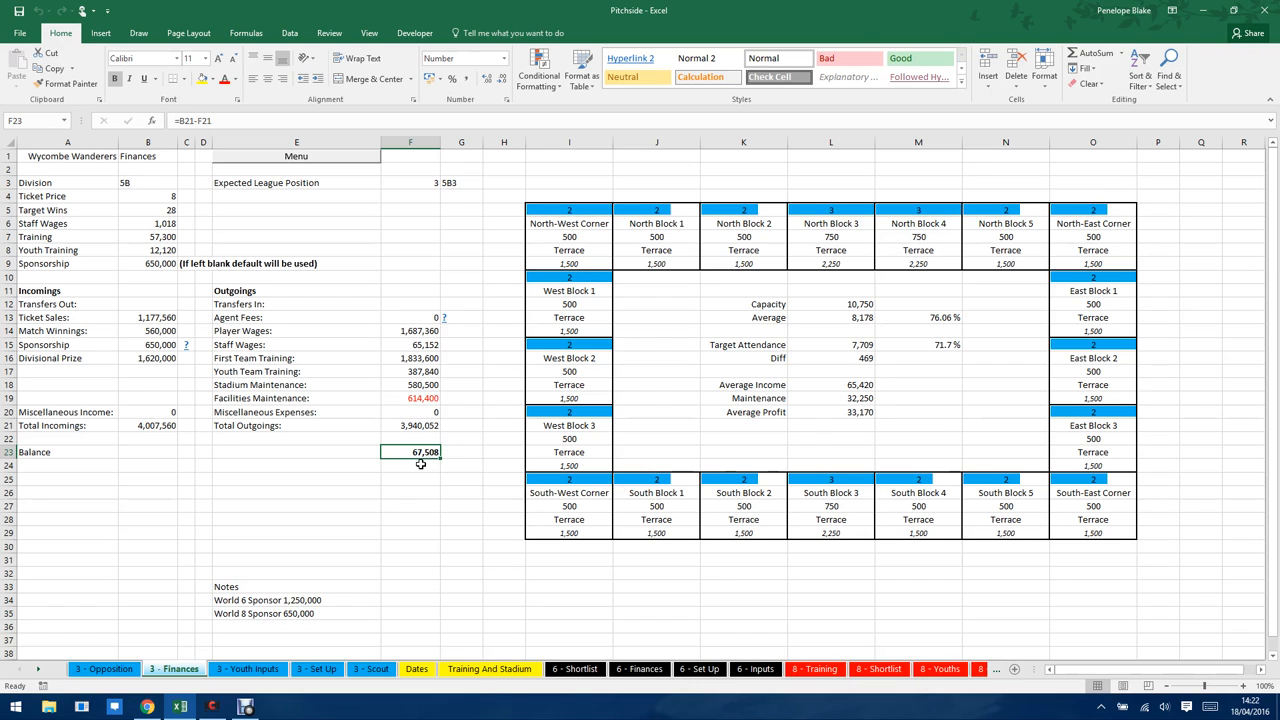
pyautogui.moveTo(137, 320)
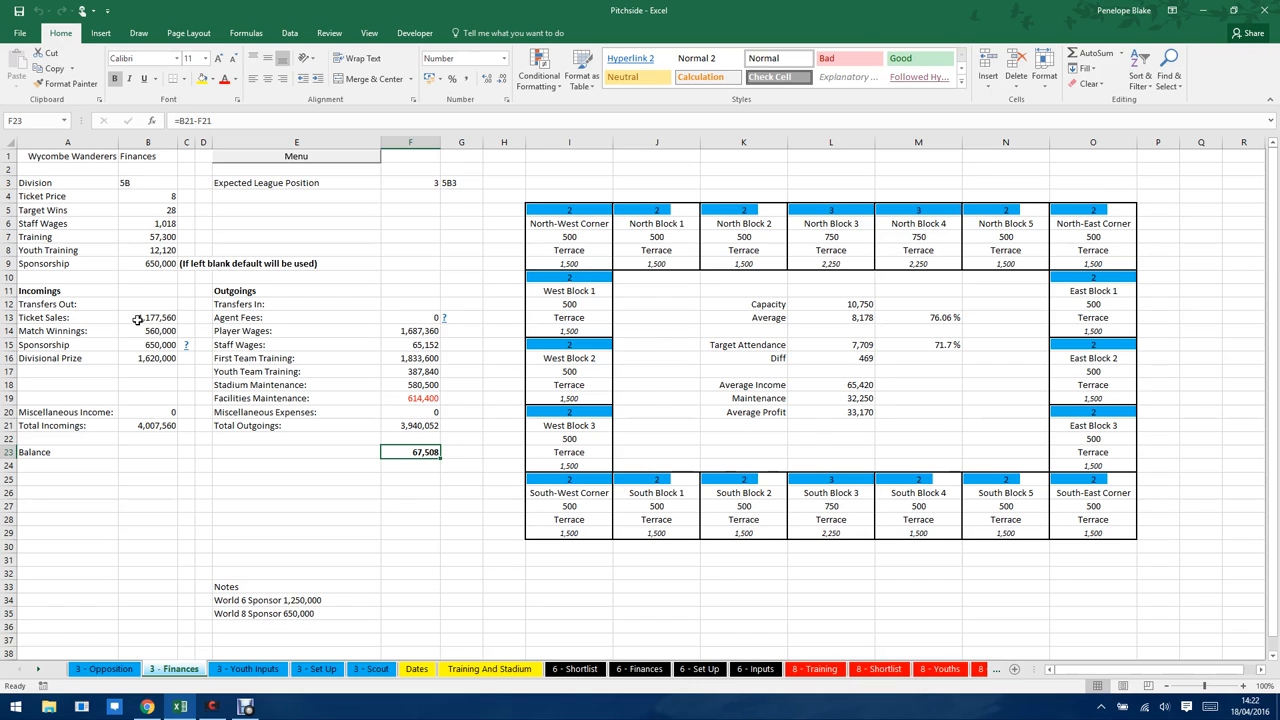
pyautogui.click(410, 304)
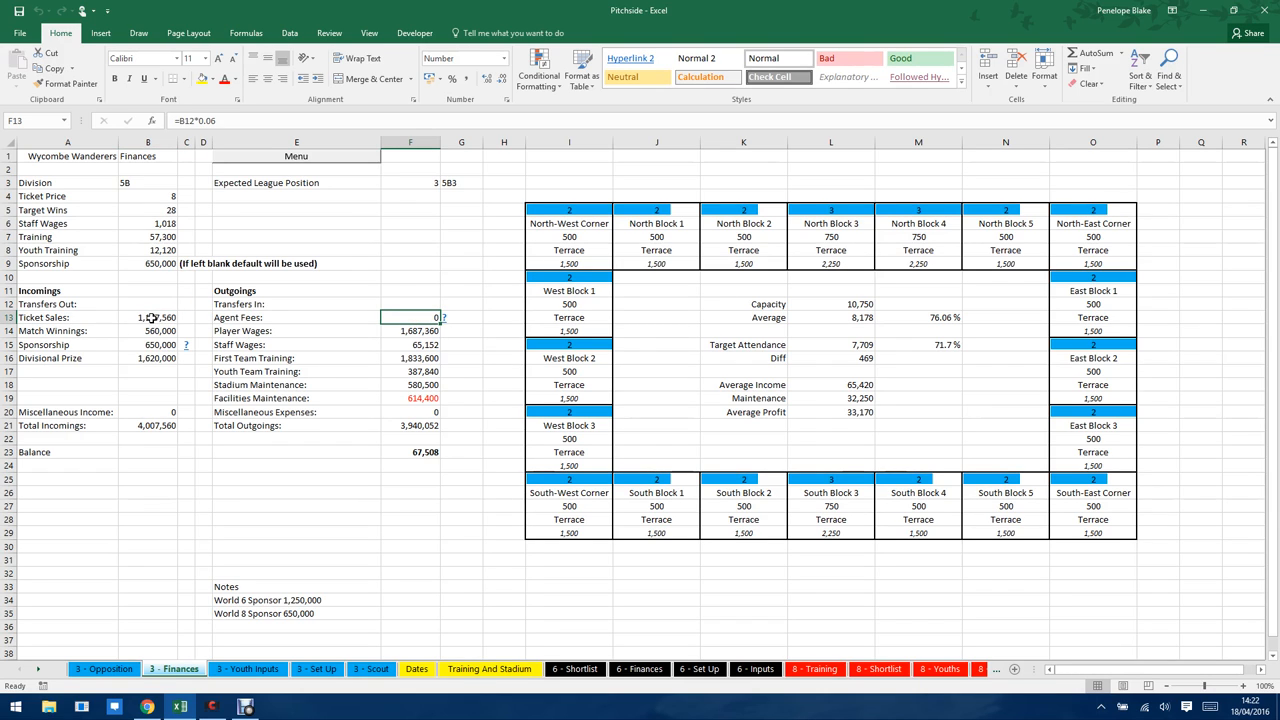
pyautogui.click(148, 317)
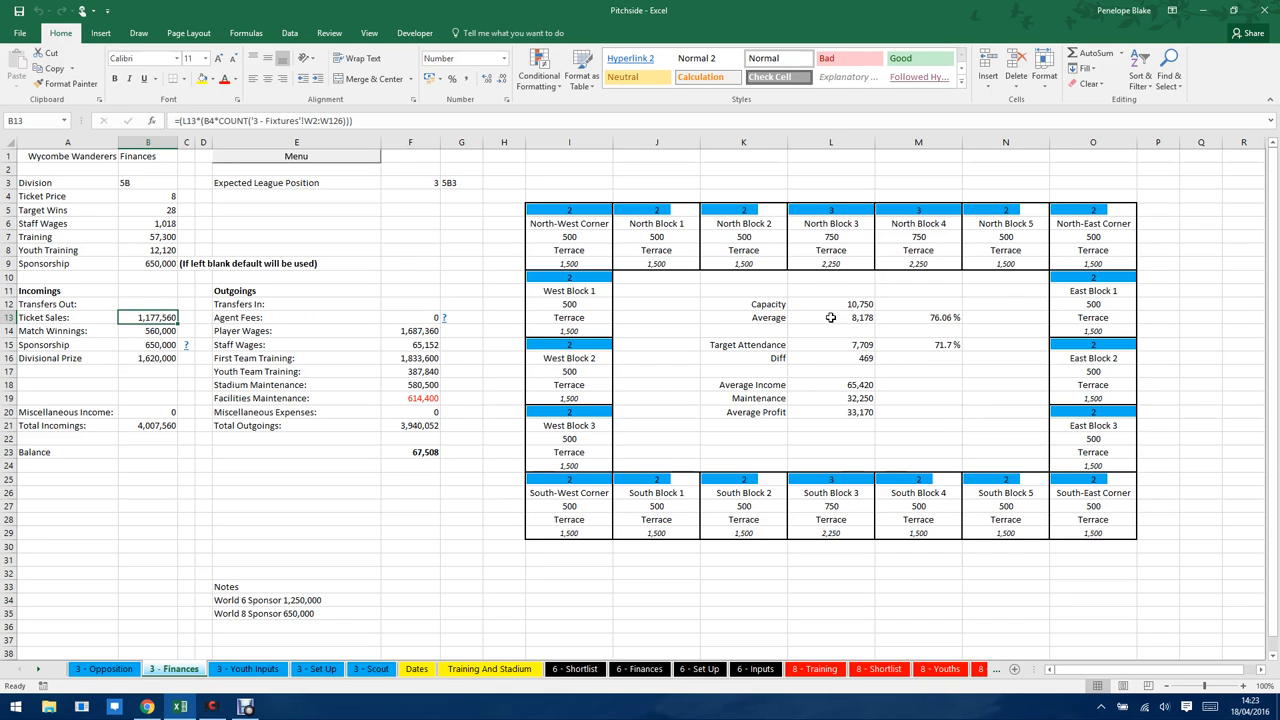
pyautogui.click(830, 317)
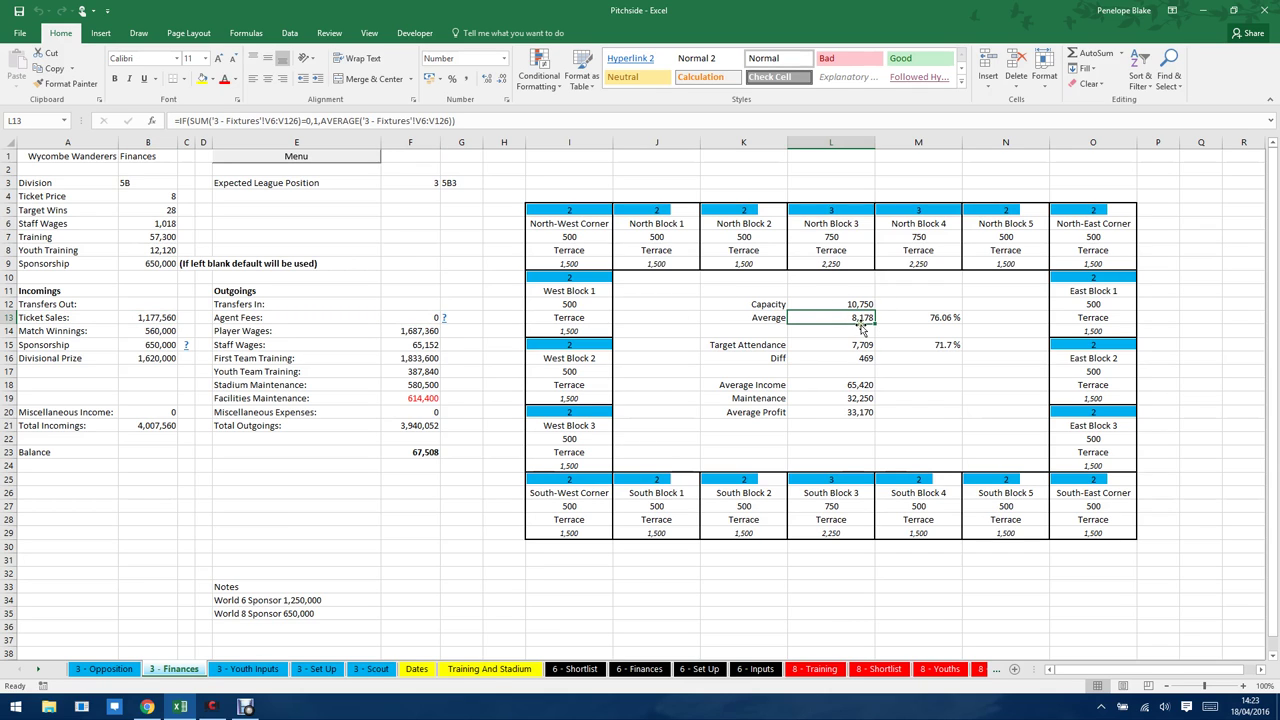
pyautogui.moveTo(843, 357)
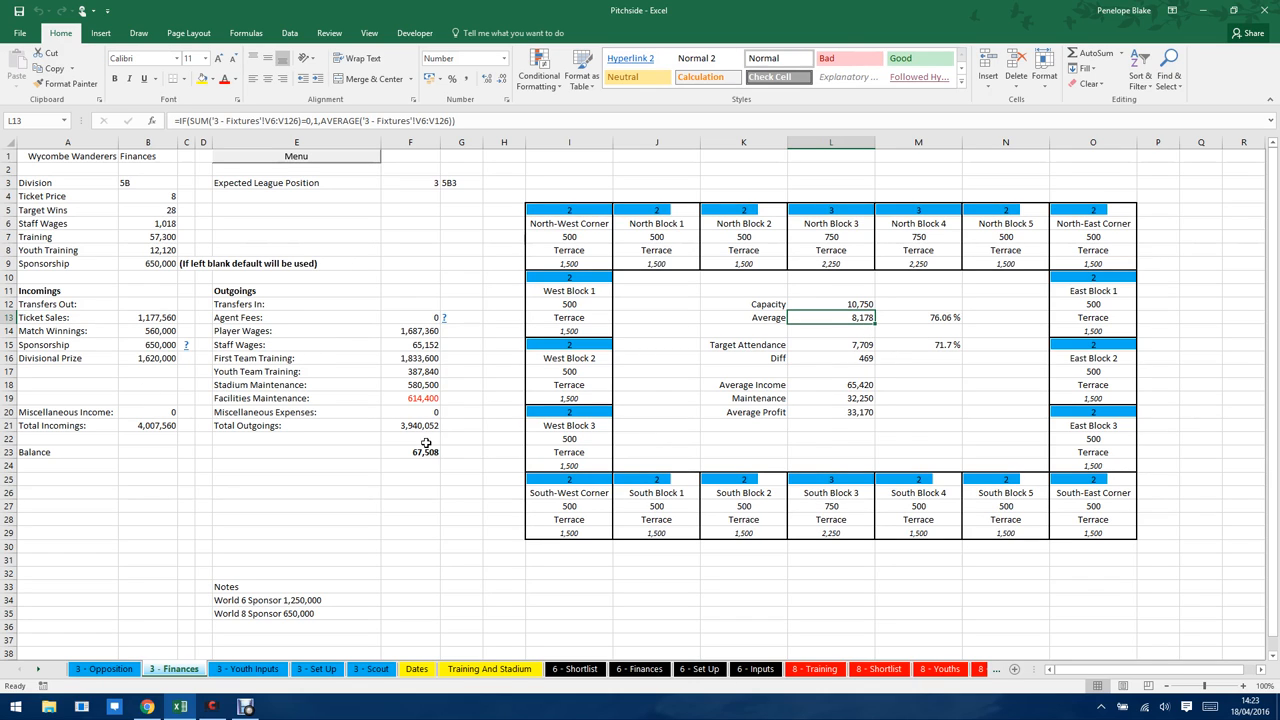
pyautogui.moveTo(368, 427)
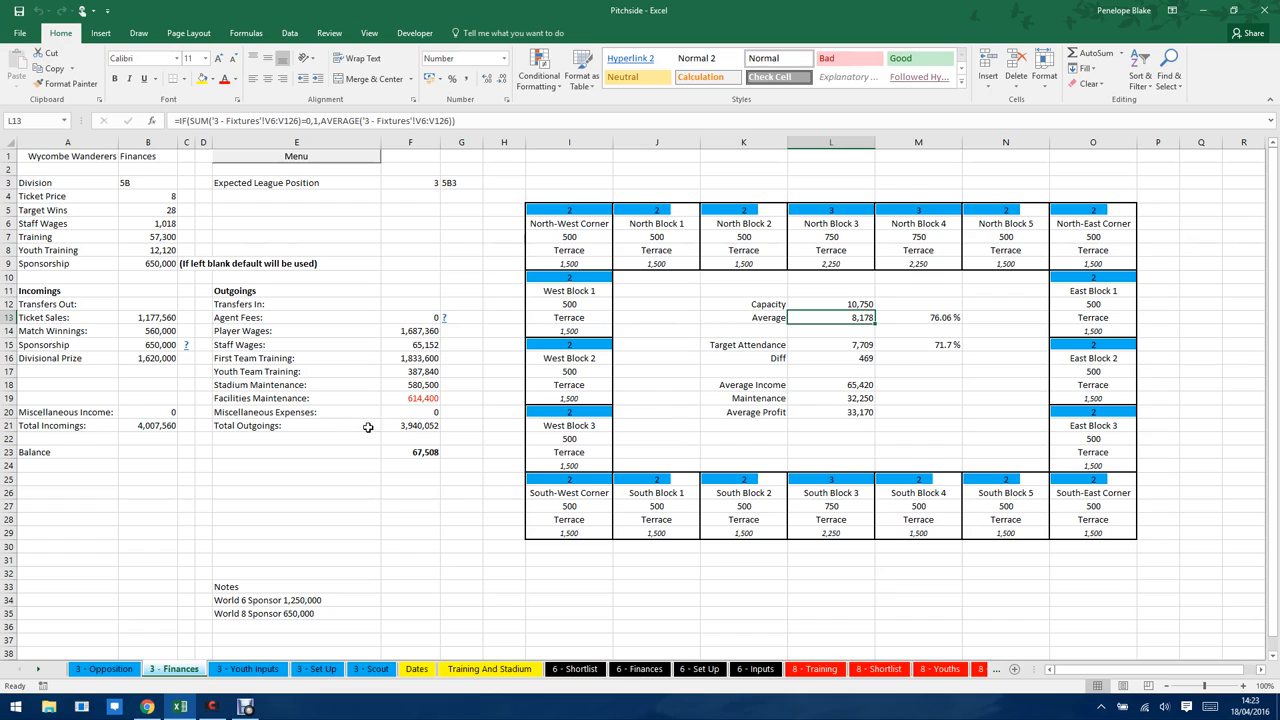
pyautogui.moveTo(781, 374)
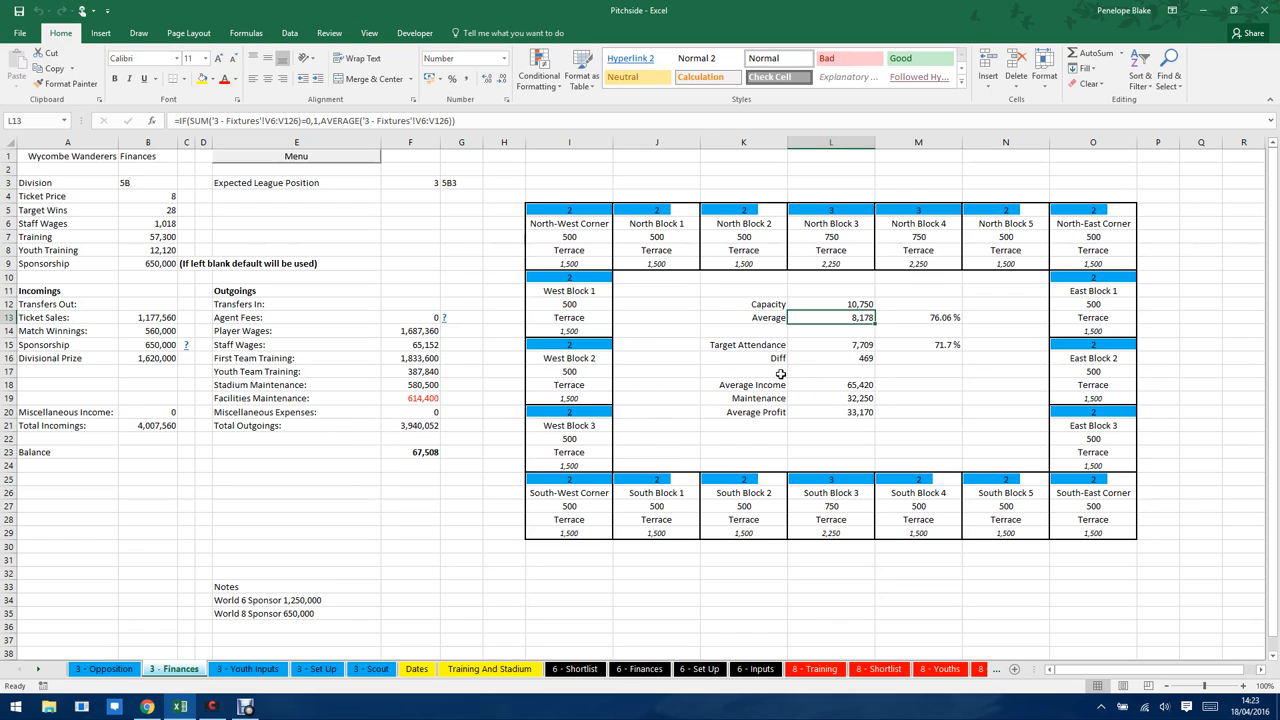
pyautogui.moveTo(945, 341)
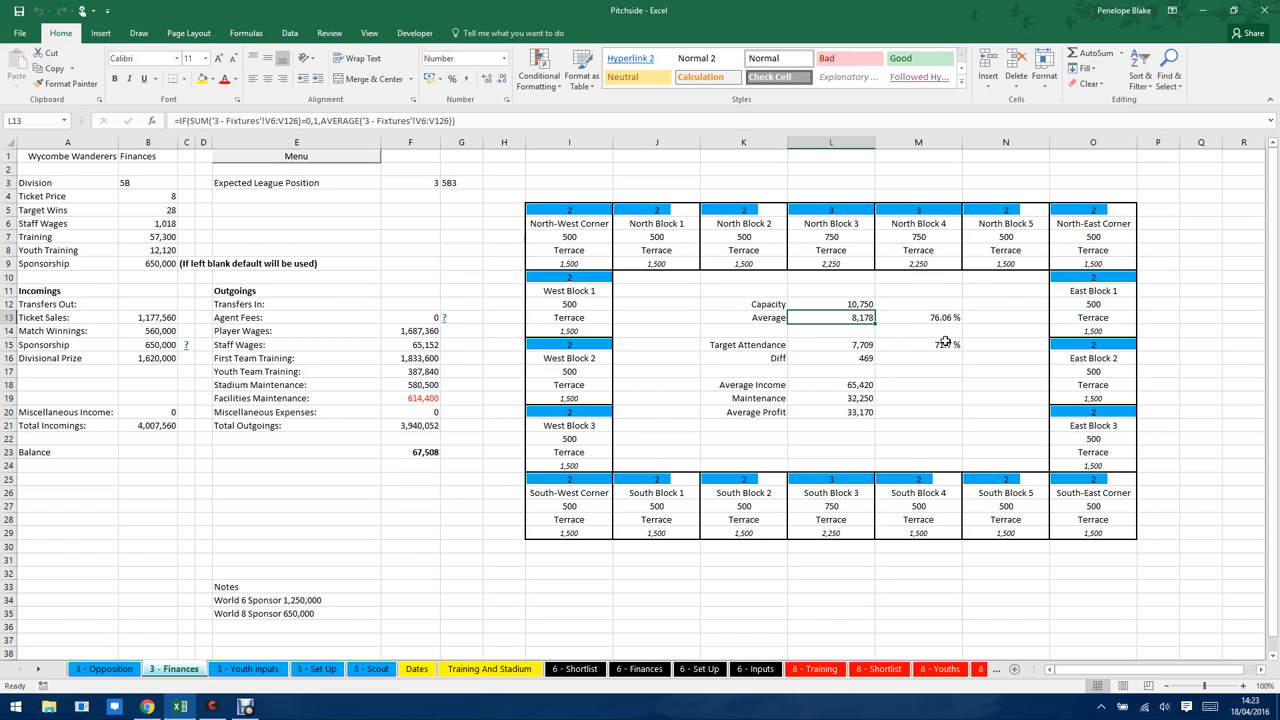
pyautogui.moveTo(940, 345)
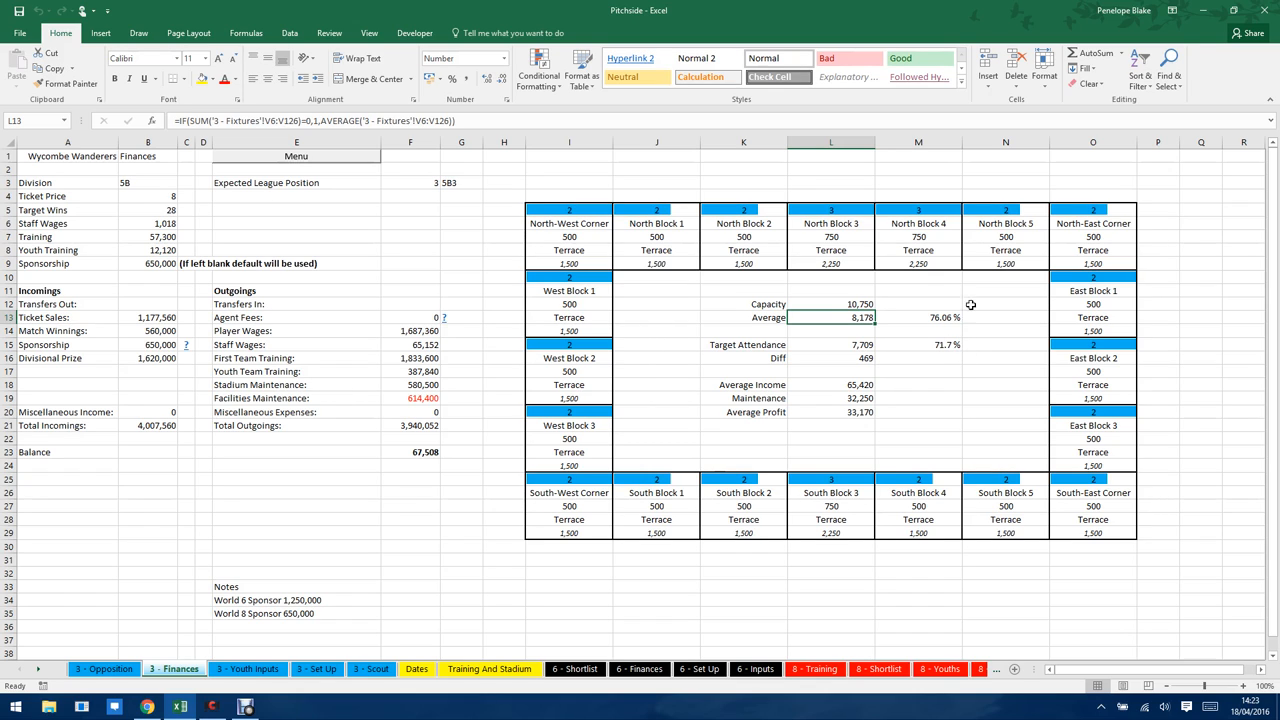
pyautogui.moveTo(311, 206)
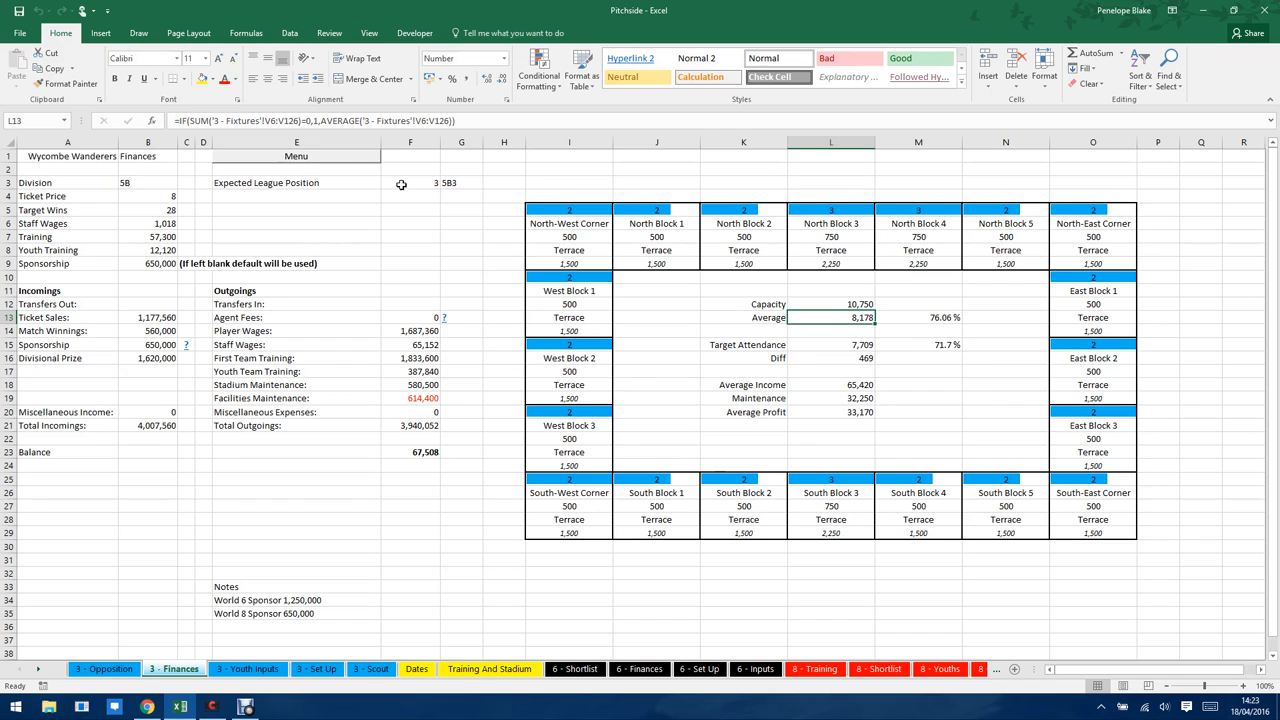
pyautogui.moveTo(444, 182)
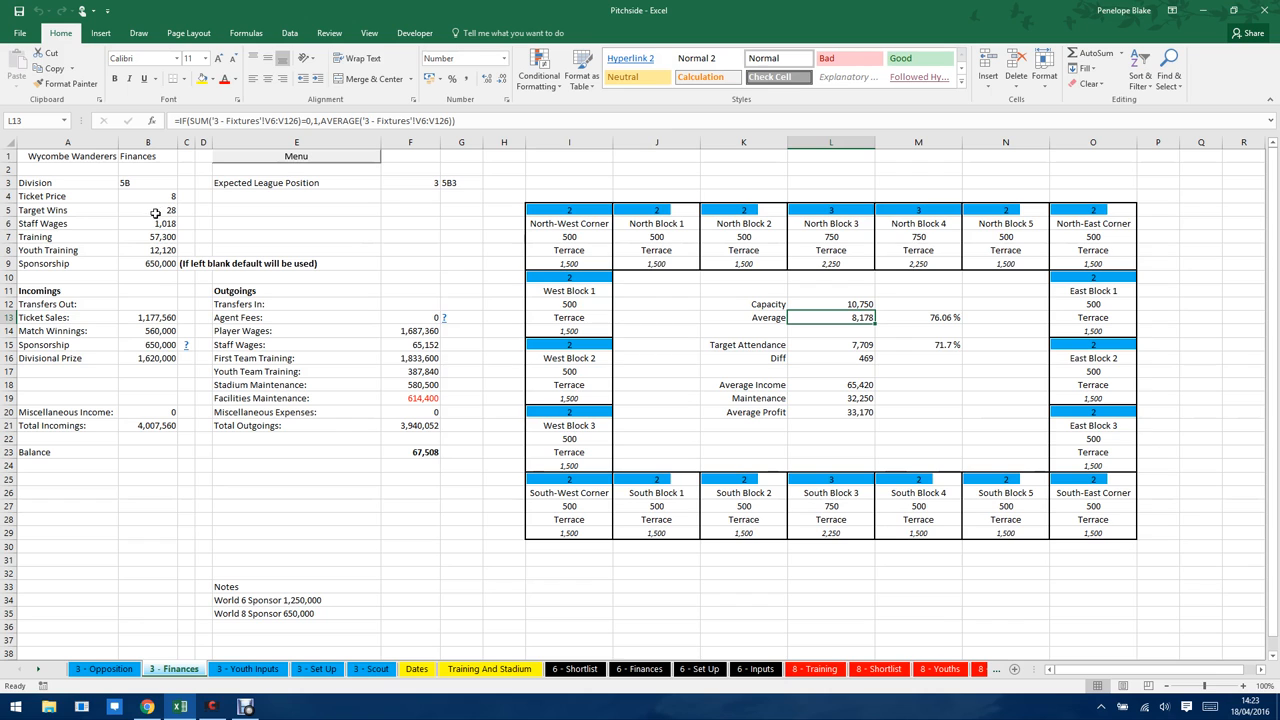
pyautogui.moveTo(214, 215)
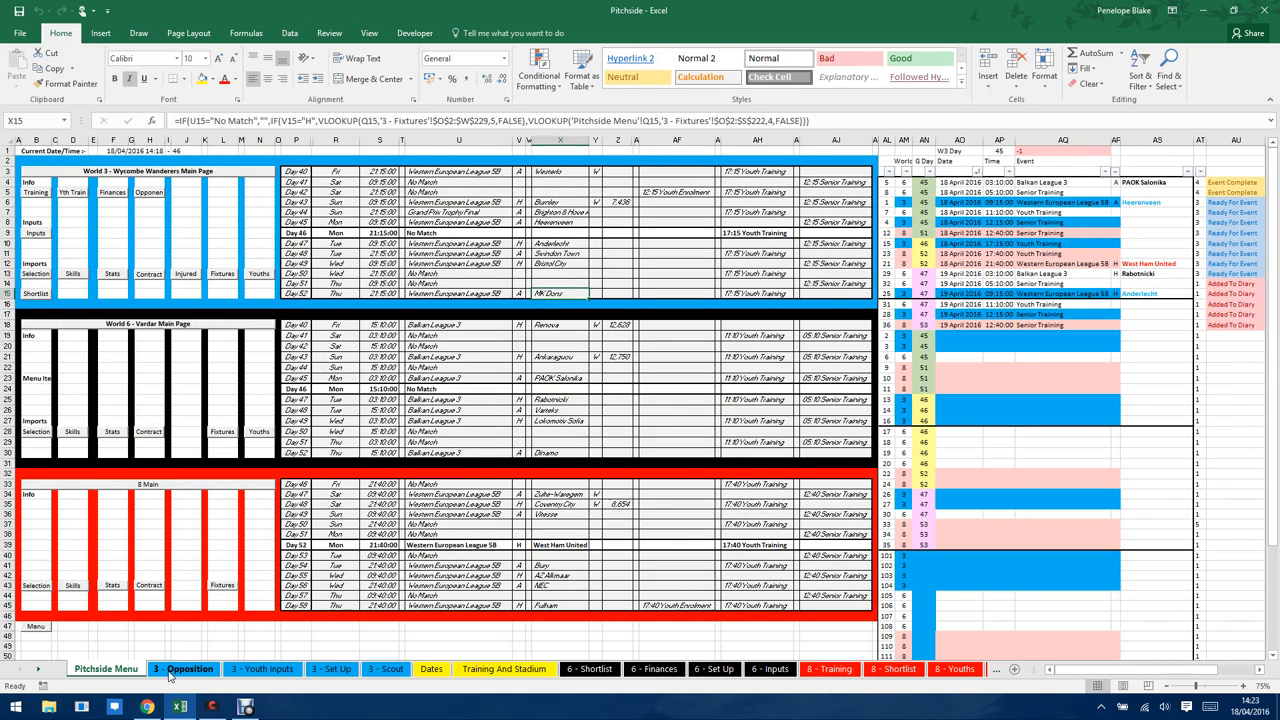
# On the 3 - Opposition sheet, exclude the third goalkeeper in row 33
pyautogui.click(186, 668)
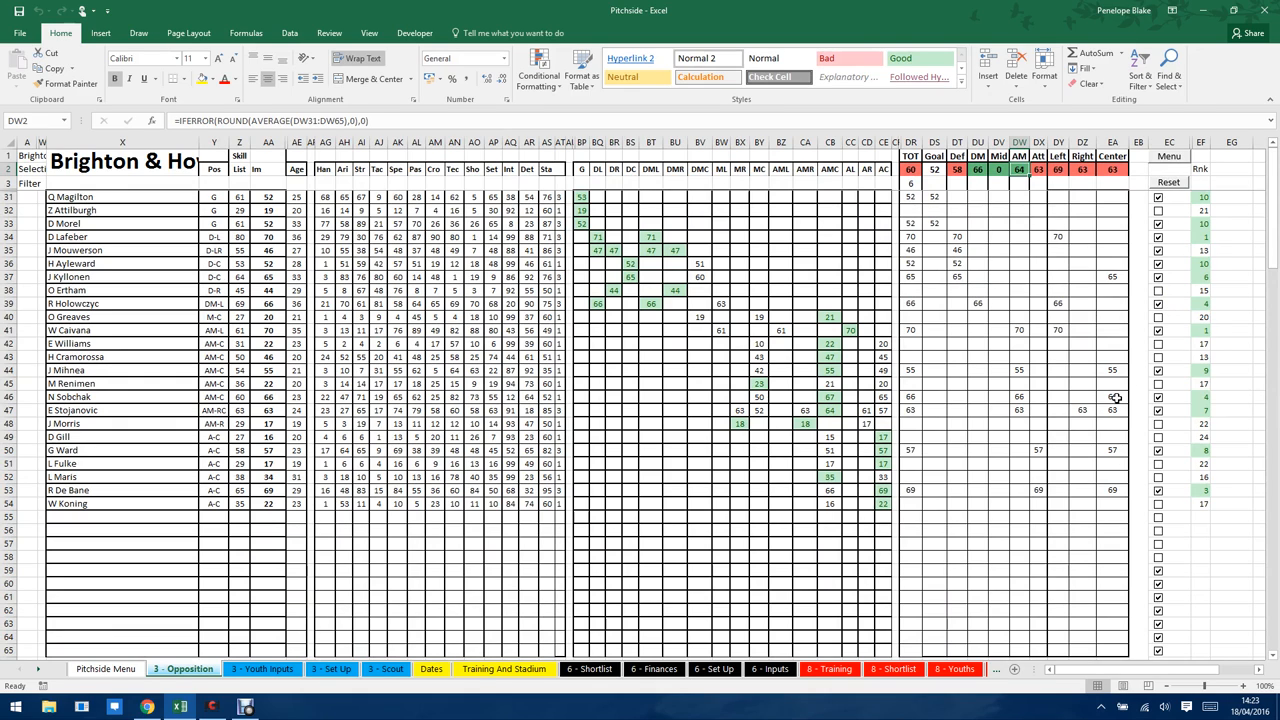
pyautogui.moveTo(1210, 254)
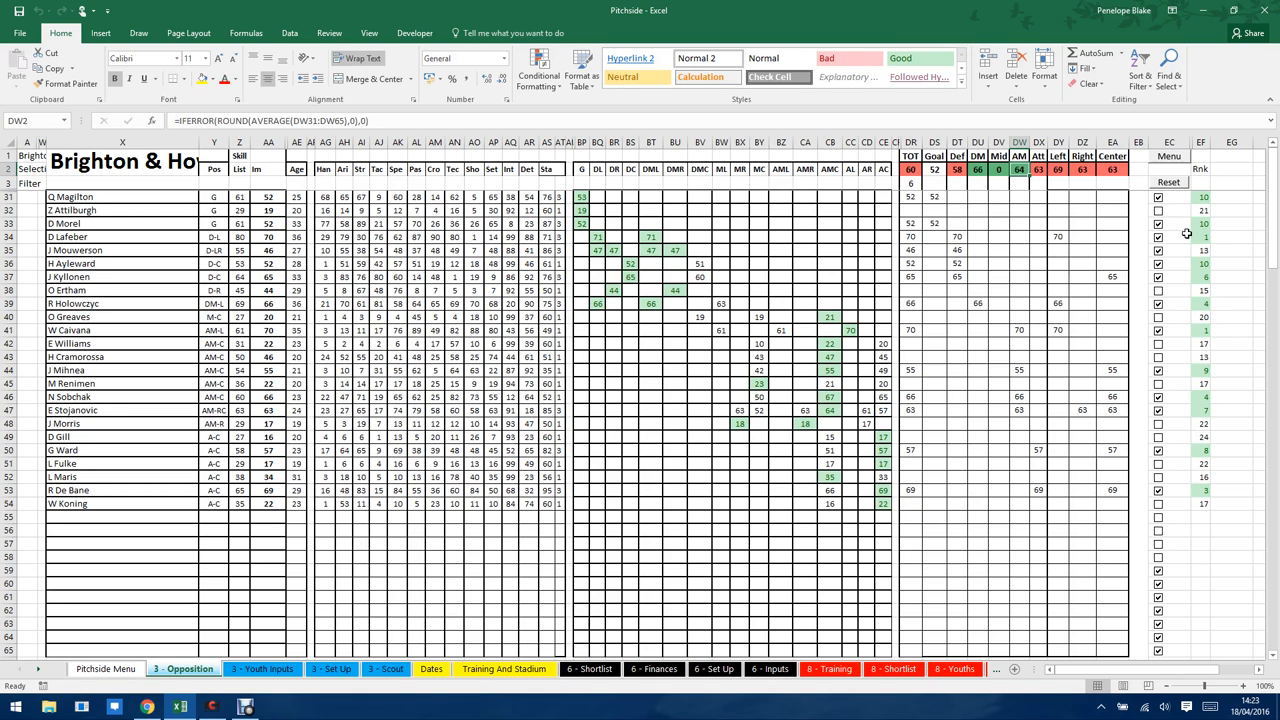
pyautogui.moveTo(1159, 203)
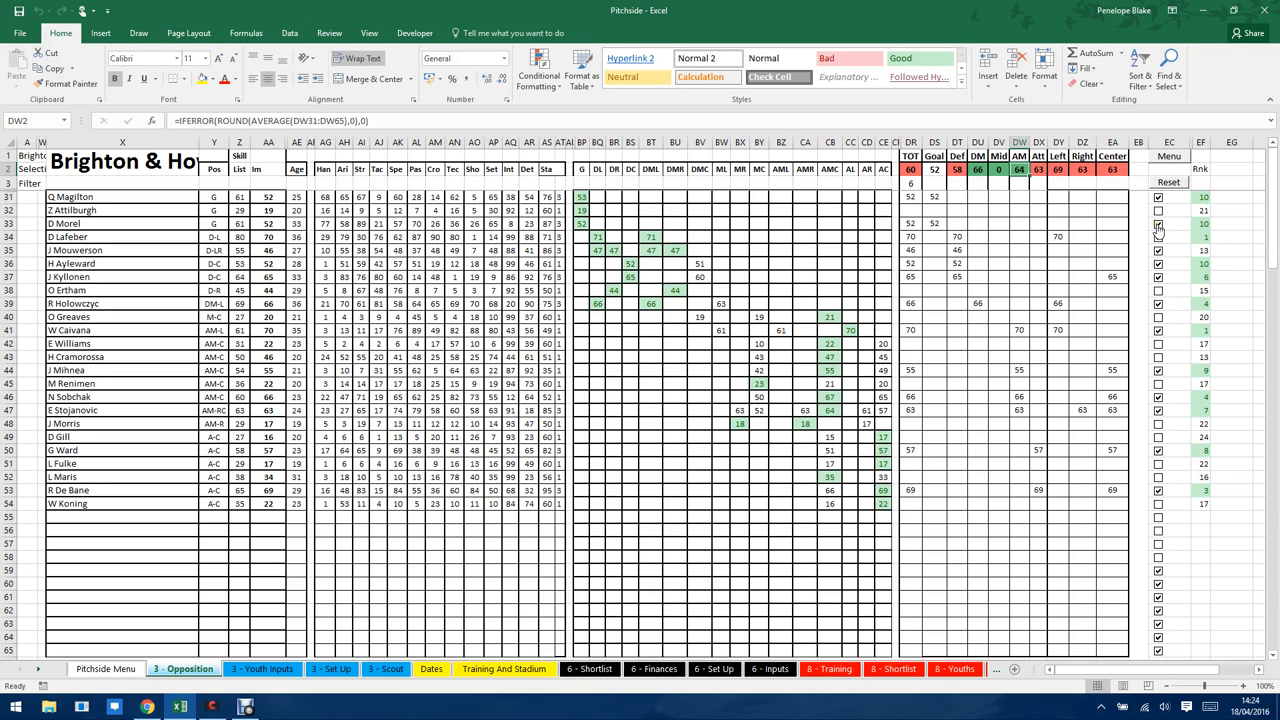
pyautogui.click(1158, 223)
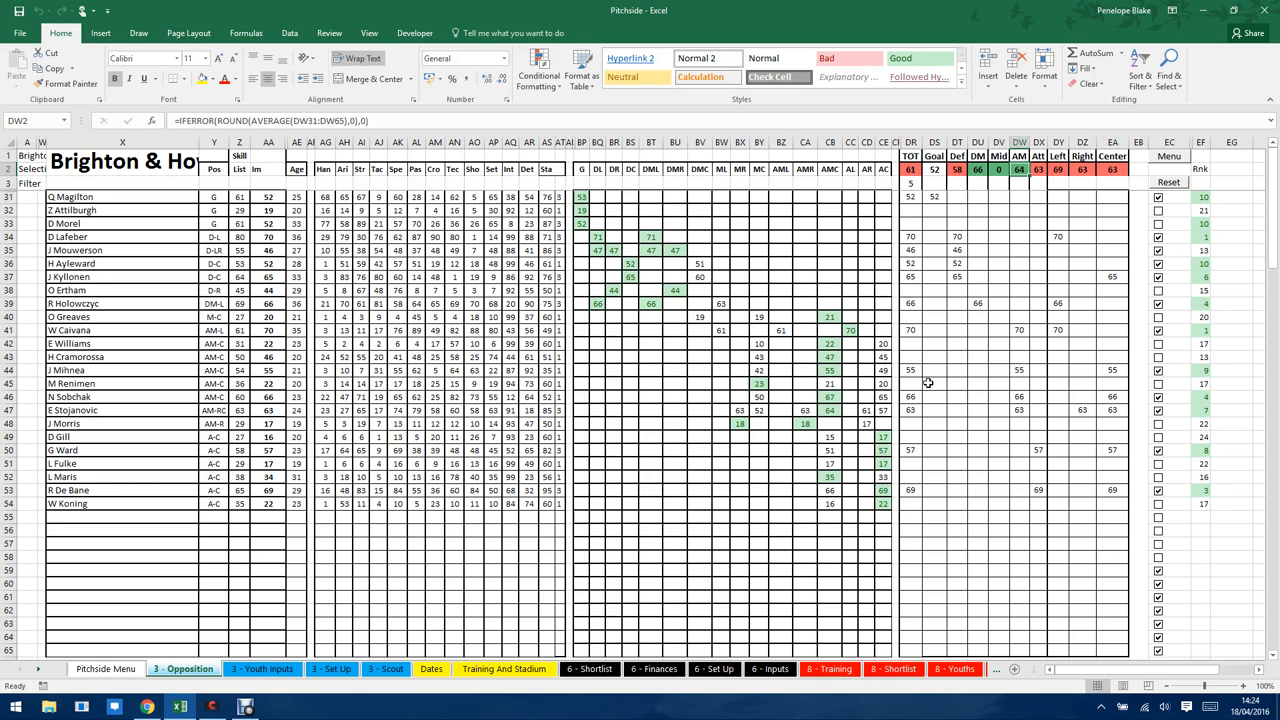
pyautogui.moveTo(703, 424)
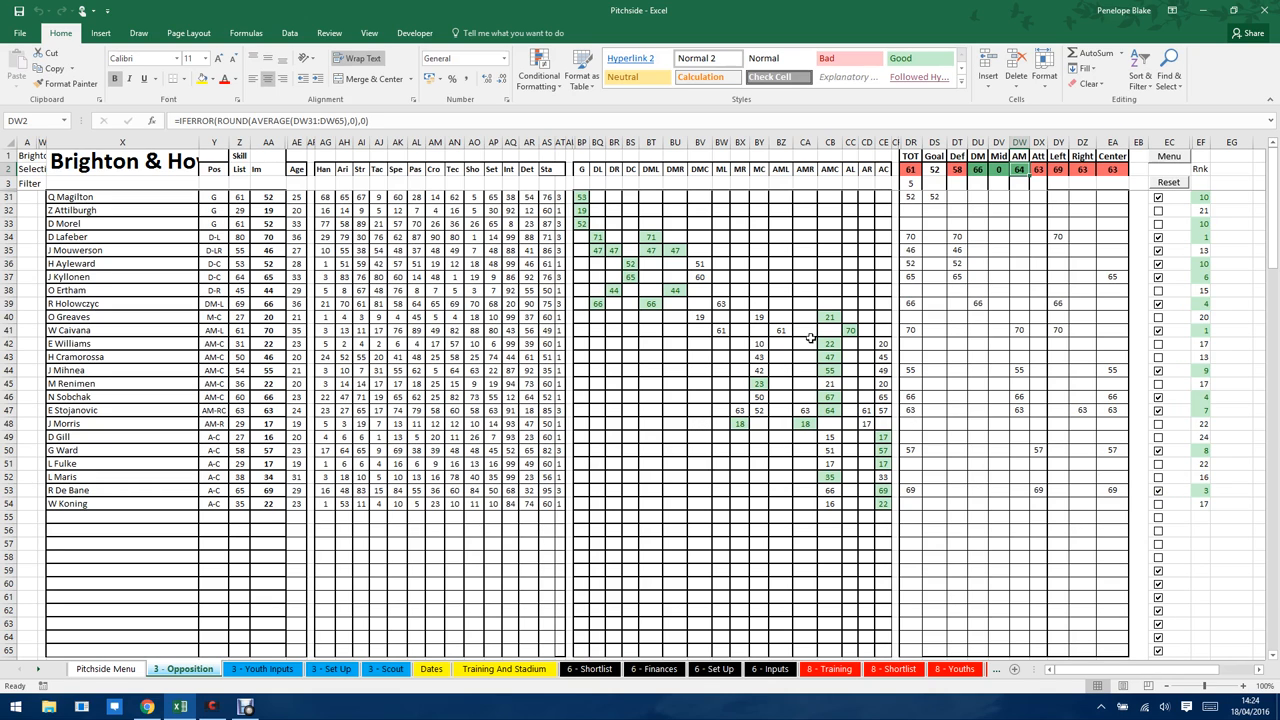
pyautogui.scroll(-3)
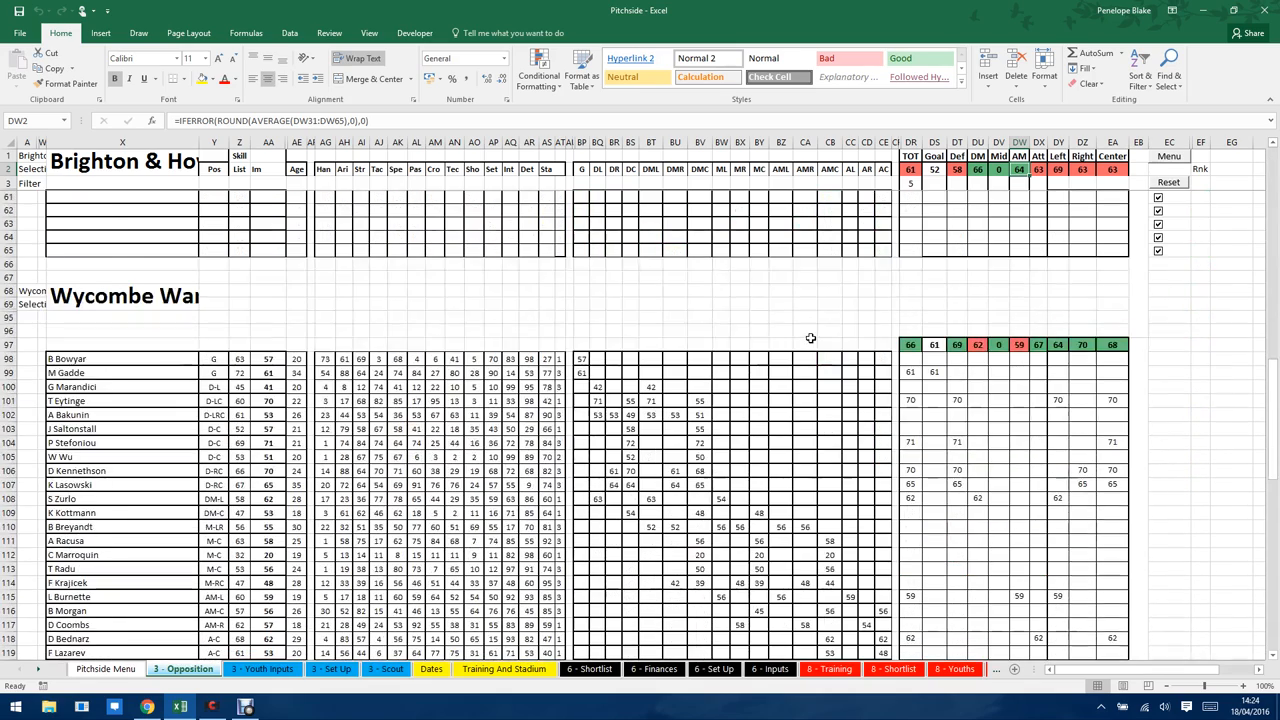
pyautogui.scroll(3)
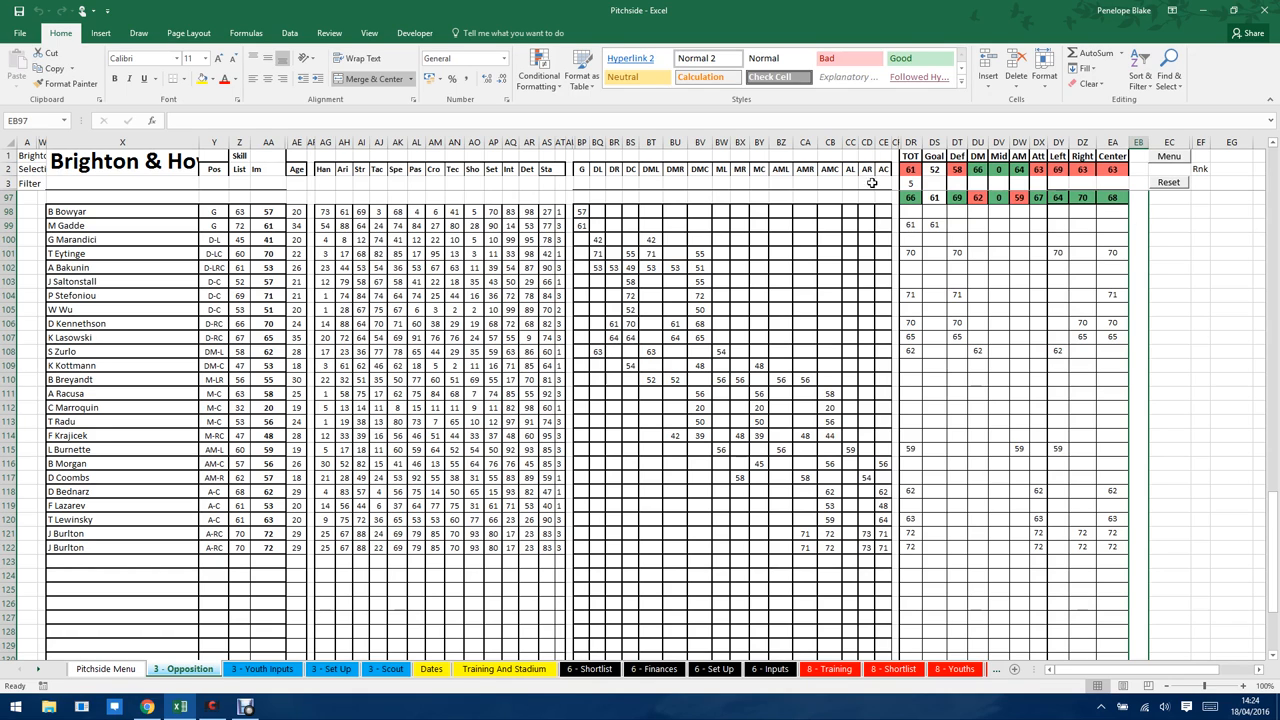
pyautogui.moveTo(918, 204)
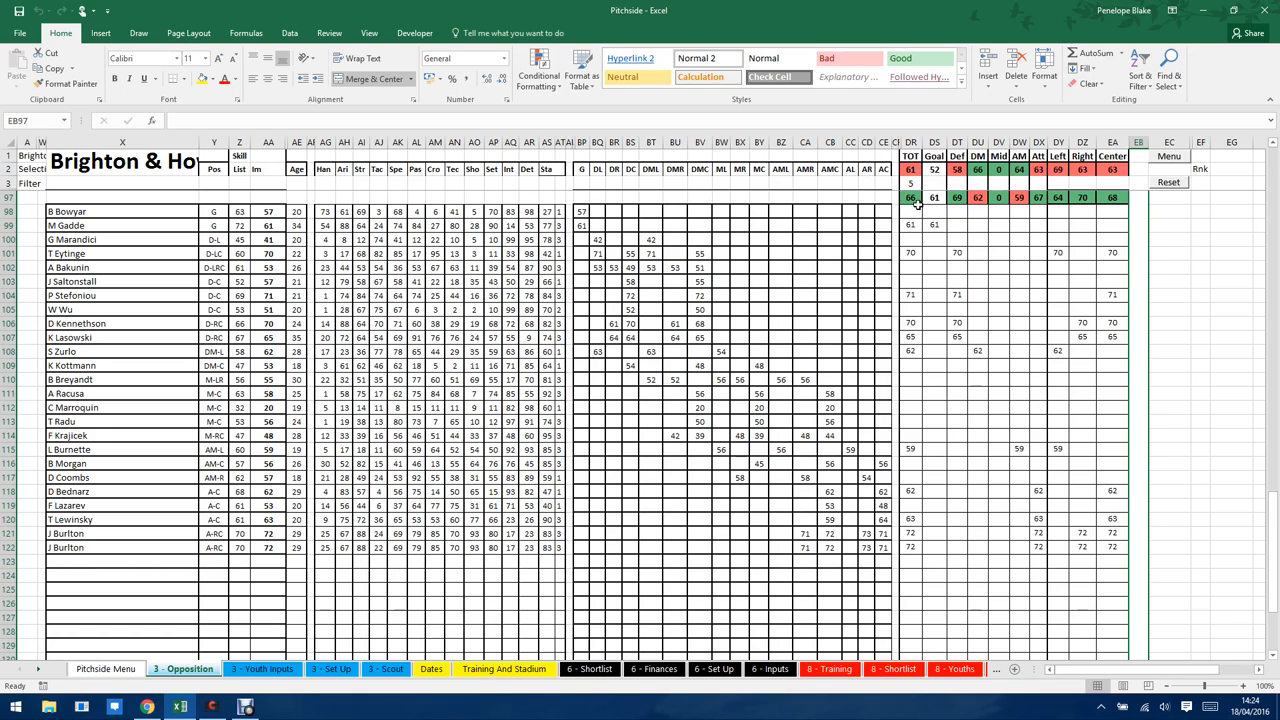
pyautogui.moveTo(920, 203)
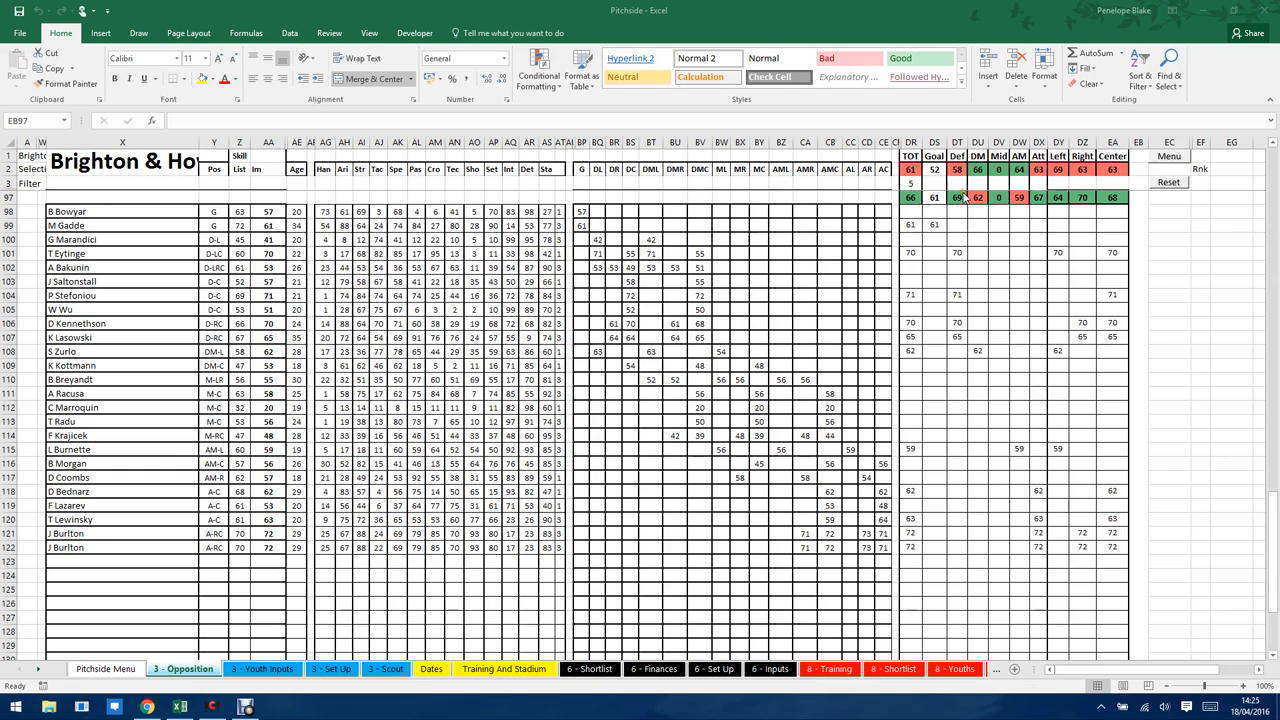
pyautogui.moveTo(1040, 177)
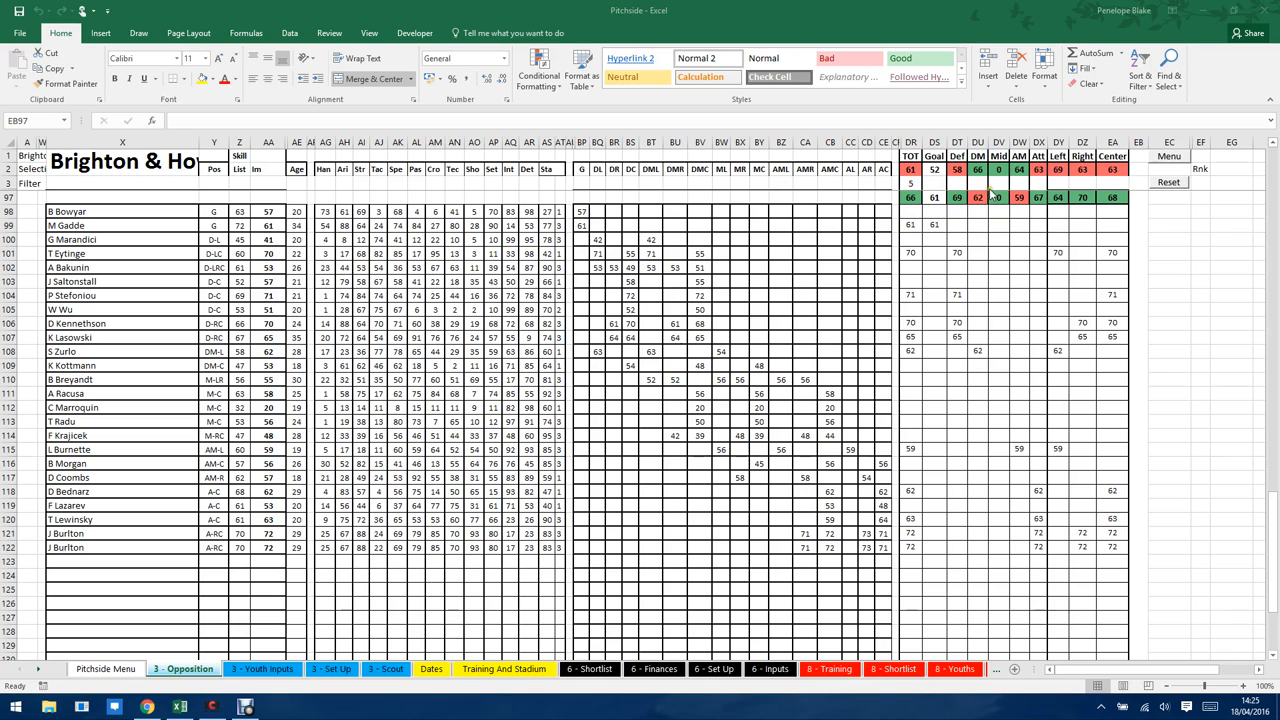
pyautogui.moveTo(985, 195)
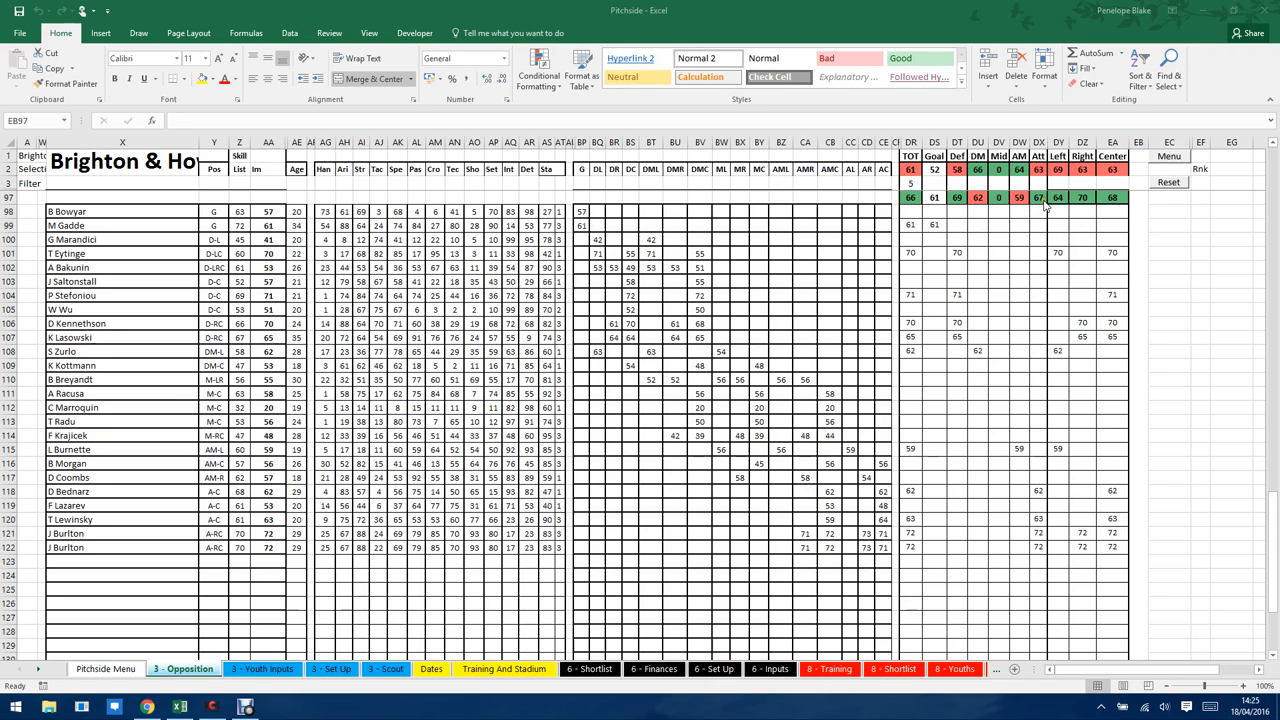
pyautogui.moveTo(820, 307)
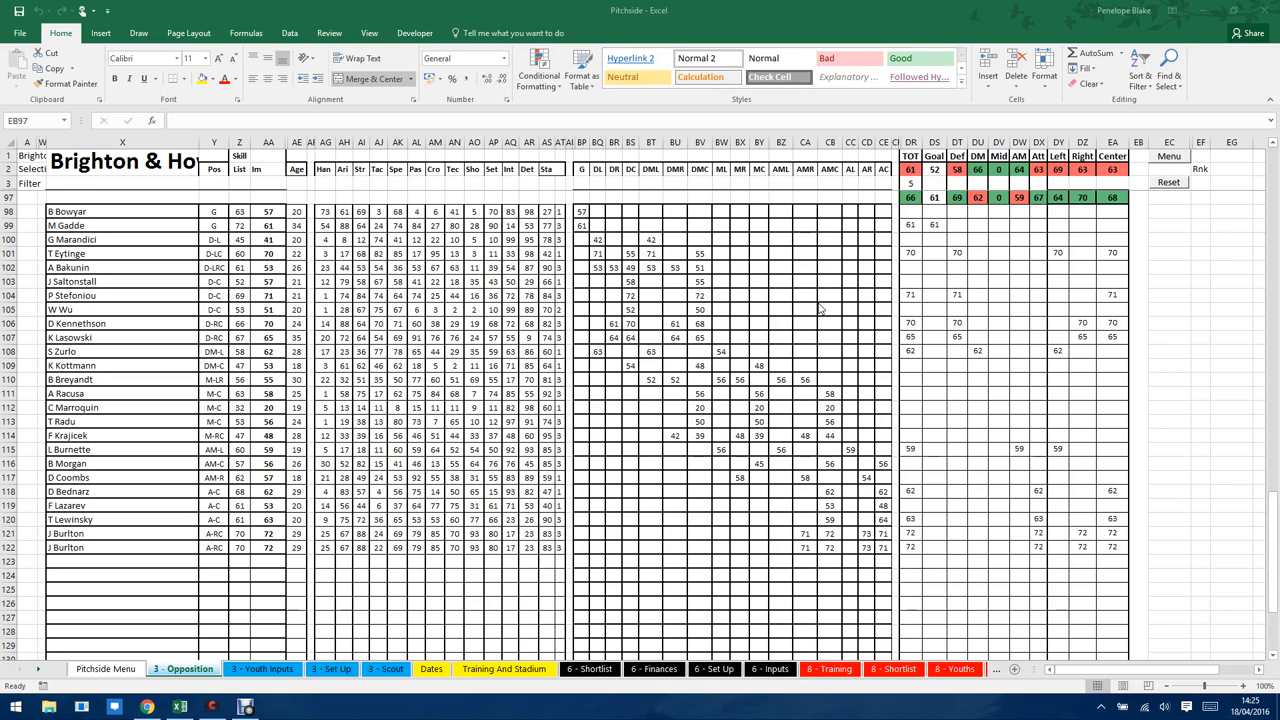
pyautogui.moveTo(1249, 301)
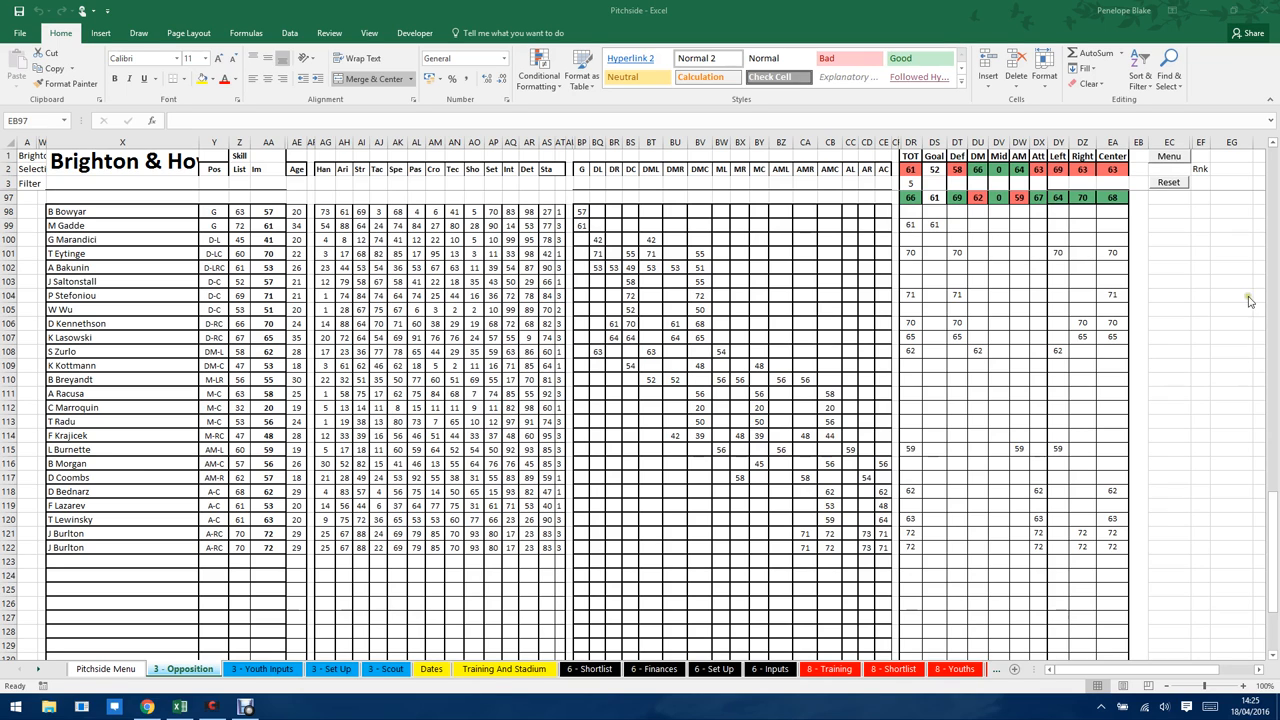
pyautogui.moveTo(1085, 207)
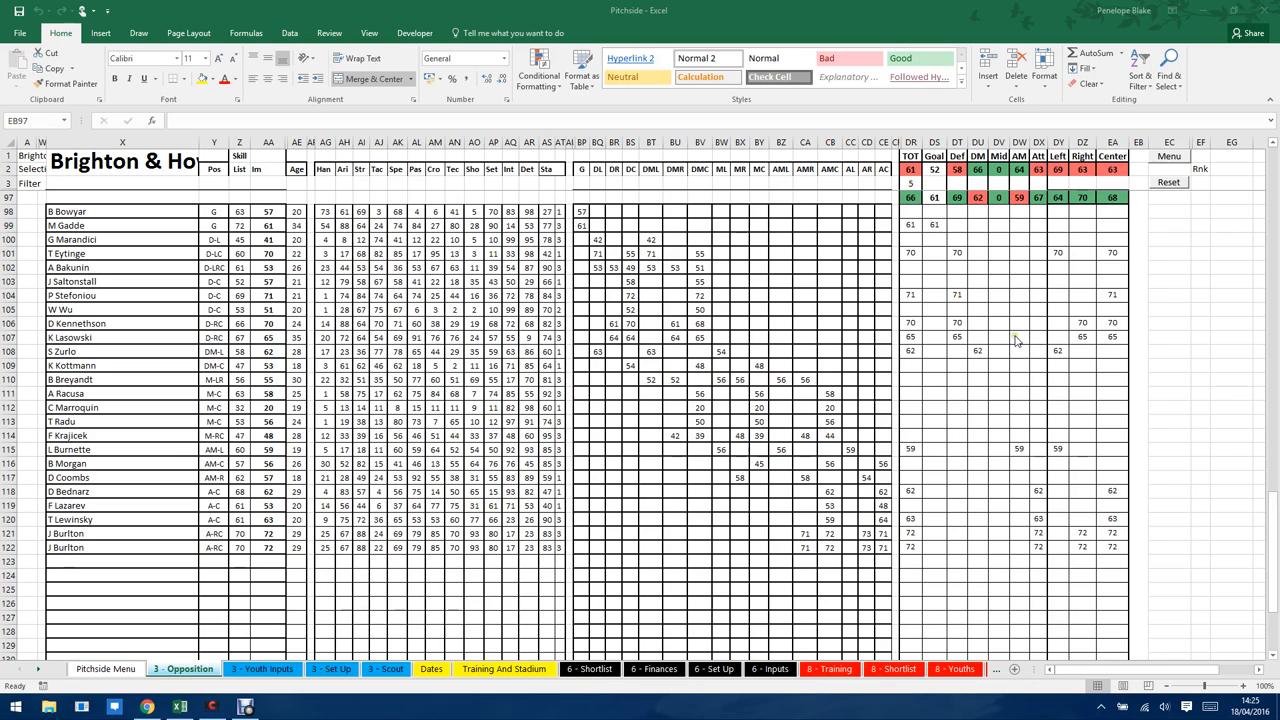
pyautogui.moveTo(1026, 285)
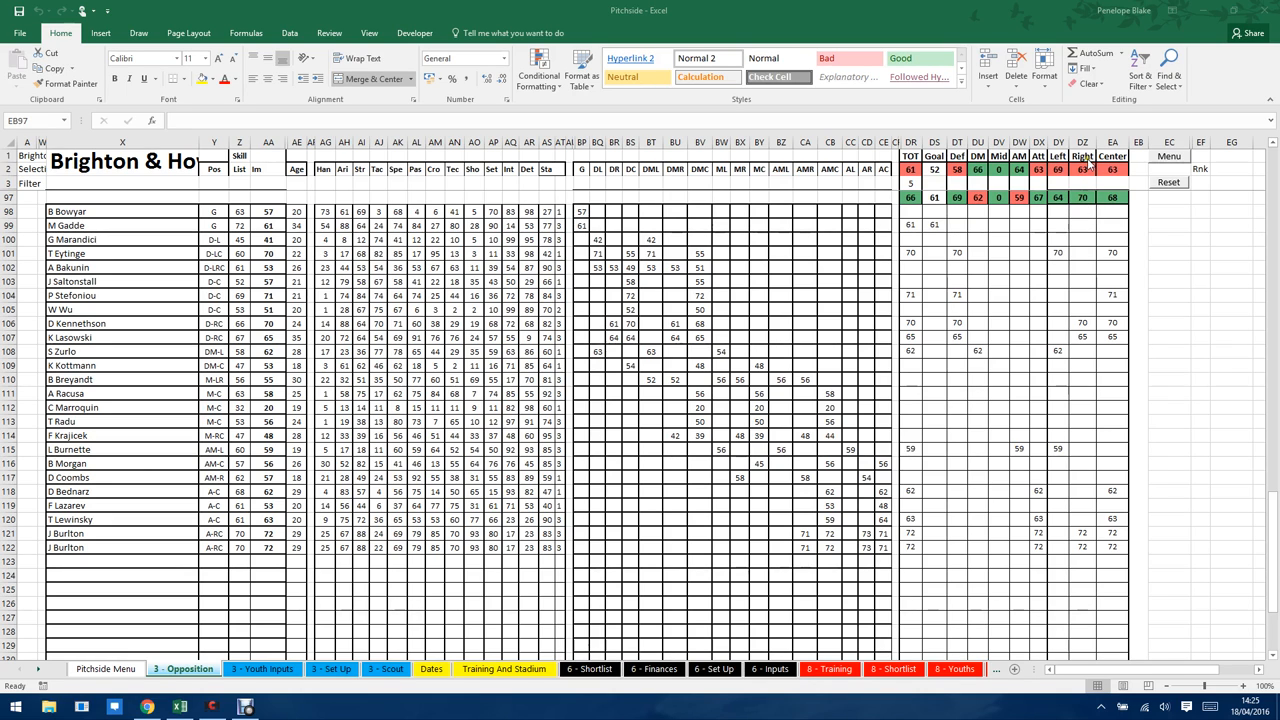
pyautogui.moveTo(715, 468)
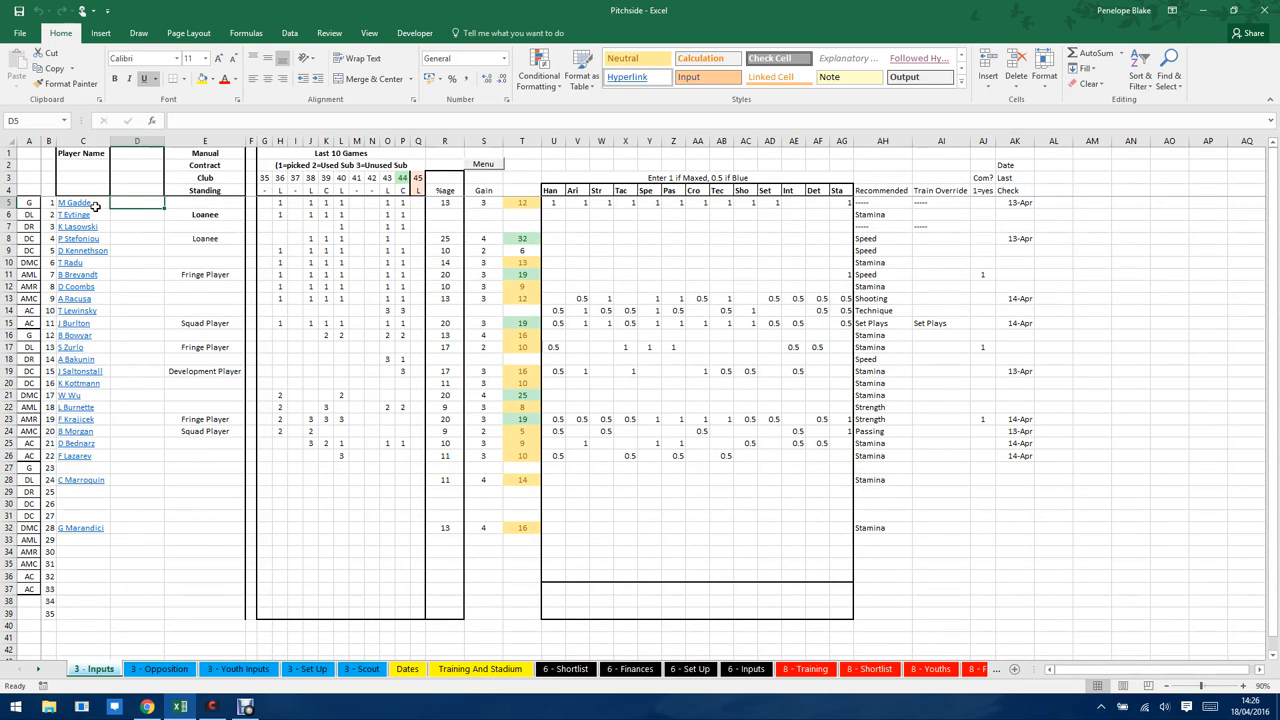
pyautogui.moveTo(221, 159)
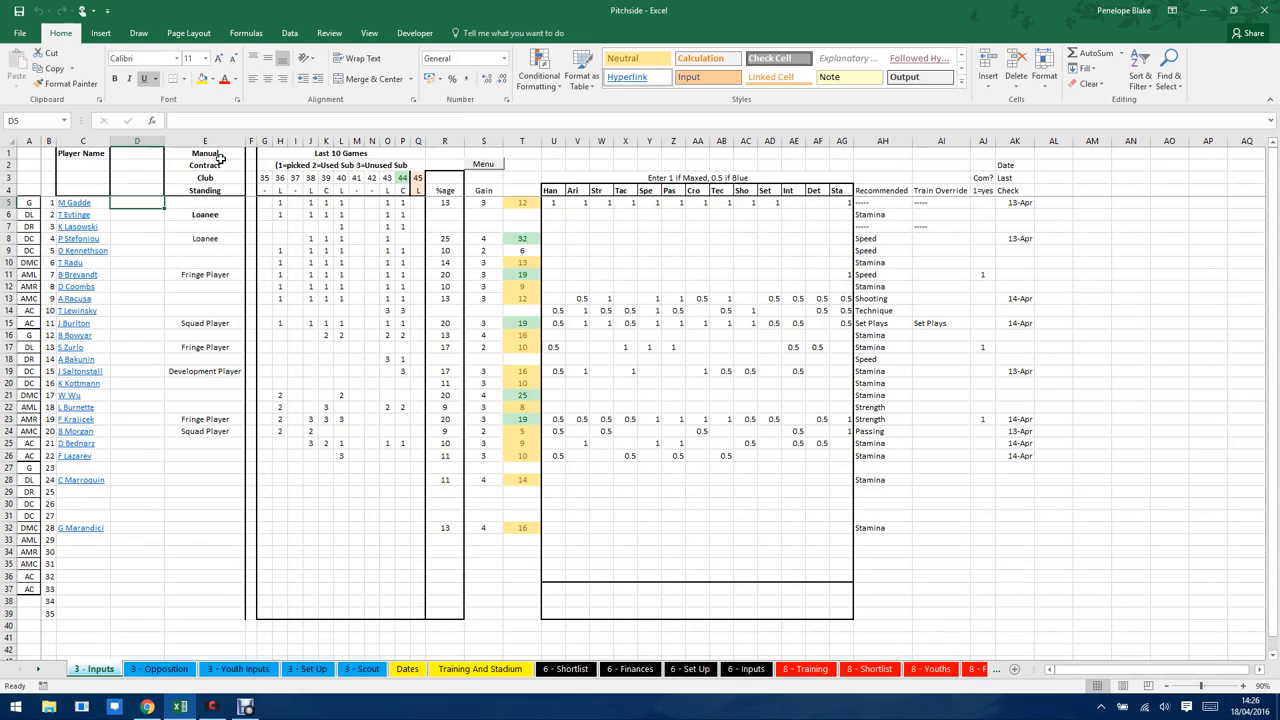
pyautogui.moveTo(216, 202)
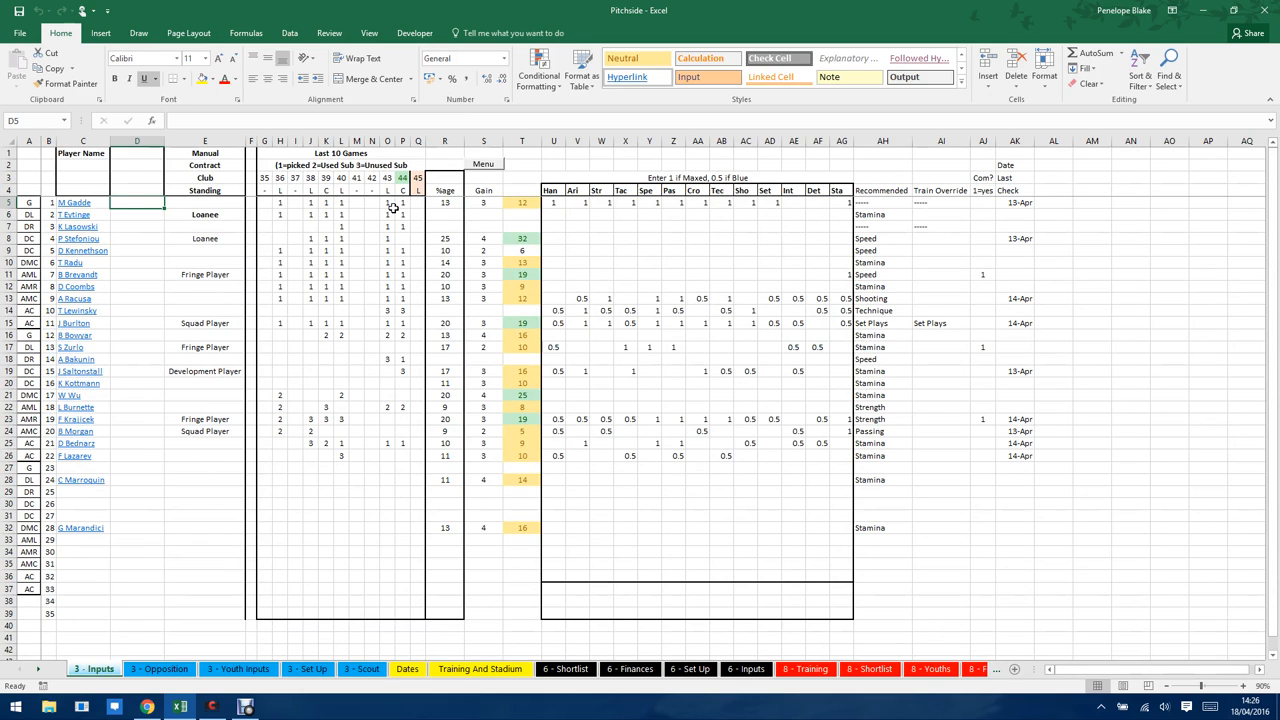
pyautogui.moveTo(345, 271)
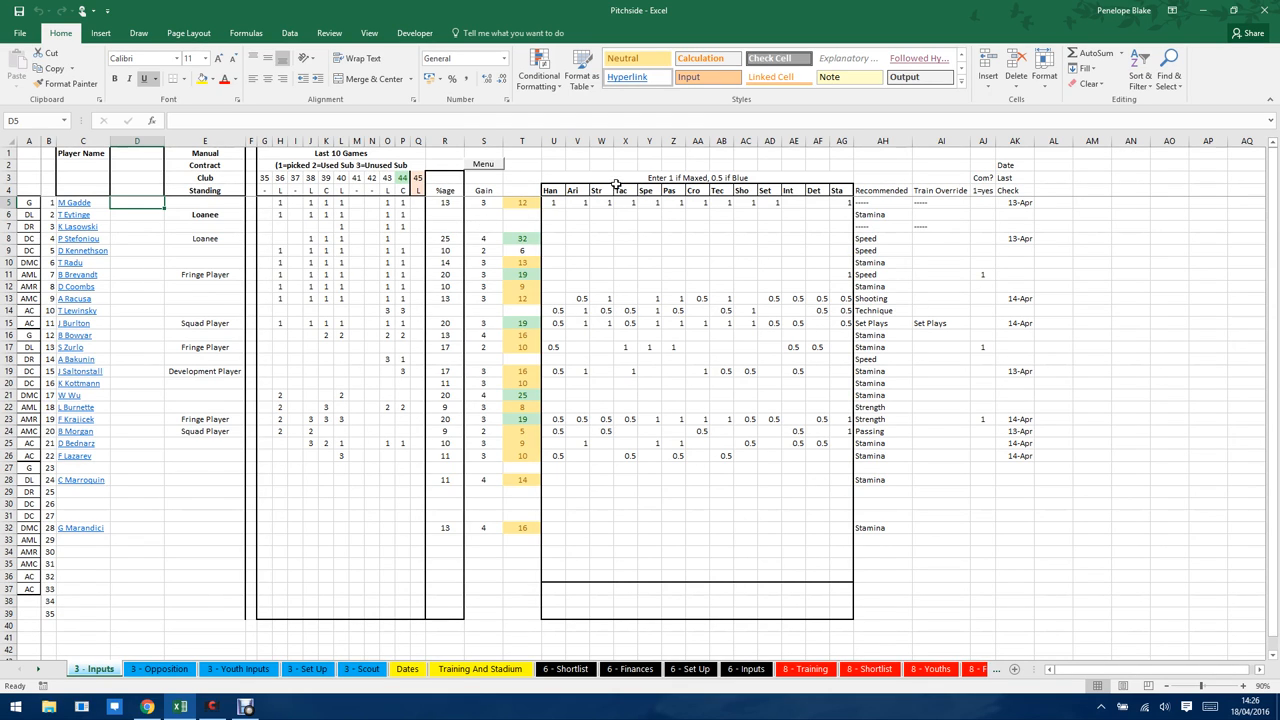
pyautogui.moveTo(615, 253)
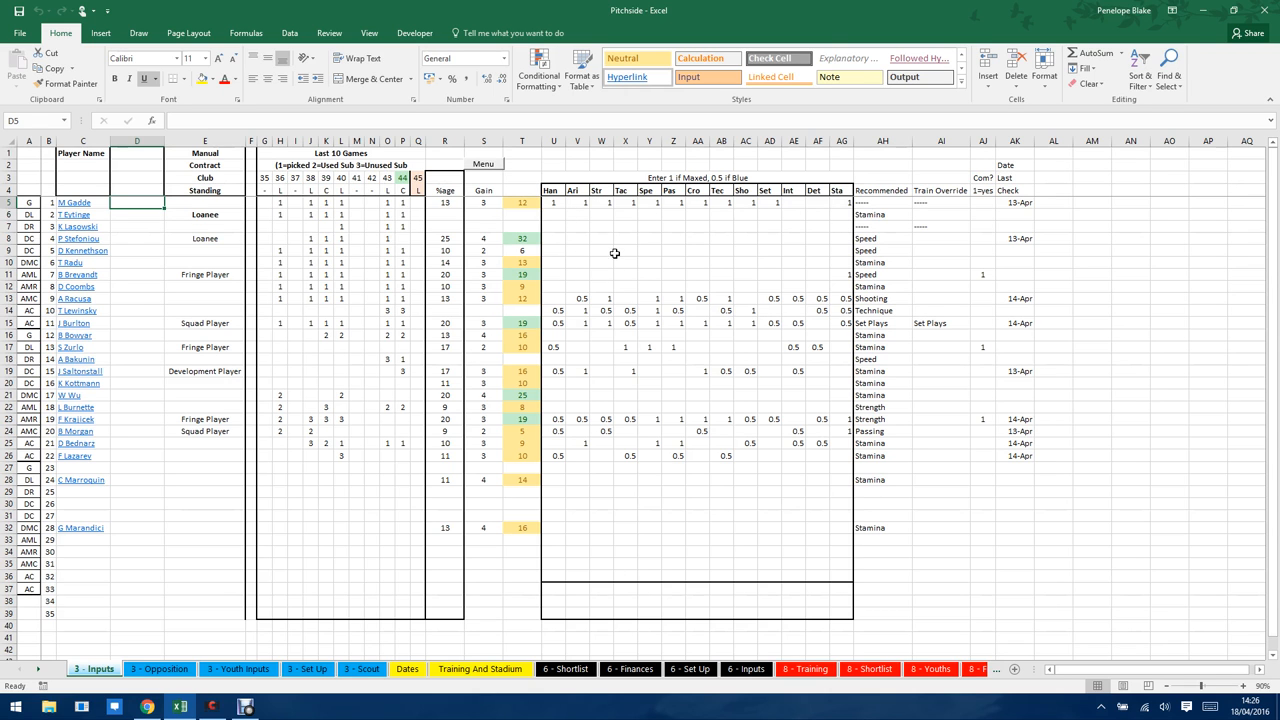
pyautogui.moveTo(479, 162)
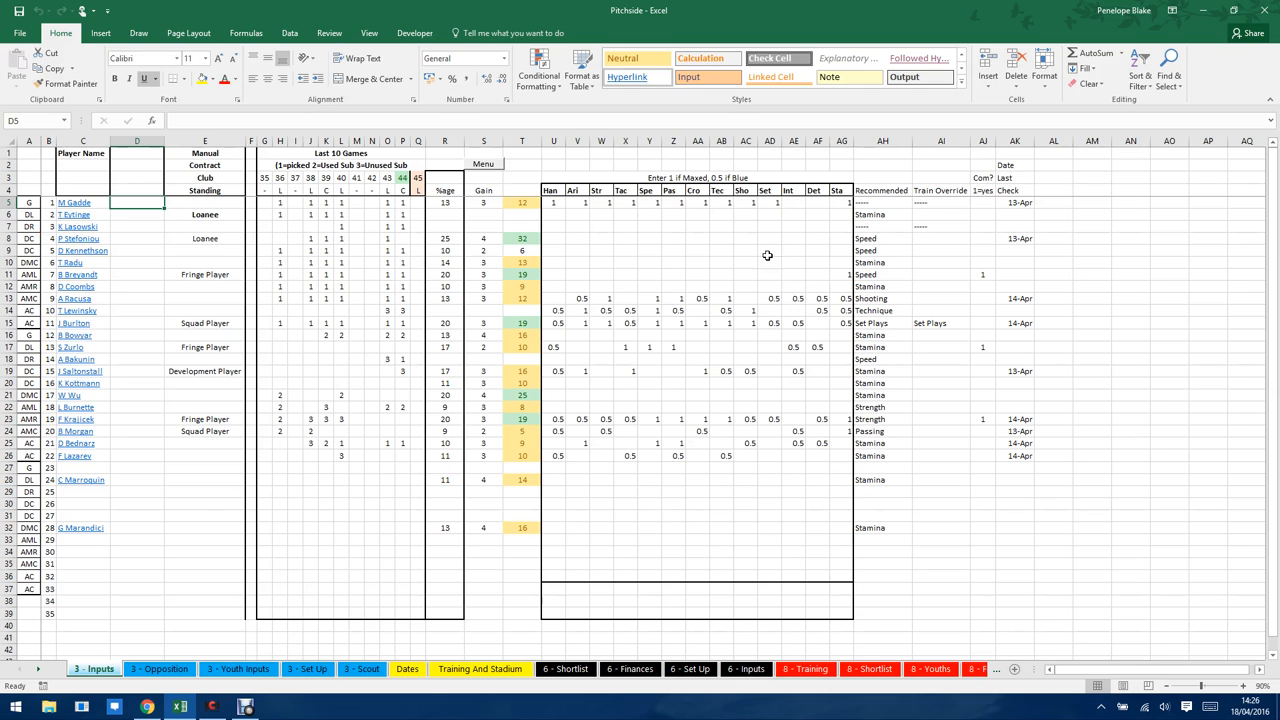
pyautogui.moveTo(849, 262)
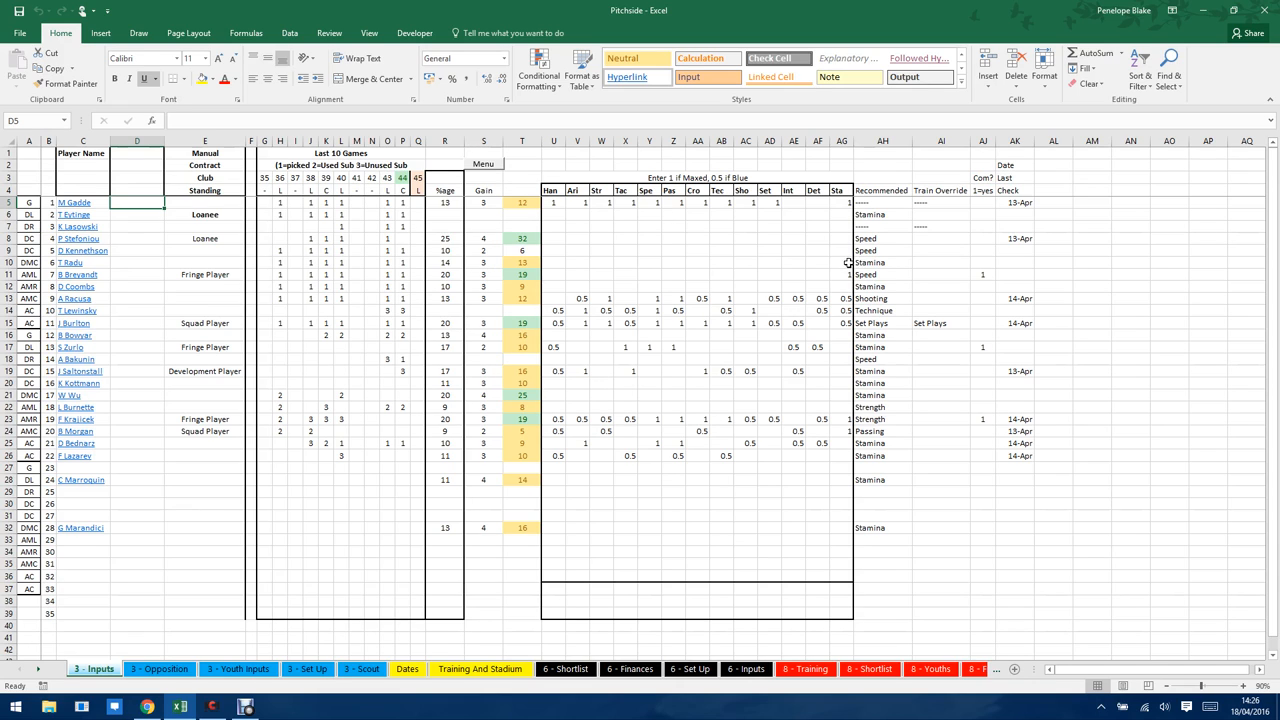
pyautogui.moveTo(882, 199)
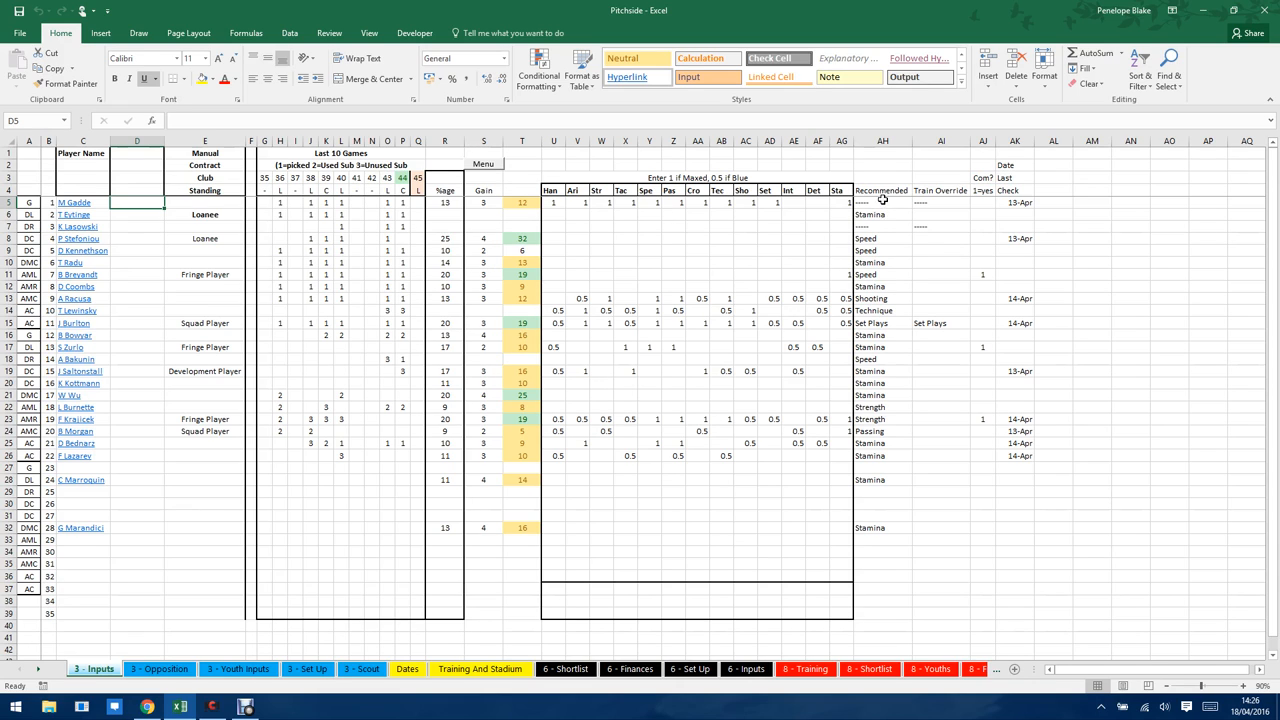
pyautogui.moveTo(875, 506)
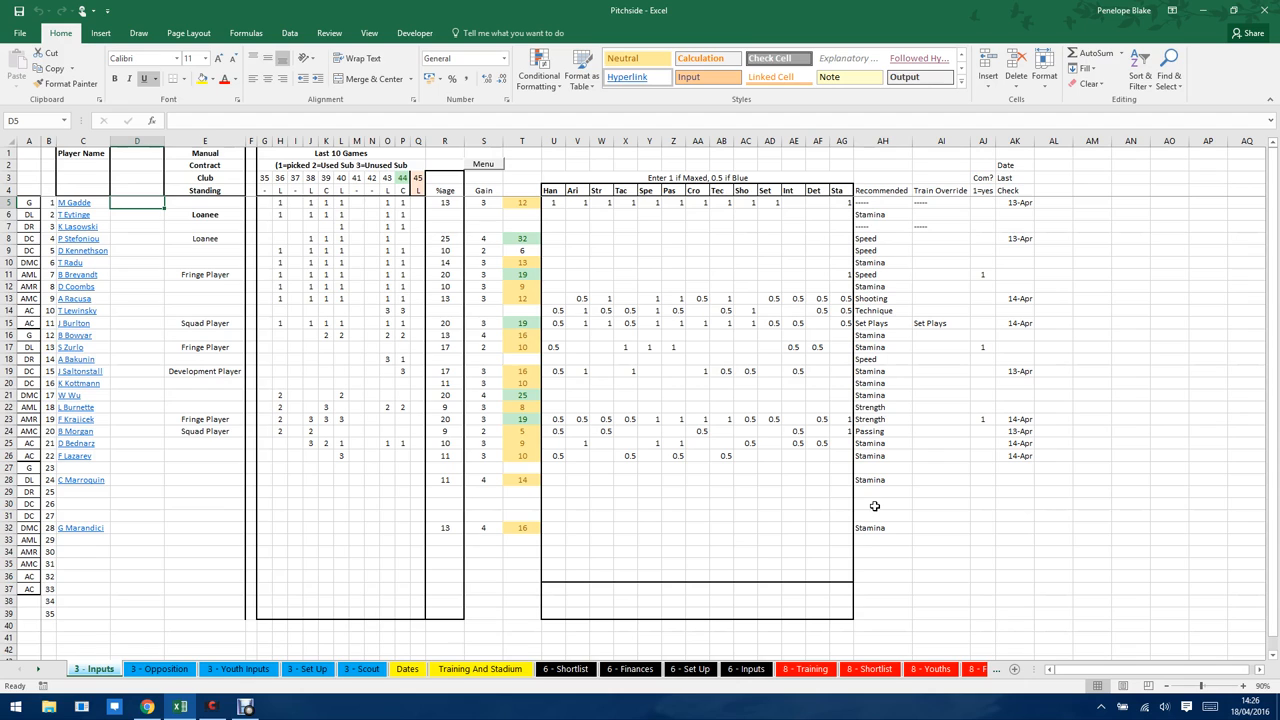
pyautogui.click(940, 322)
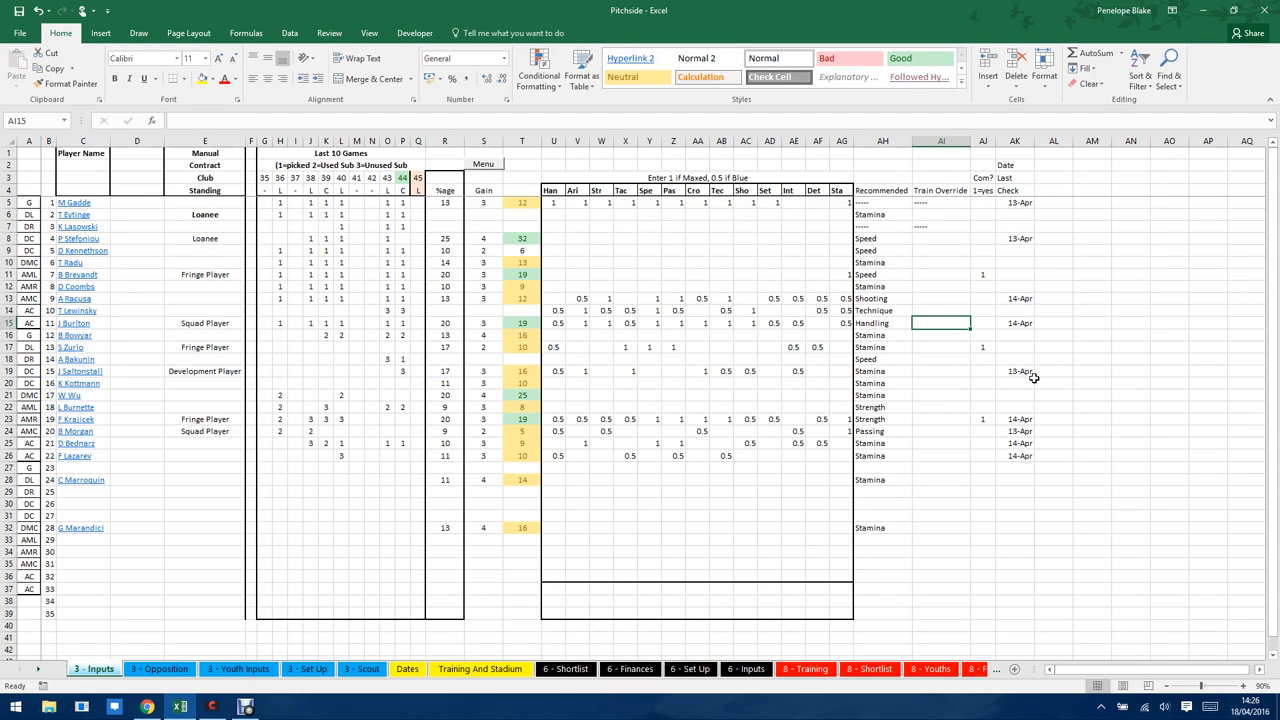
pyautogui.click(881, 202)
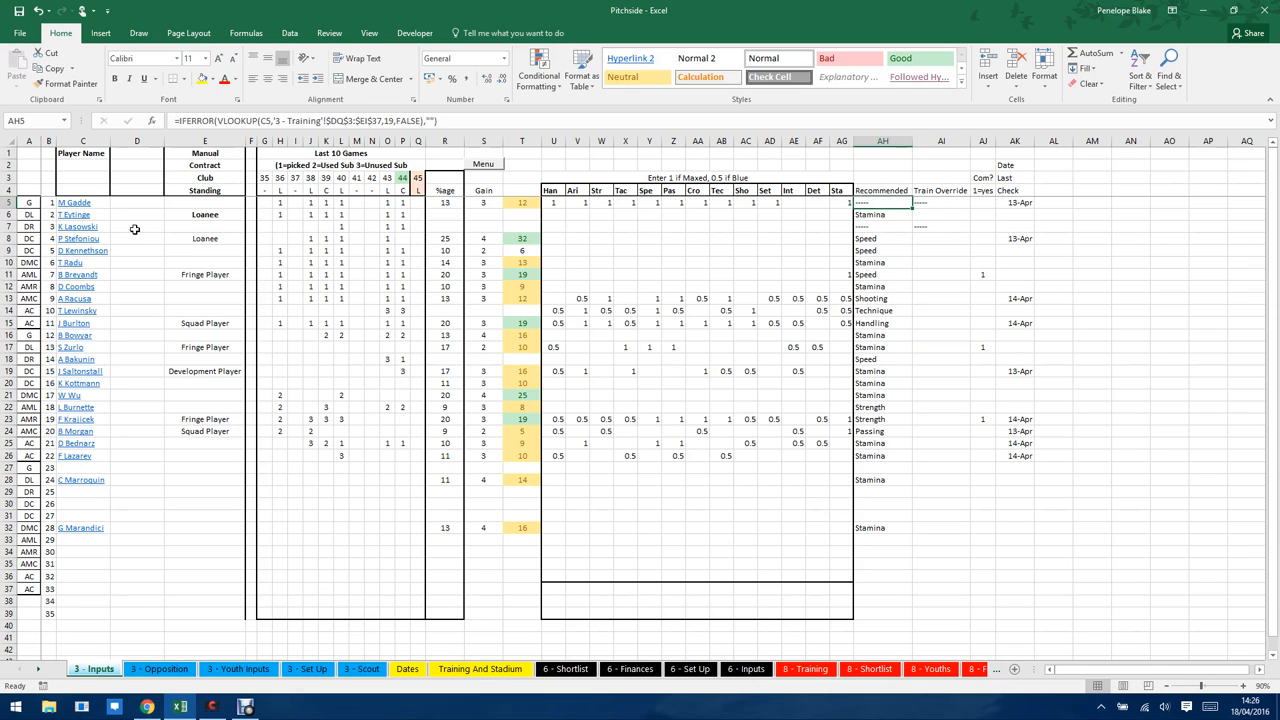
pyautogui.moveTo(936, 224)
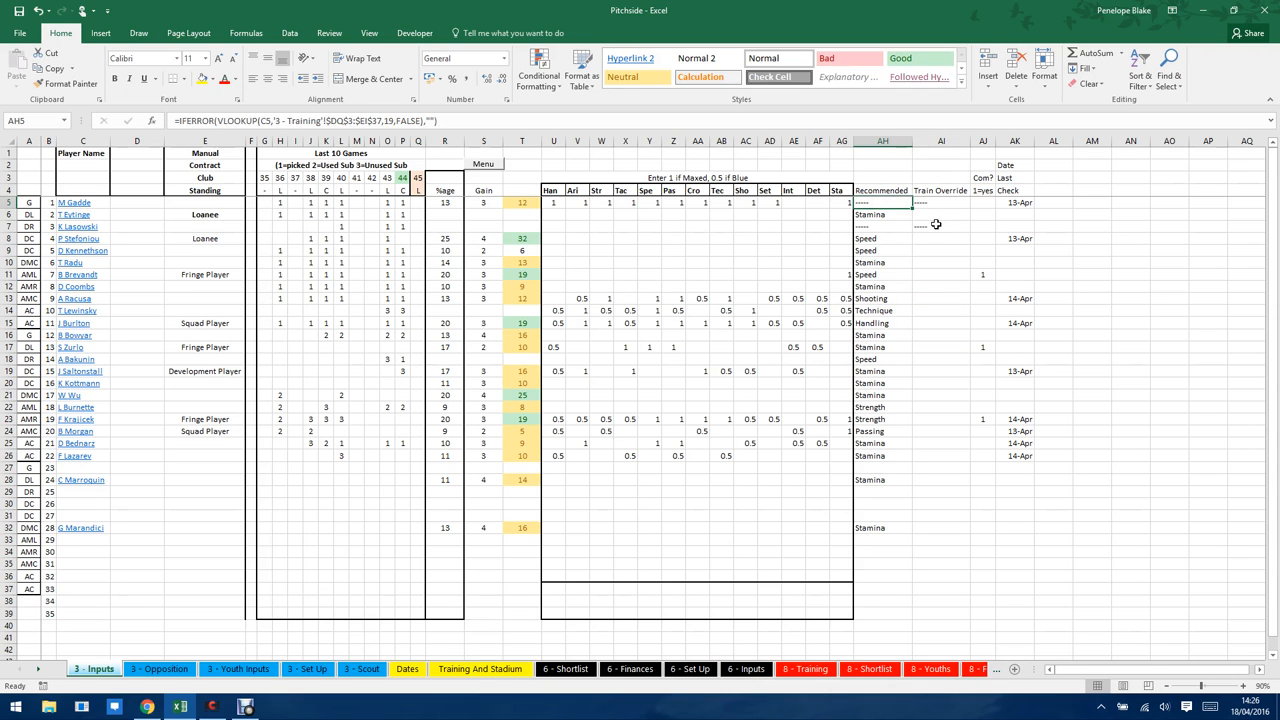
pyautogui.click(940, 226)
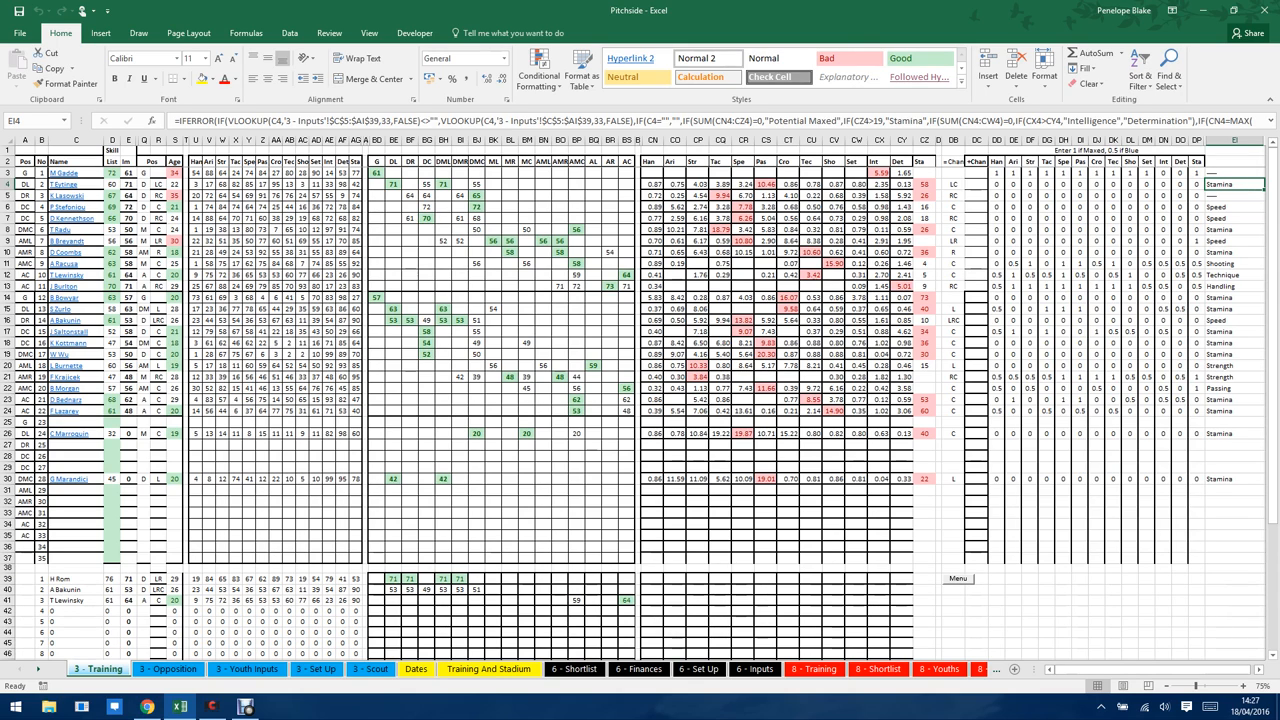
pyautogui.moveTo(1080, 303)
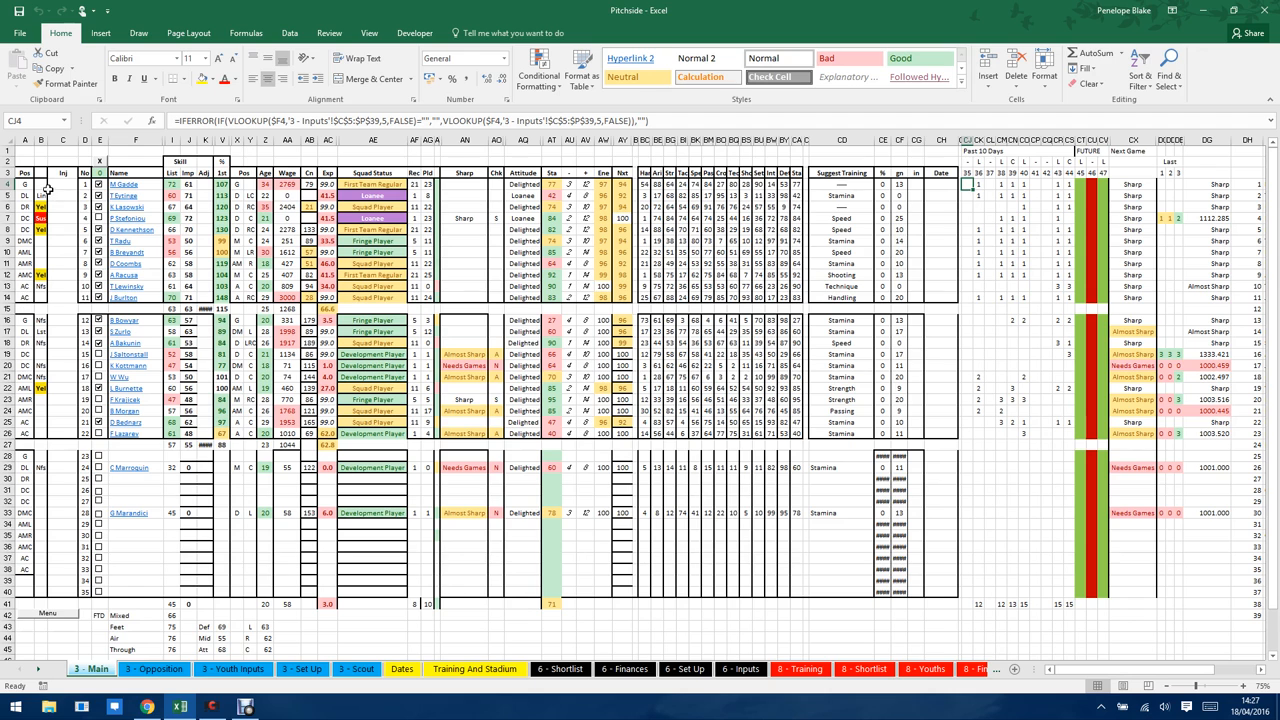
# Open the Wycombe Wanderers Club > Squad > Selection page in Pitch Side Manager
pyautogui.click(146, 707)
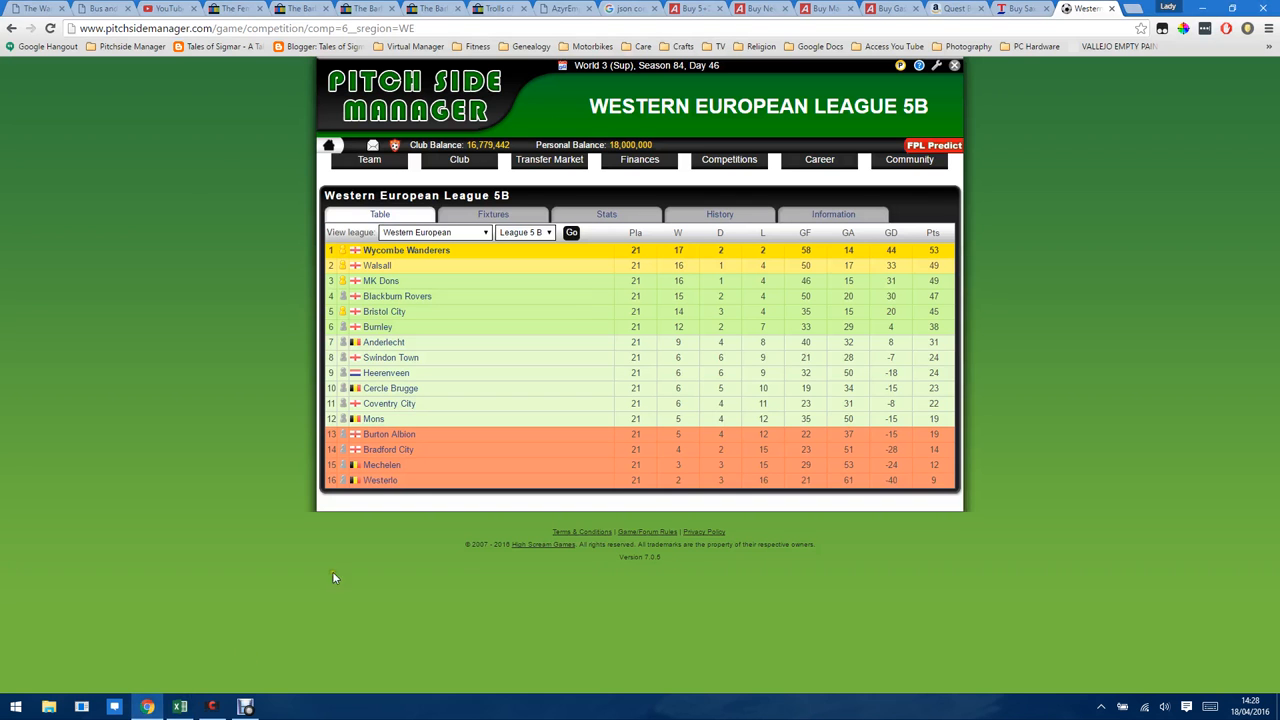
pyautogui.click(369, 159)
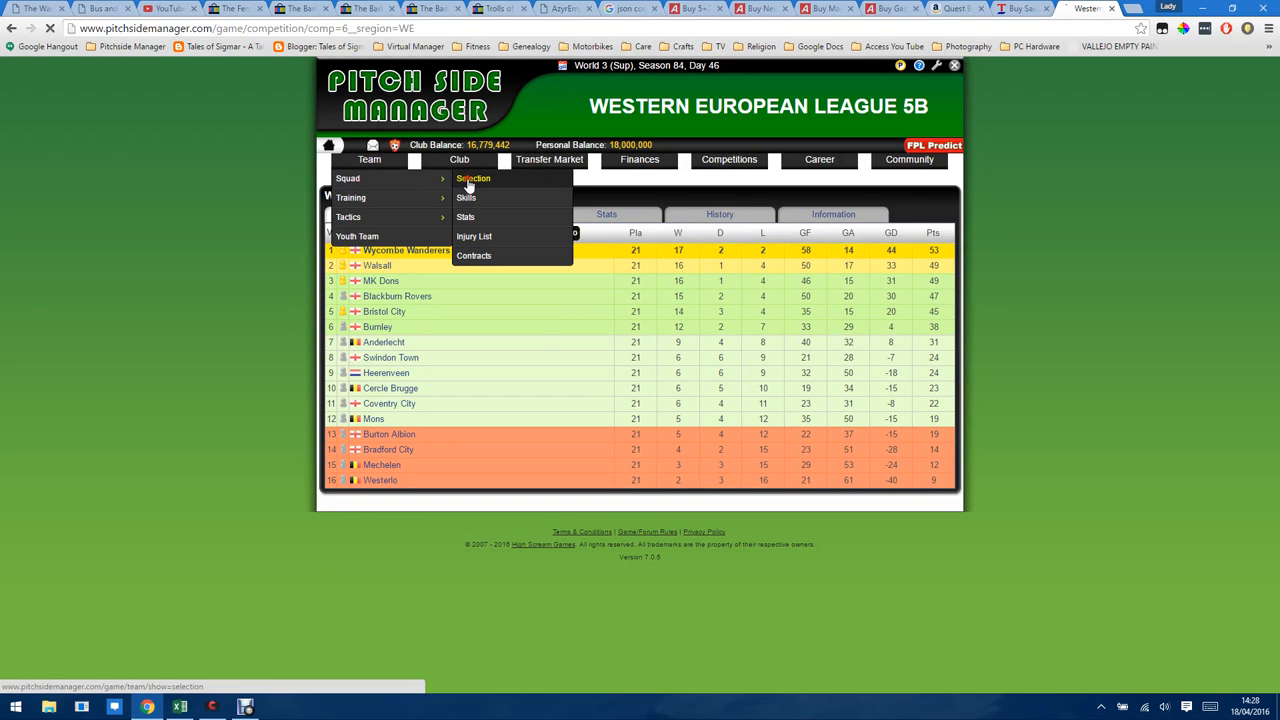
pyautogui.click(473, 178)
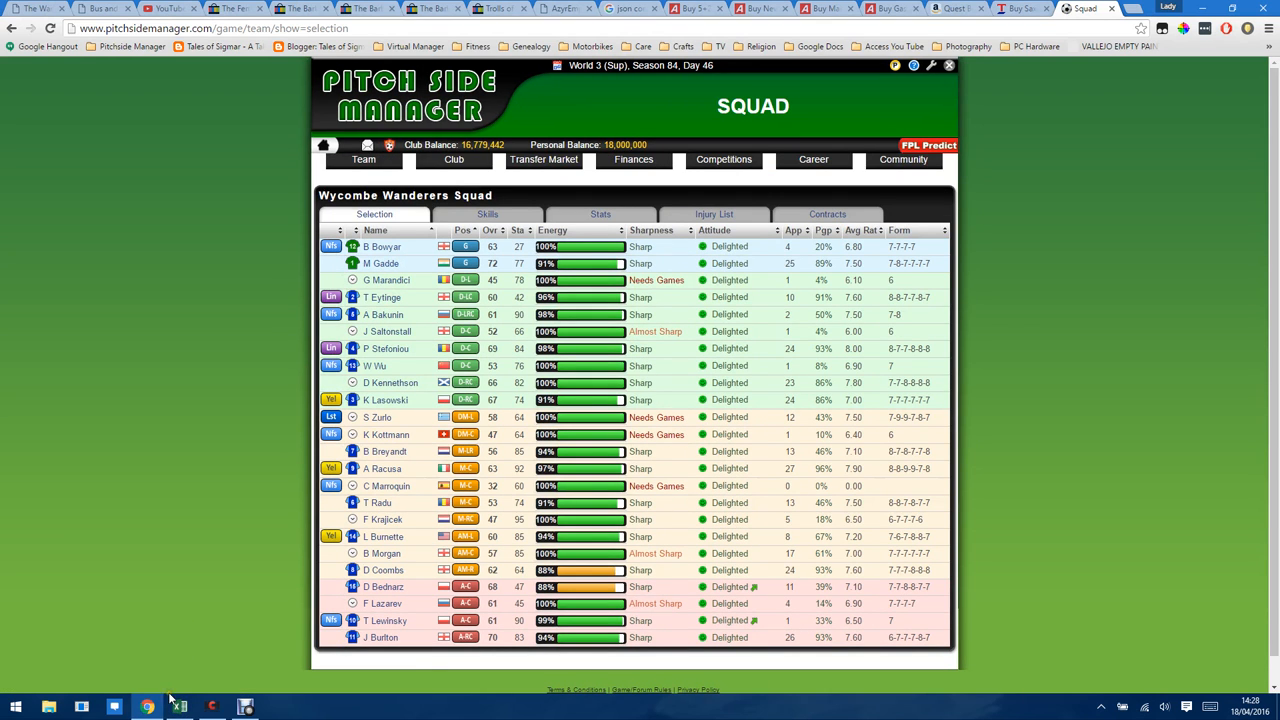
pyautogui.moveTo(187, 560)
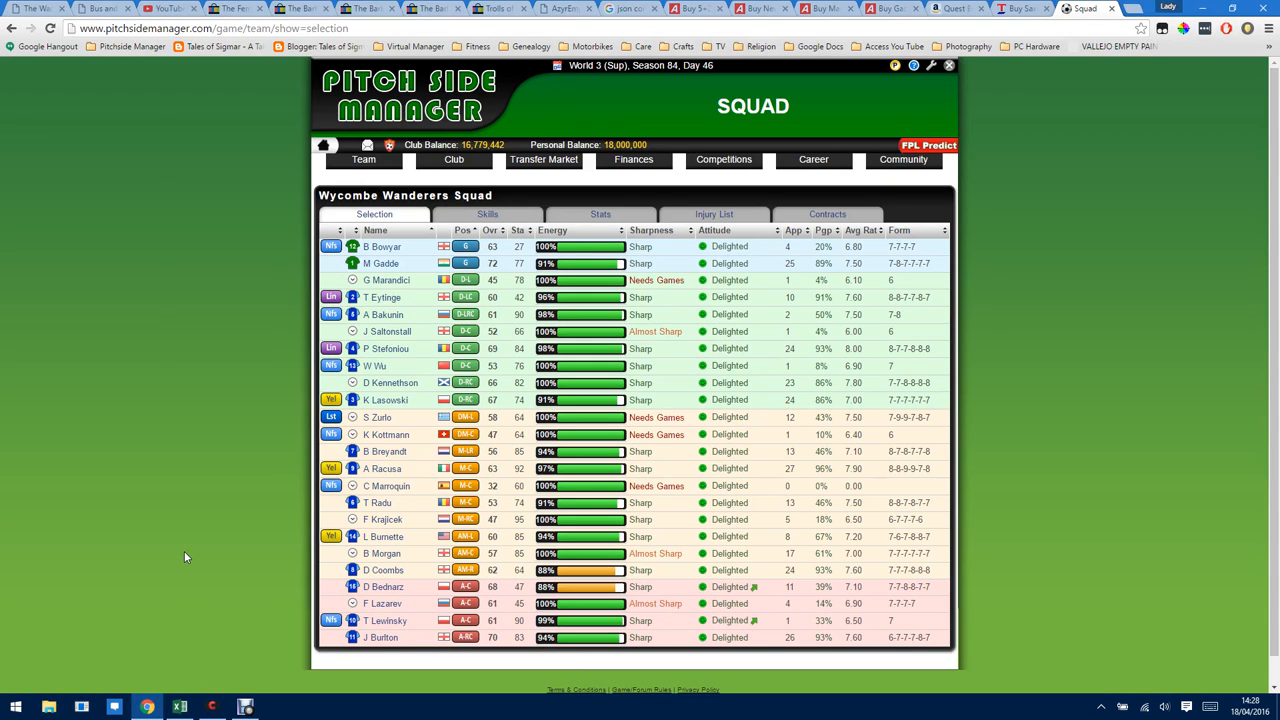
pyautogui.press('alt+tab')
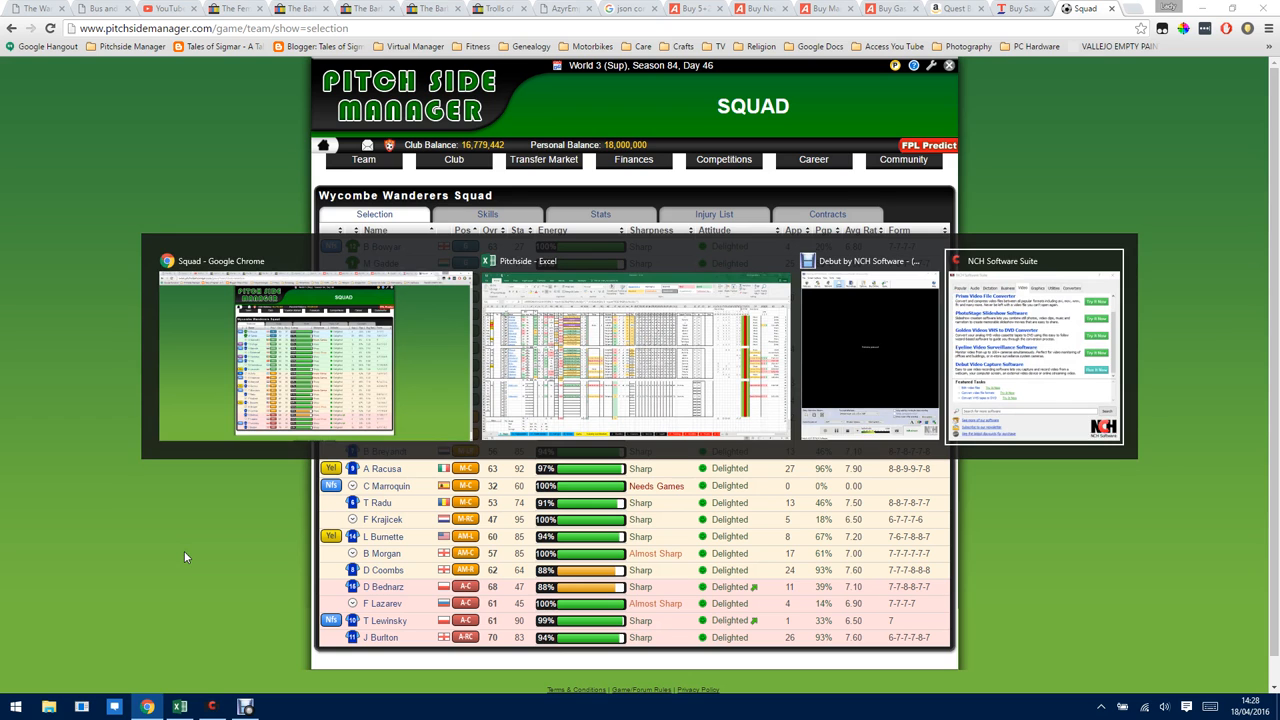
pyautogui.click(636, 355)
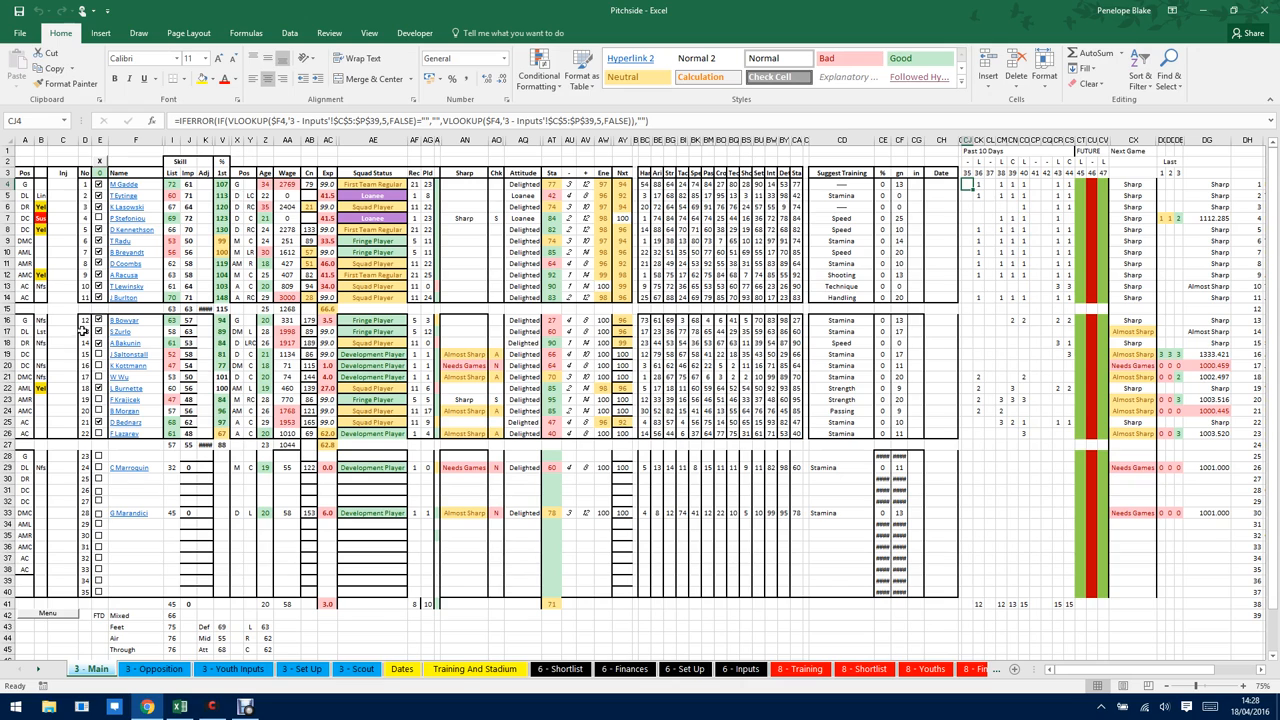
pyautogui.click(85, 304)
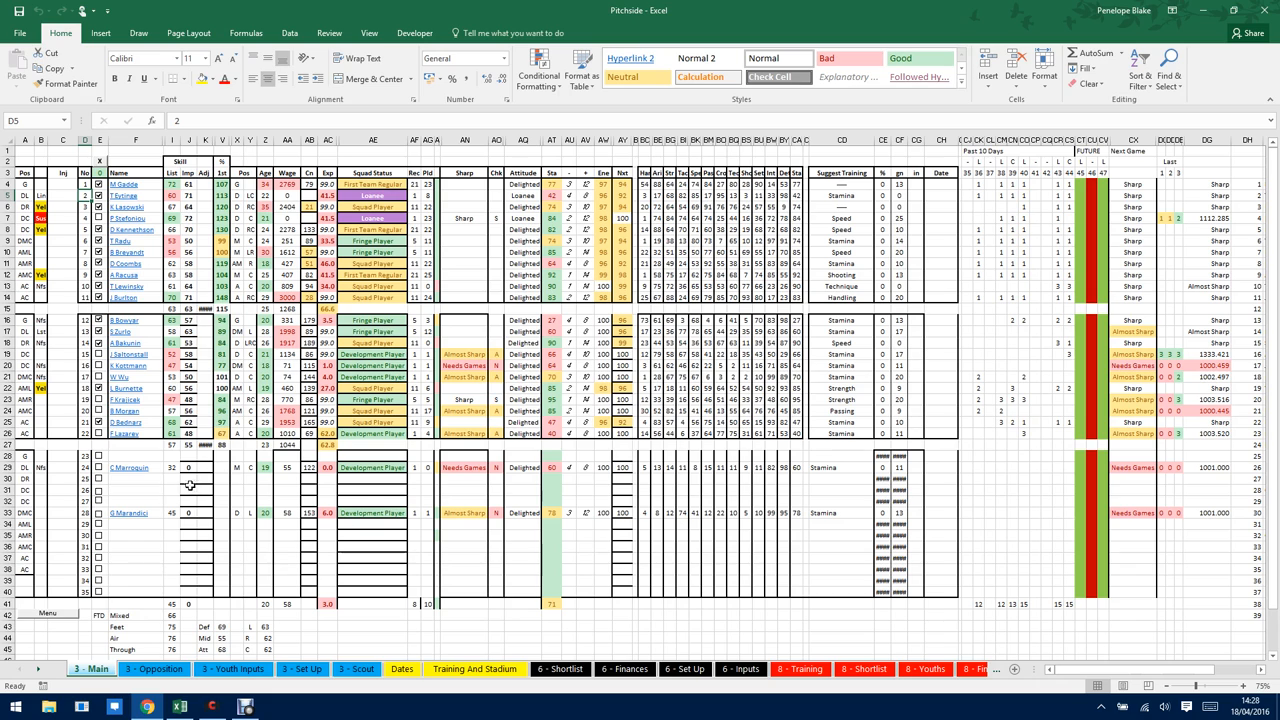
pyautogui.moveTo(147, 512)
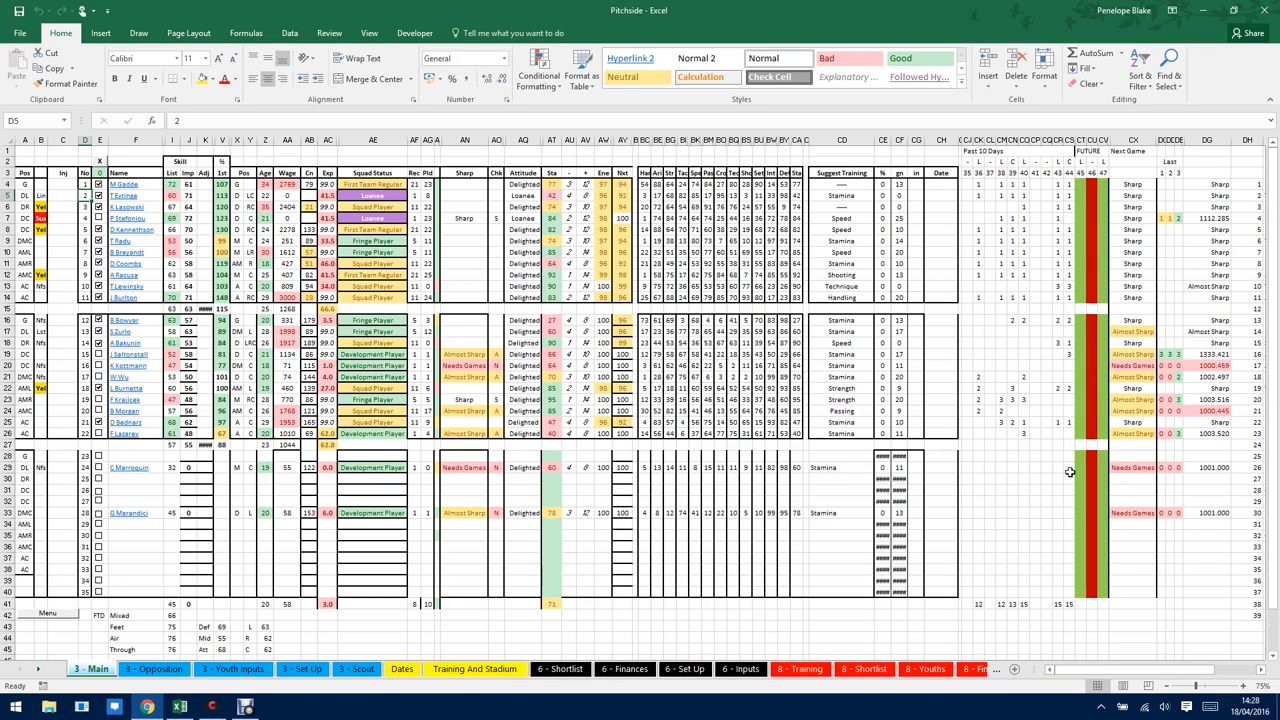
pyautogui.moveTo(1112, 510)
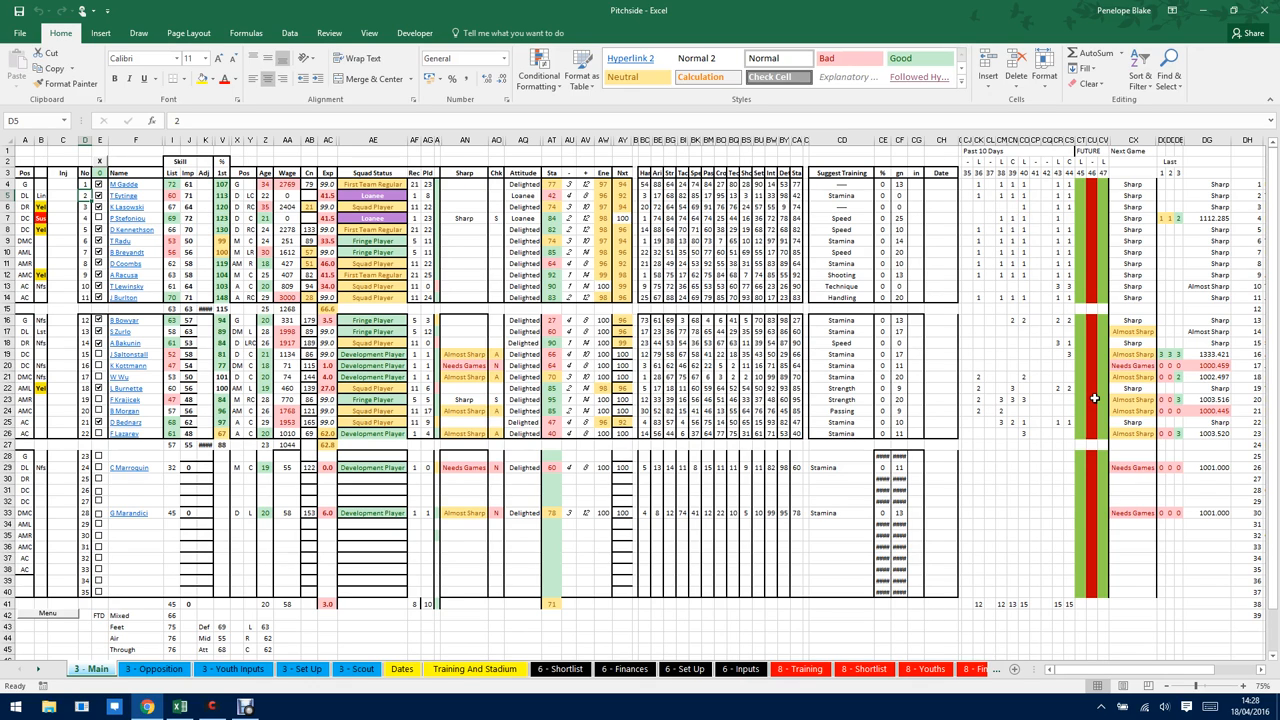
pyautogui.moveTo(830, 374)
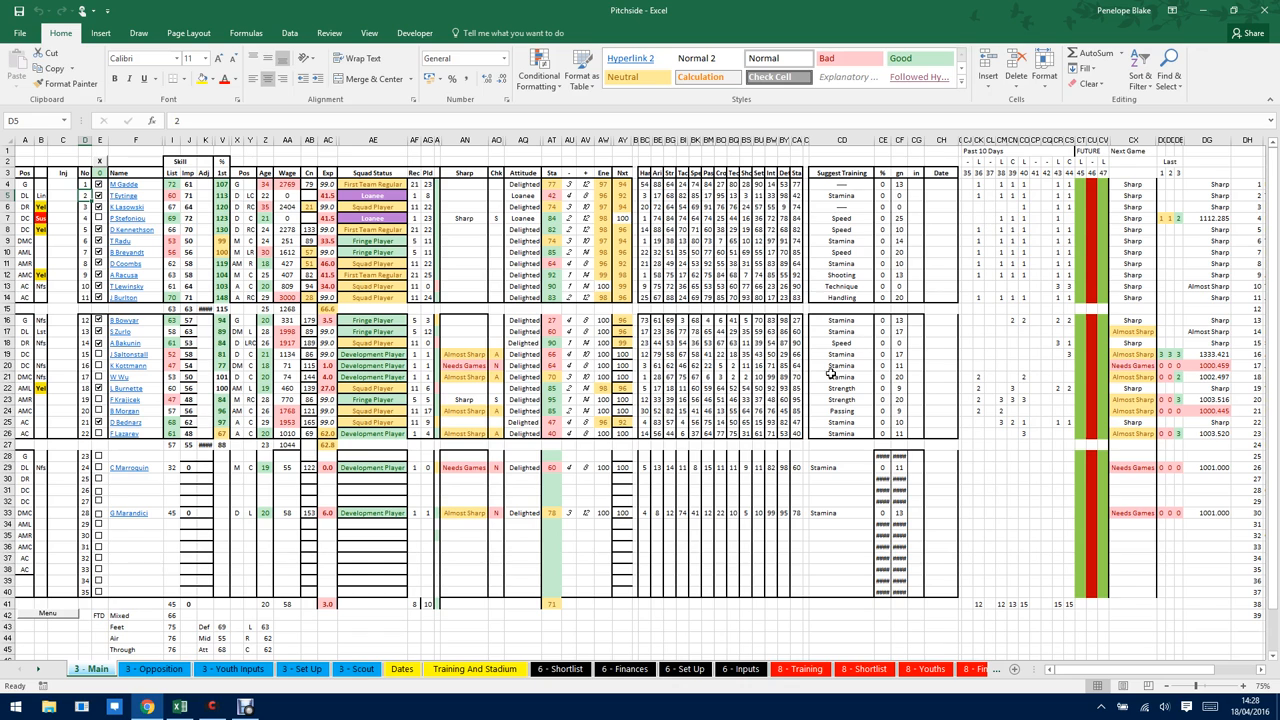